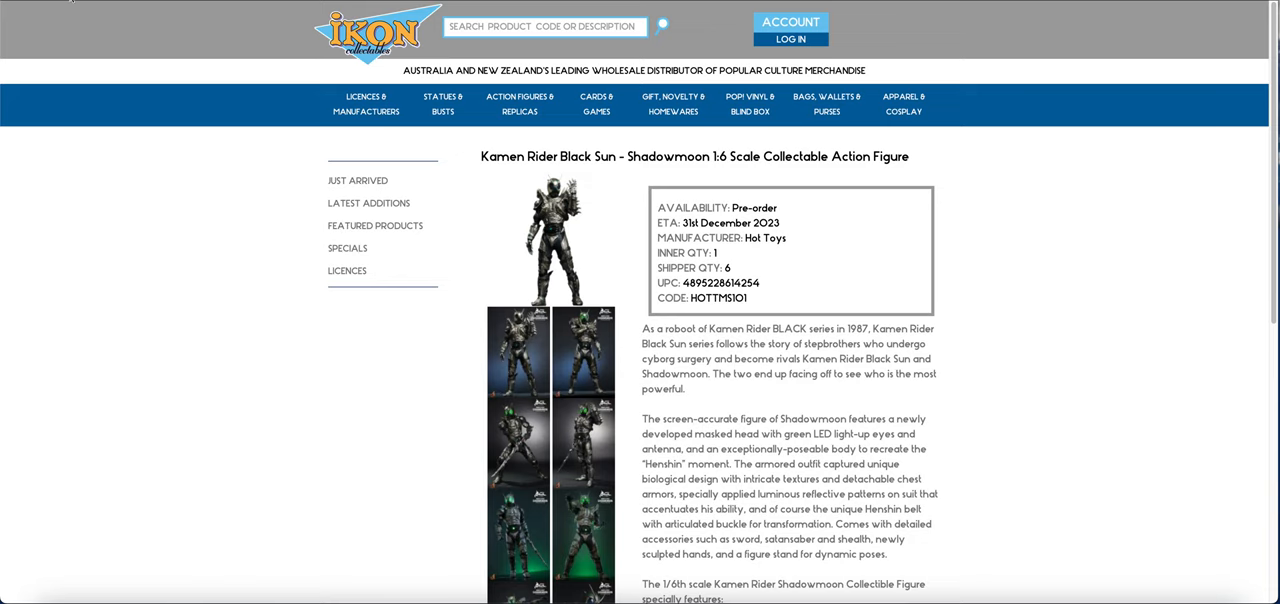
{"action": "mouse_move", "coordinate": [98, 65]}
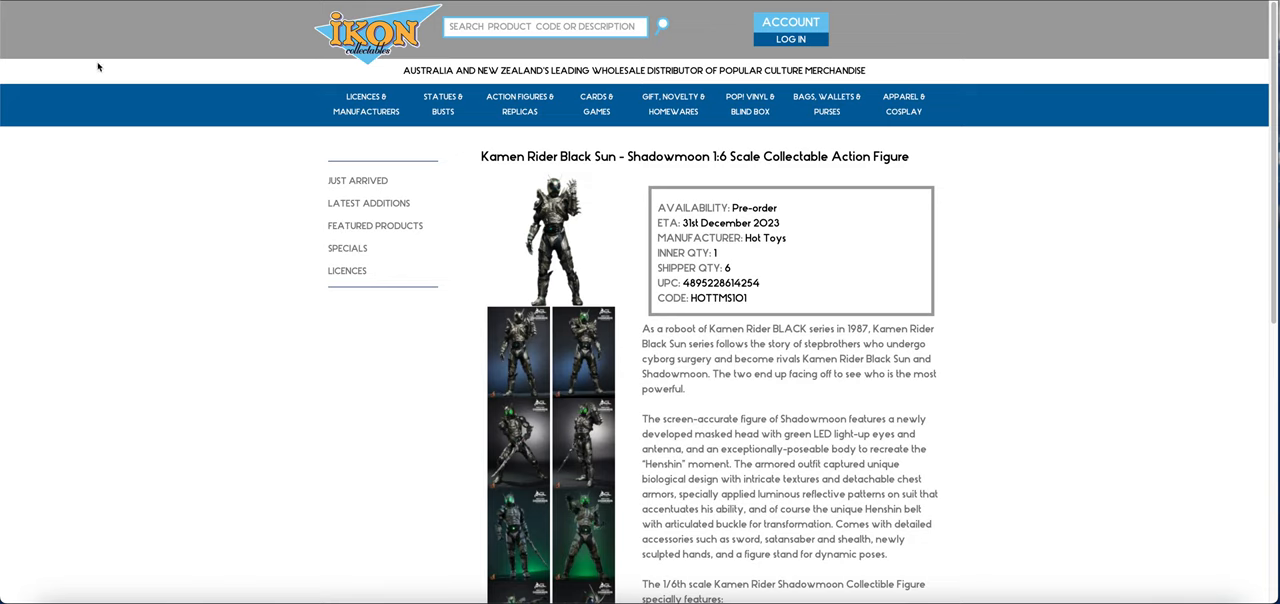
{"action": "mouse_move", "coordinate": [103, 88]}
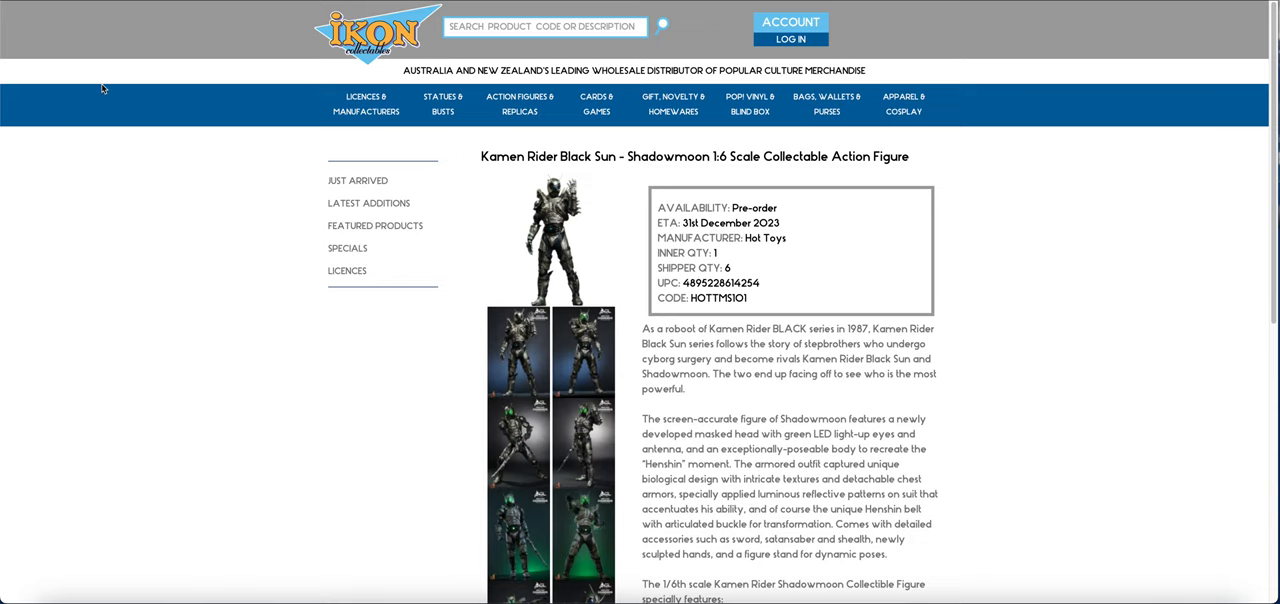
{"action": "mouse_move", "coordinate": [180, 165]}
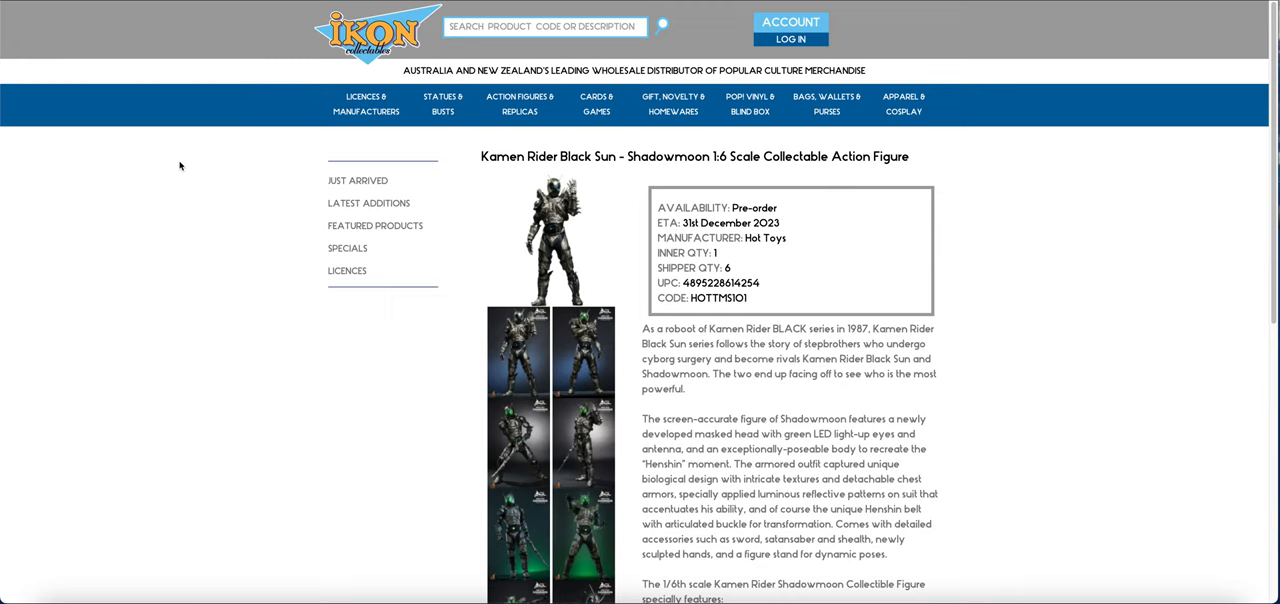
{"action": "mouse_move", "coordinate": [78, 2]}
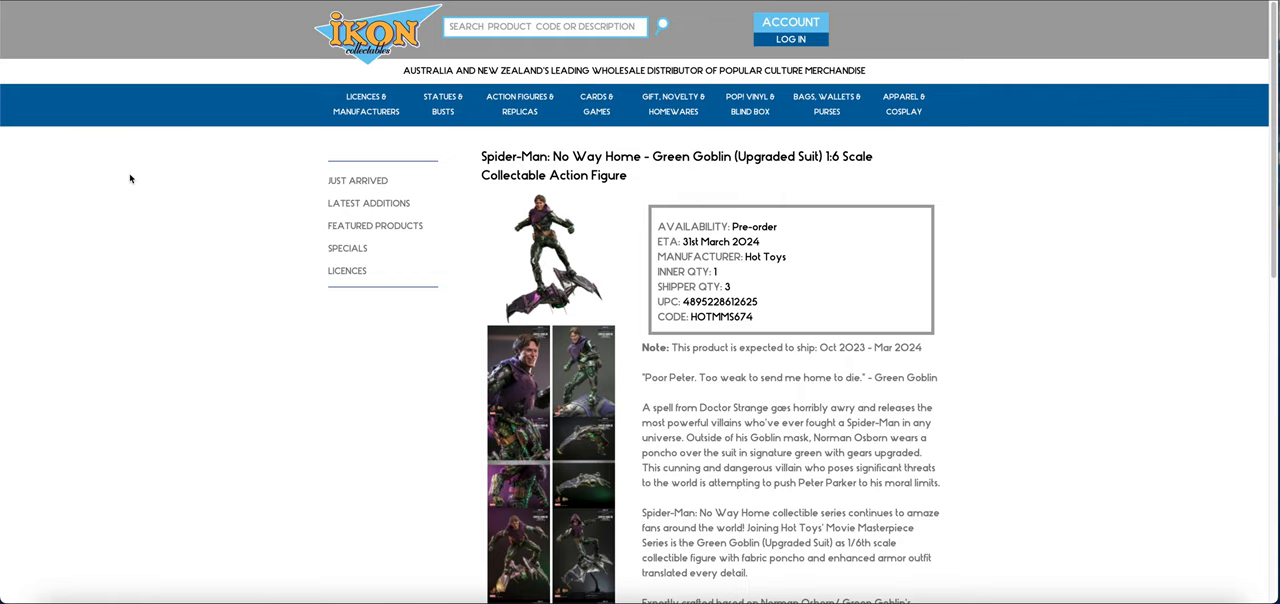
{"action": "mouse_move", "coordinate": [158, 10]}
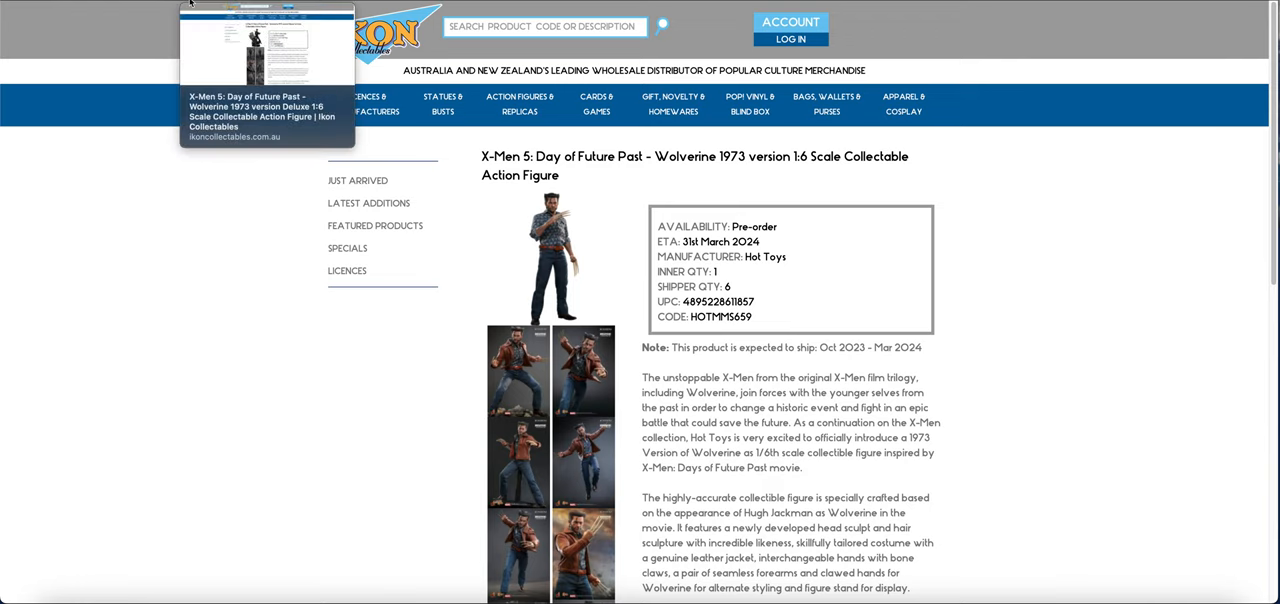
{"action": "mouse_move", "coordinate": [168, 6]}
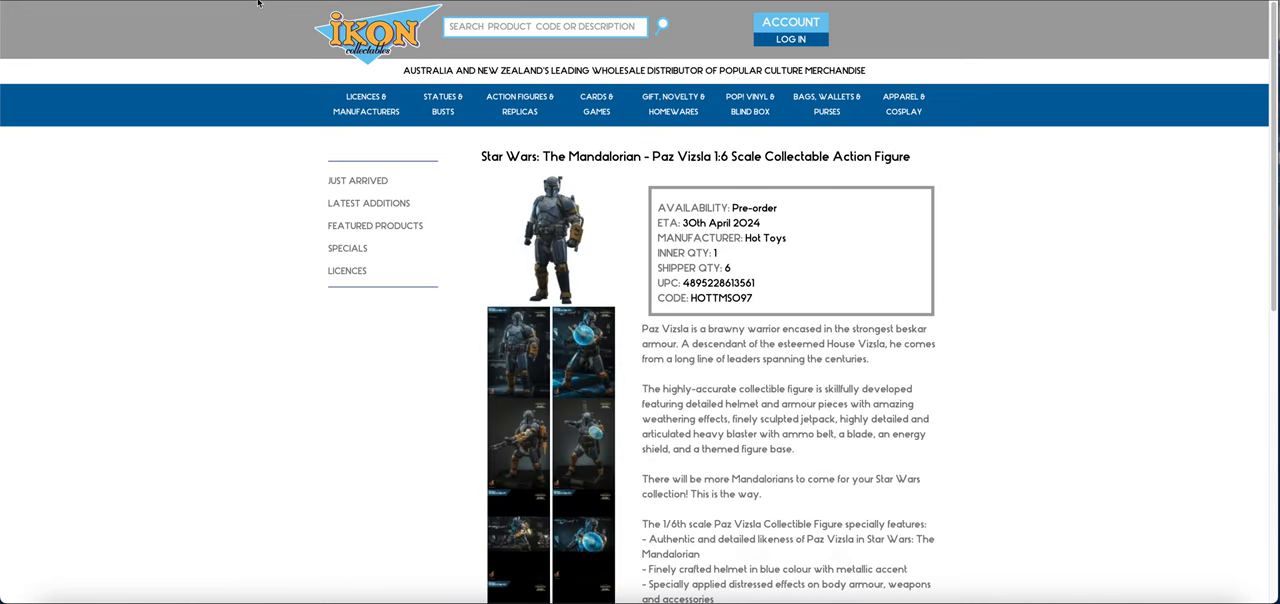
{"action": "mouse_move", "coordinate": [270, 15]}
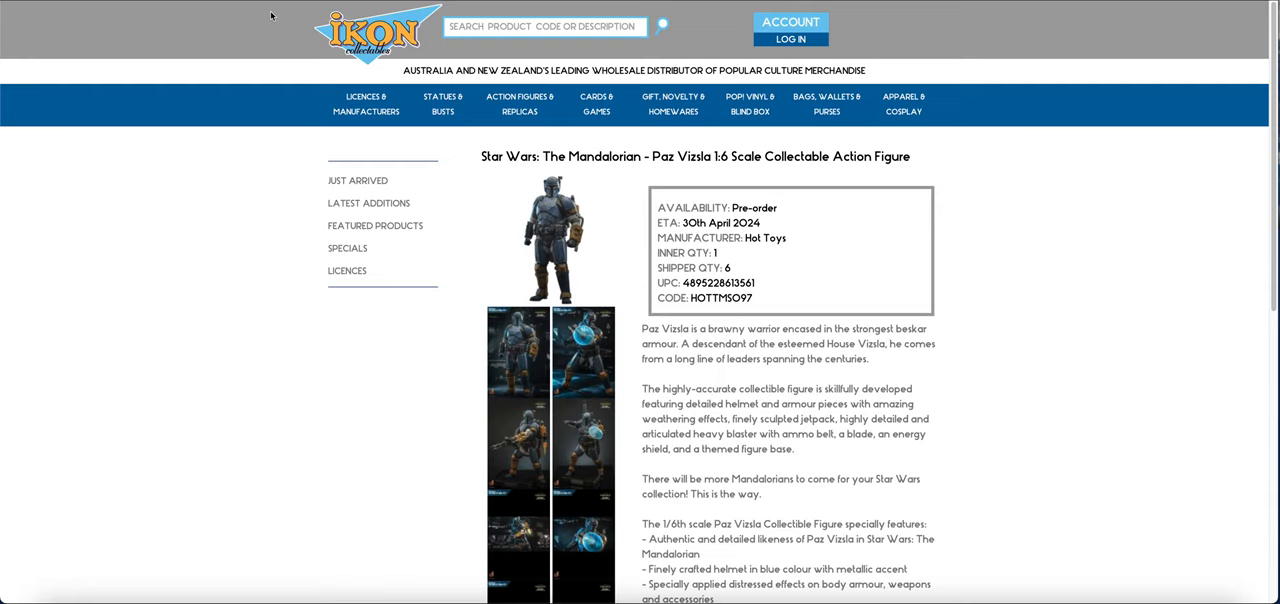
{"action": "mouse_move", "coordinate": [204, 6]}
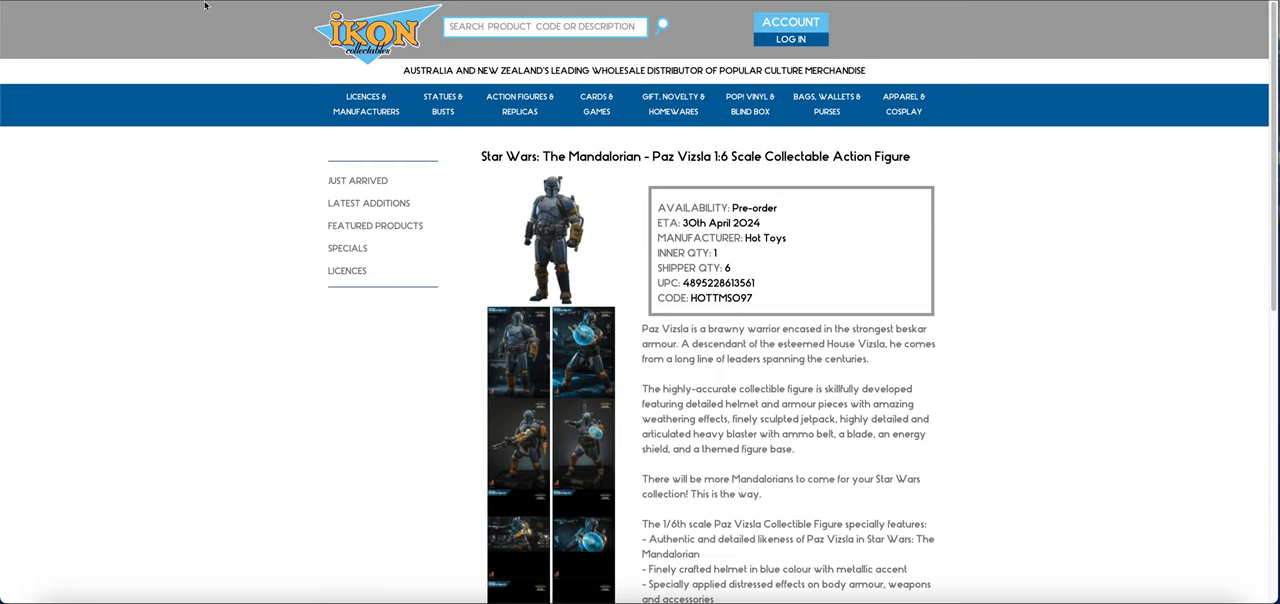
{"action": "mouse_move", "coordinate": [166, 31]}
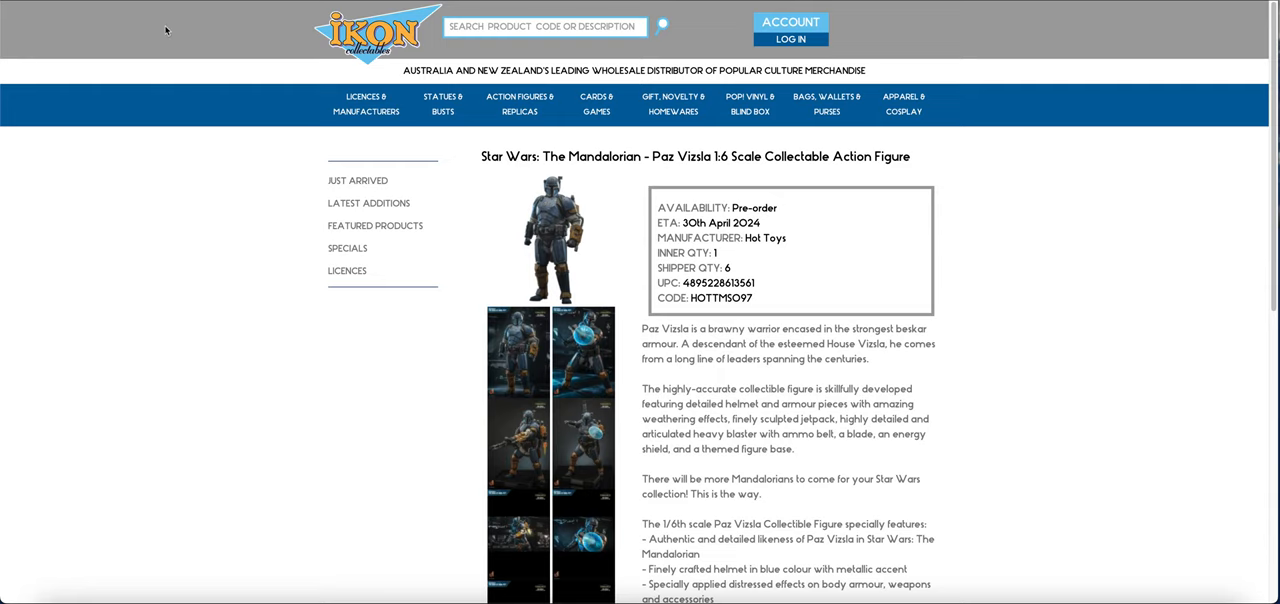
{"action": "mouse_move", "coordinate": [245, 9]}
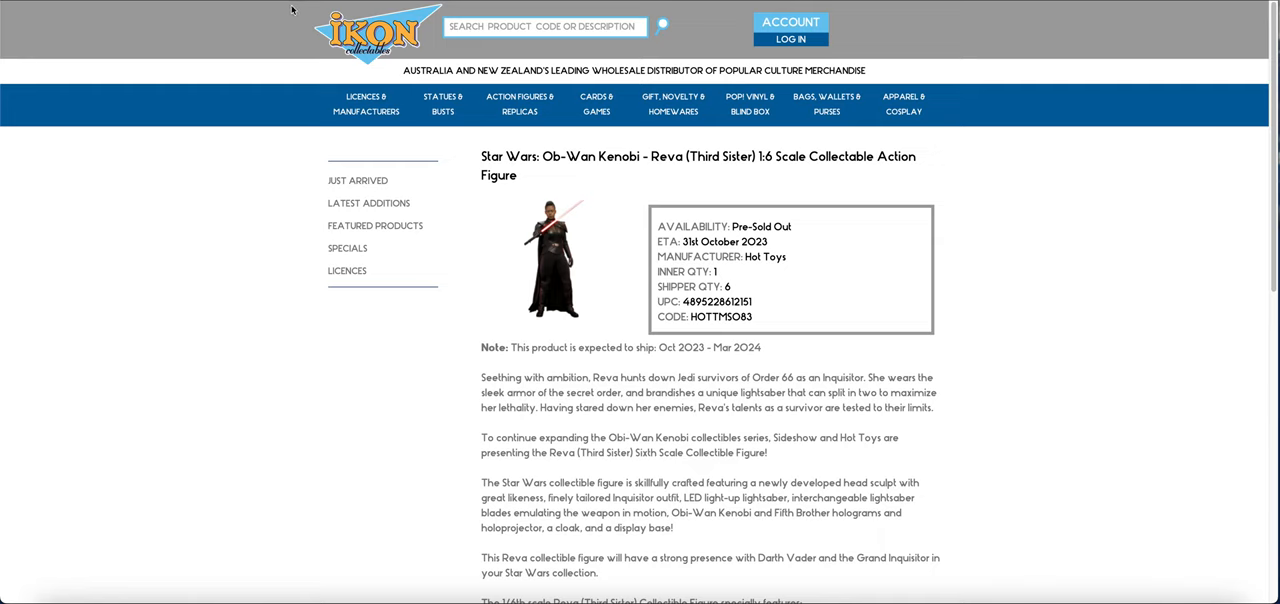
{"action": "mouse_move", "coordinate": [298, 3]}
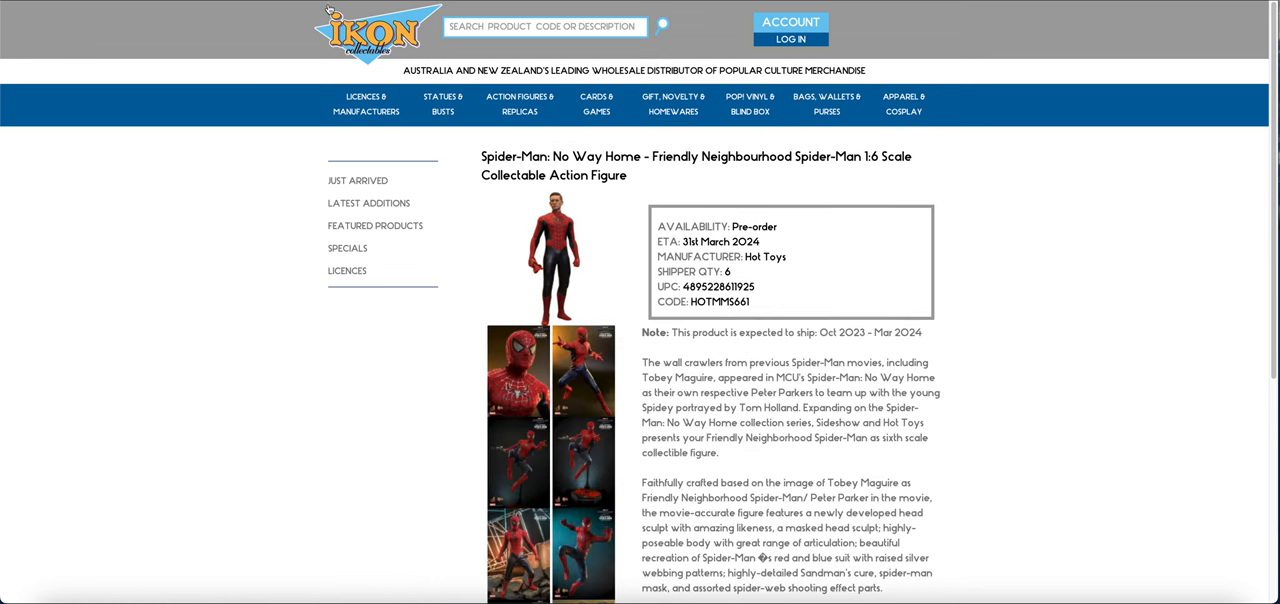
{"action": "mouse_move", "coordinate": [368, 5]}
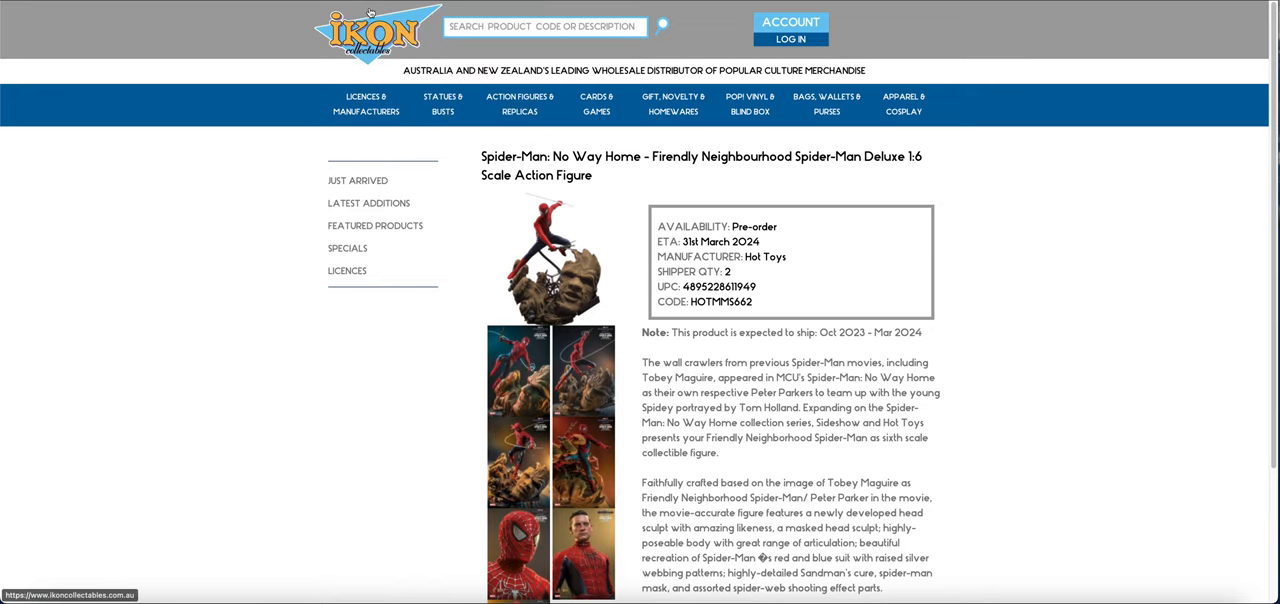
{"action": "mouse_move", "coordinate": [306, 56]}
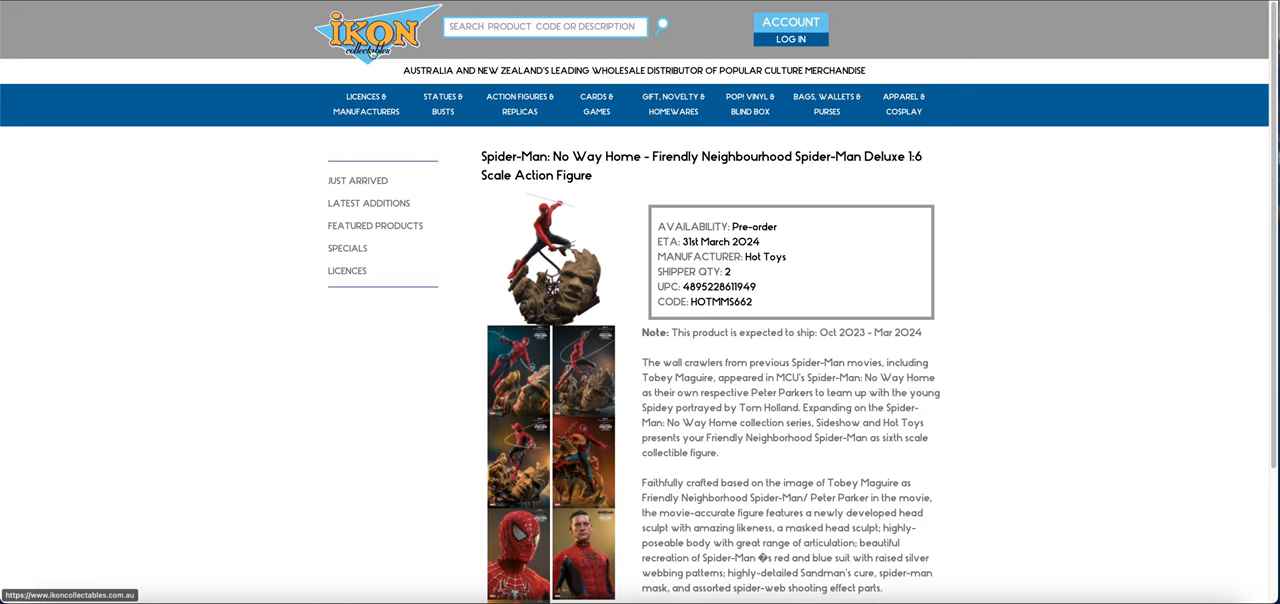
{"action": "mouse_move", "coordinate": [374, 7]}
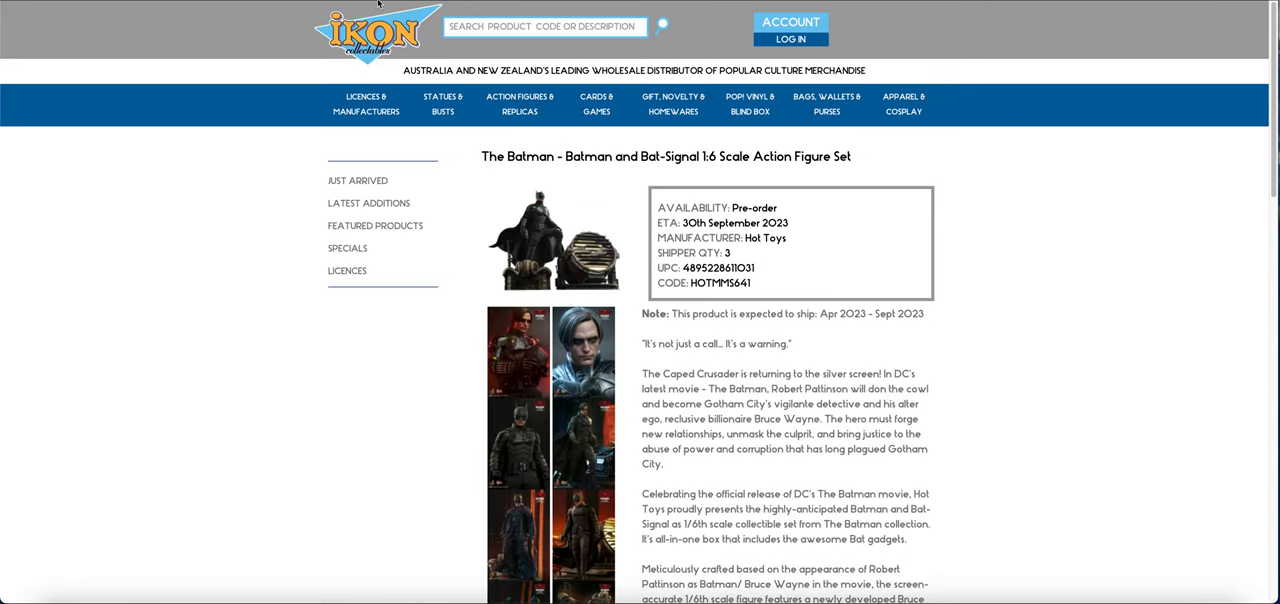
{"action": "mouse_move", "coordinate": [257, 158]}
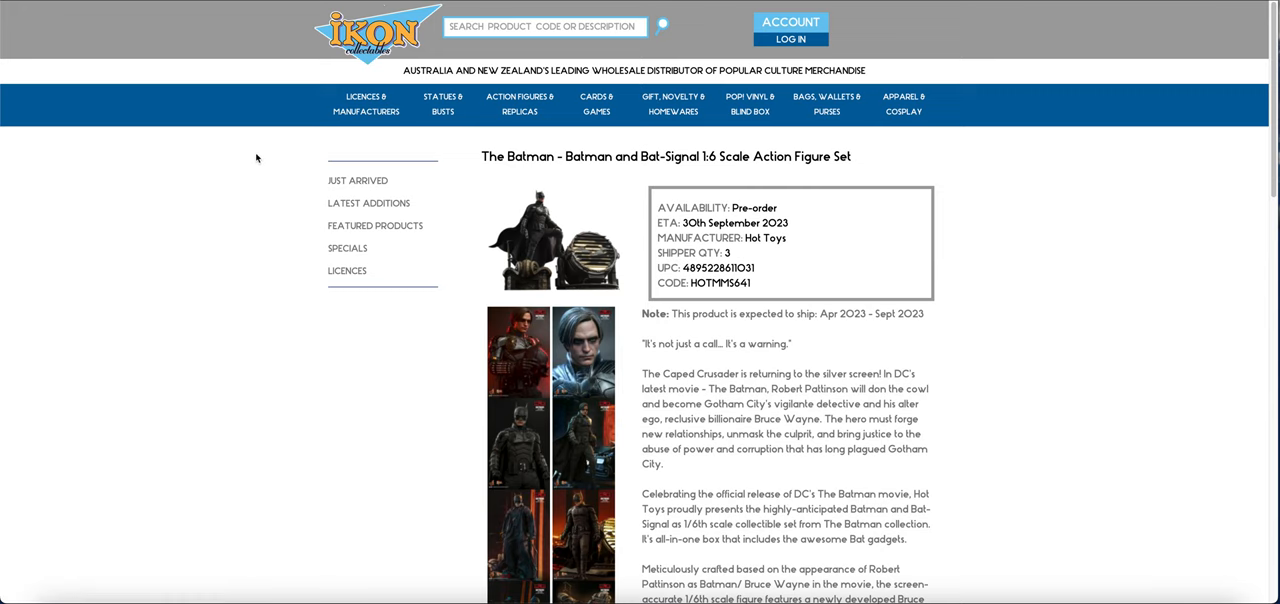
{"action": "mouse_move", "coordinate": [205, 90]}
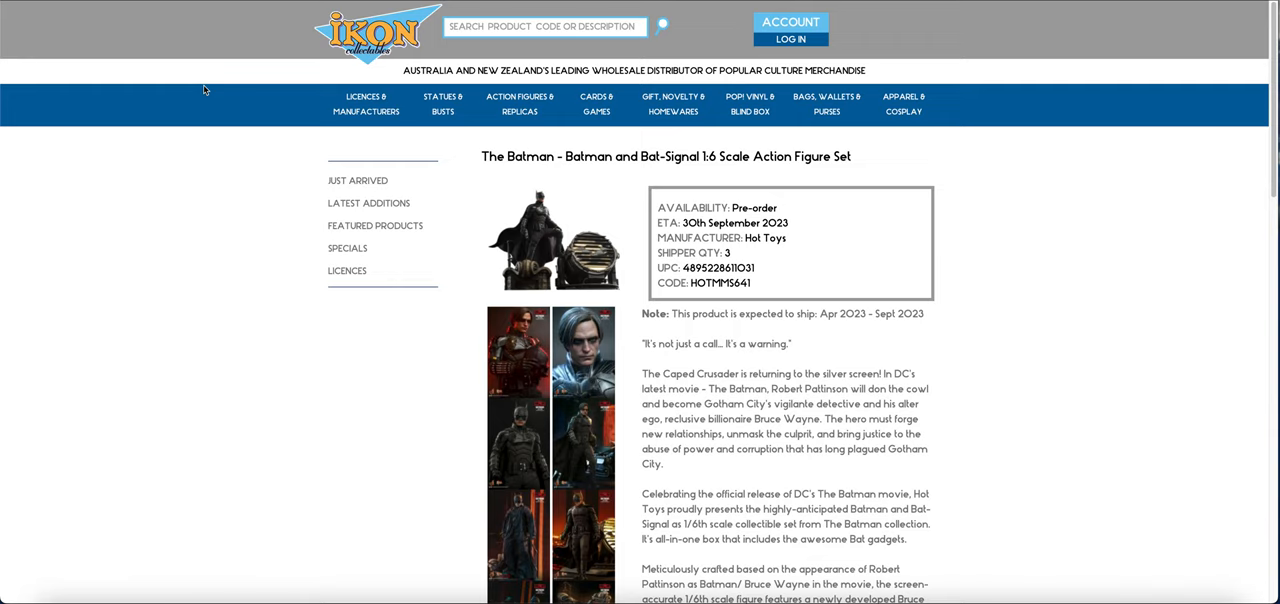
{"action": "mouse_move", "coordinate": [322, 6]}
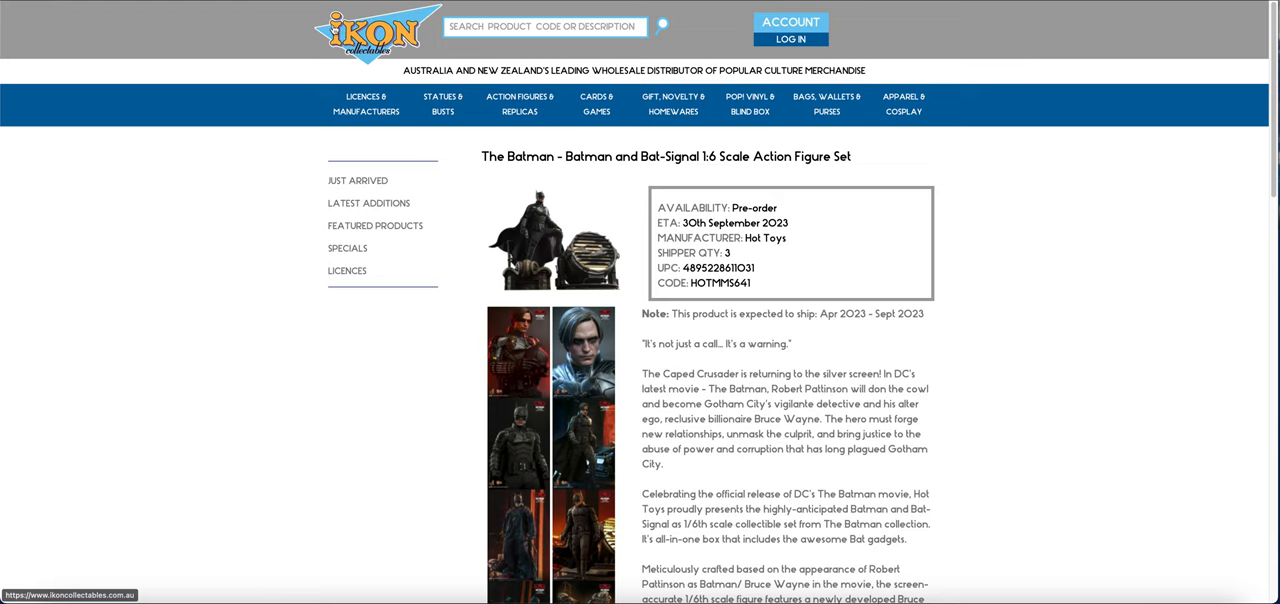
{"action": "mouse_move", "coordinate": [271, 33]}
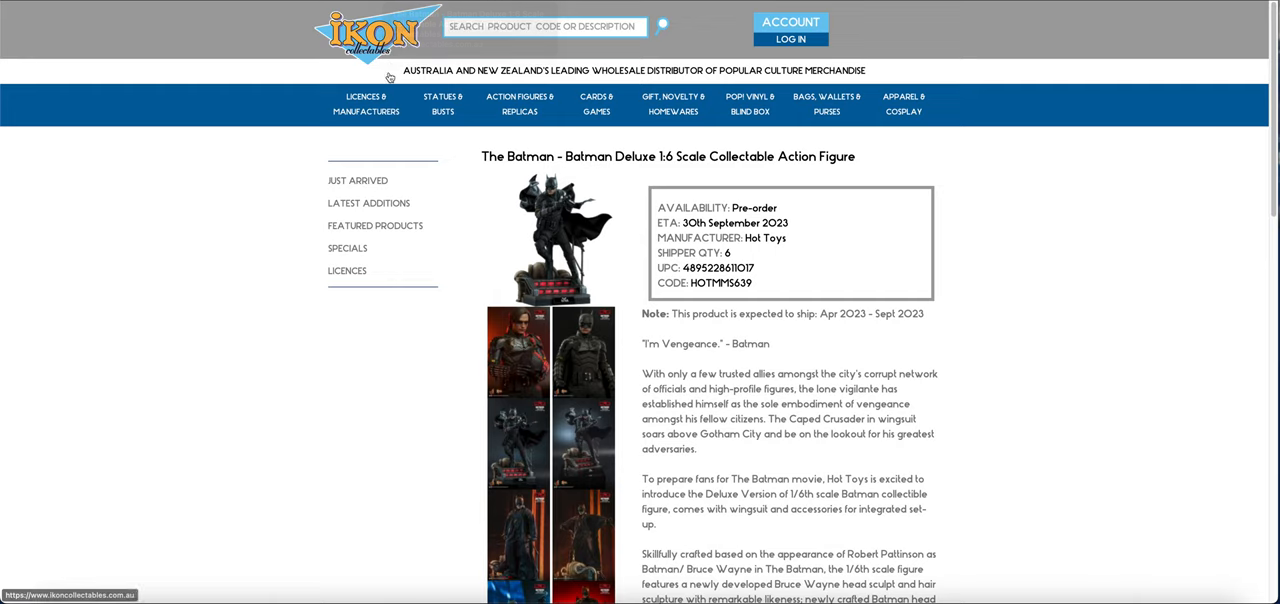
{"action": "mouse_move", "coordinate": [198, 151]}
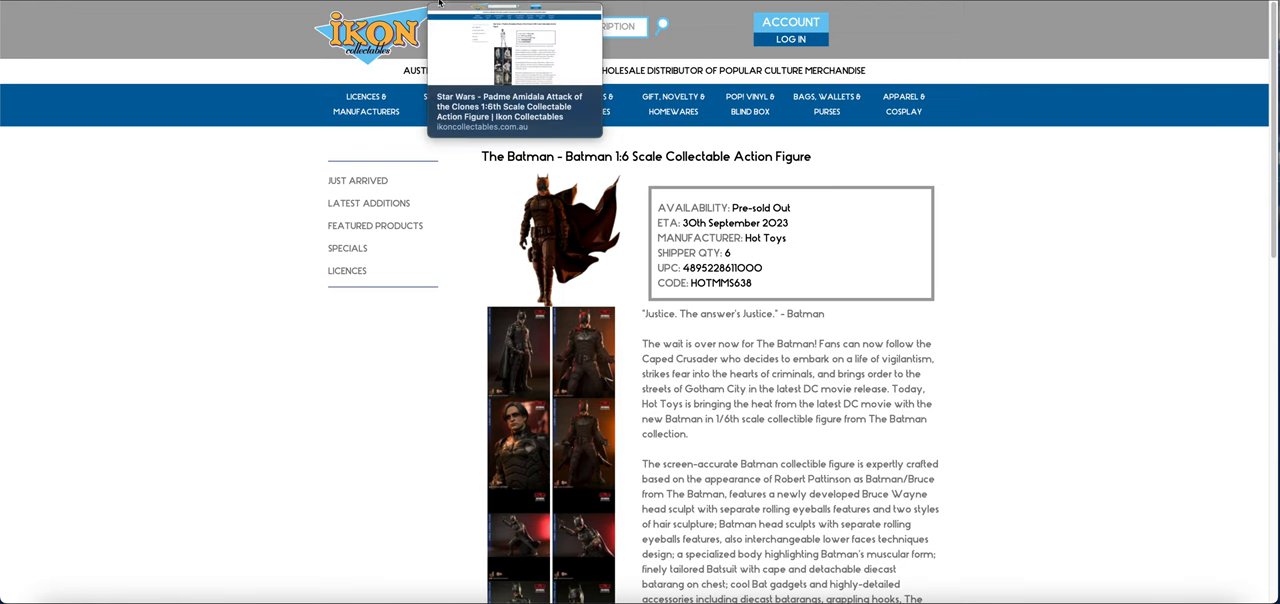
Switch to the Padmé Amidala Attack of the Clones 1:6 figure page.
{"action": "left_click", "coordinate": [510, 107]}
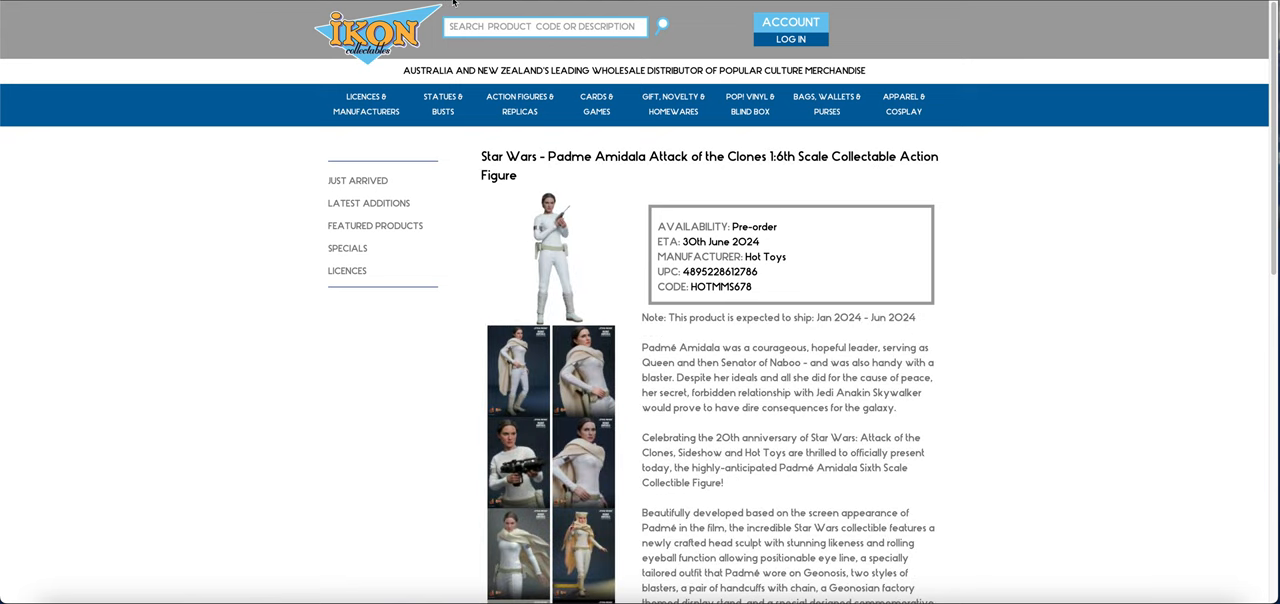
{"action": "mouse_move", "coordinate": [570, 284]}
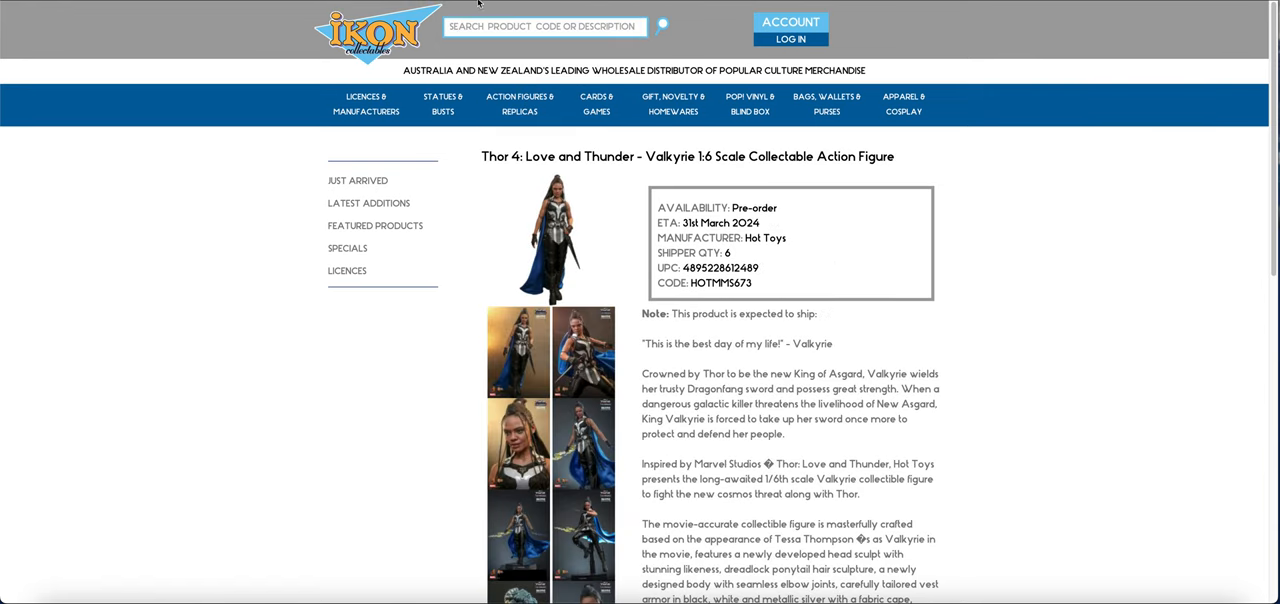
{"action": "mouse_move", "coordinate": [362, 340]}
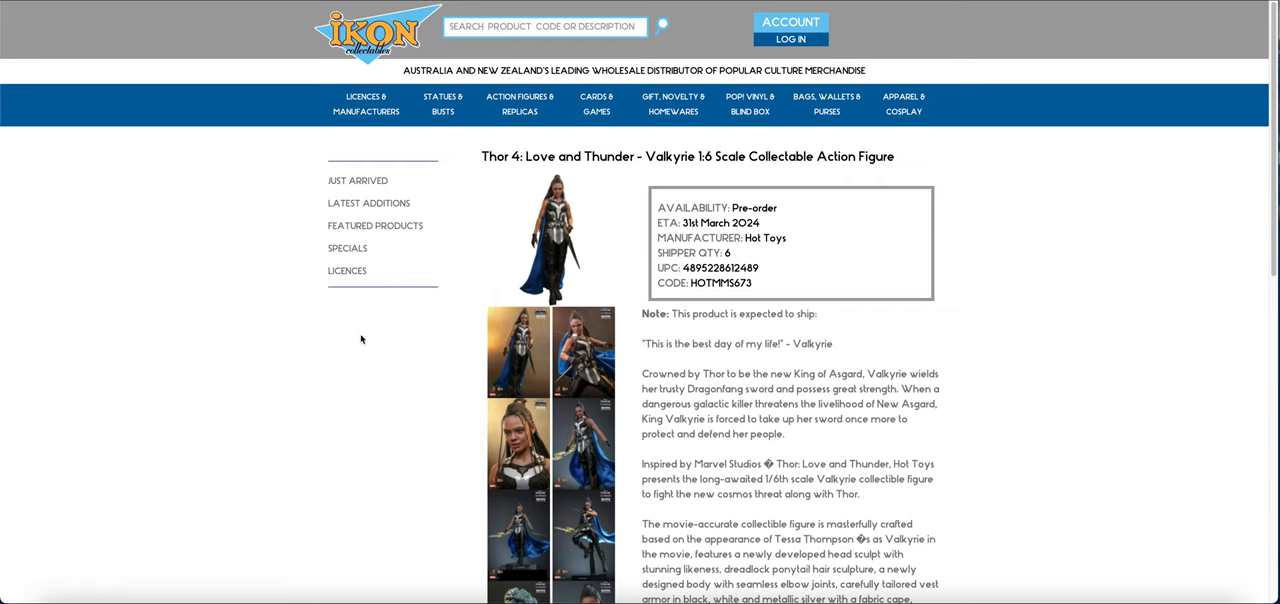
{"action": "mouse_move", "coordinate": [357, 181]}
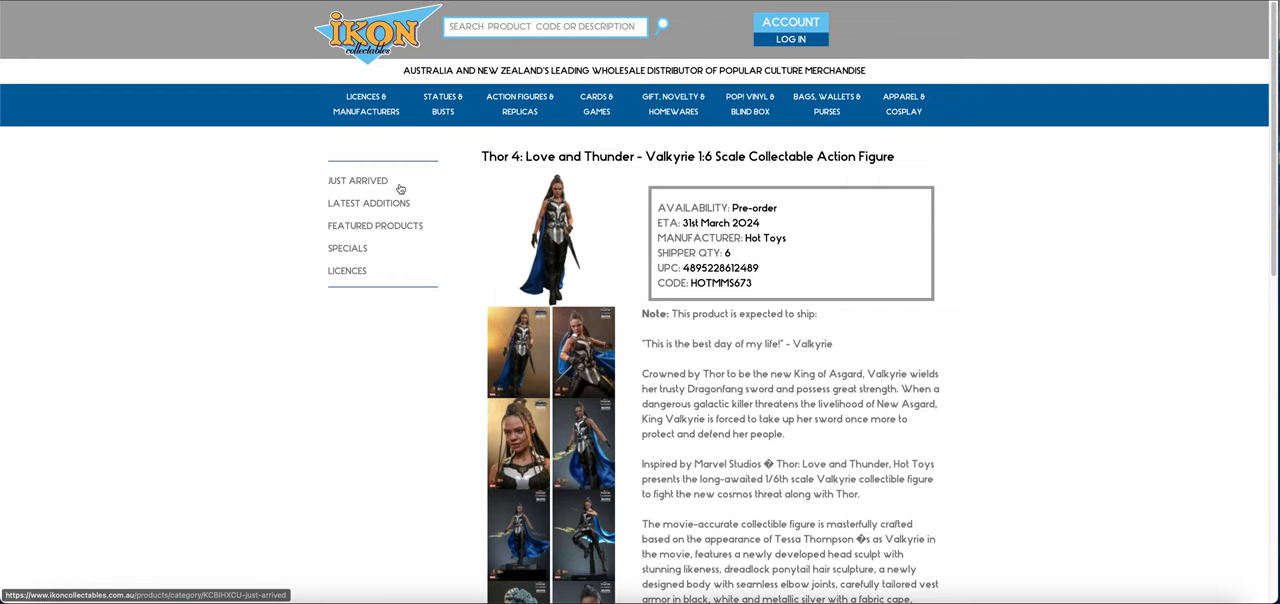
{"action": "mouse_move", "coordinate": [363, 86]}
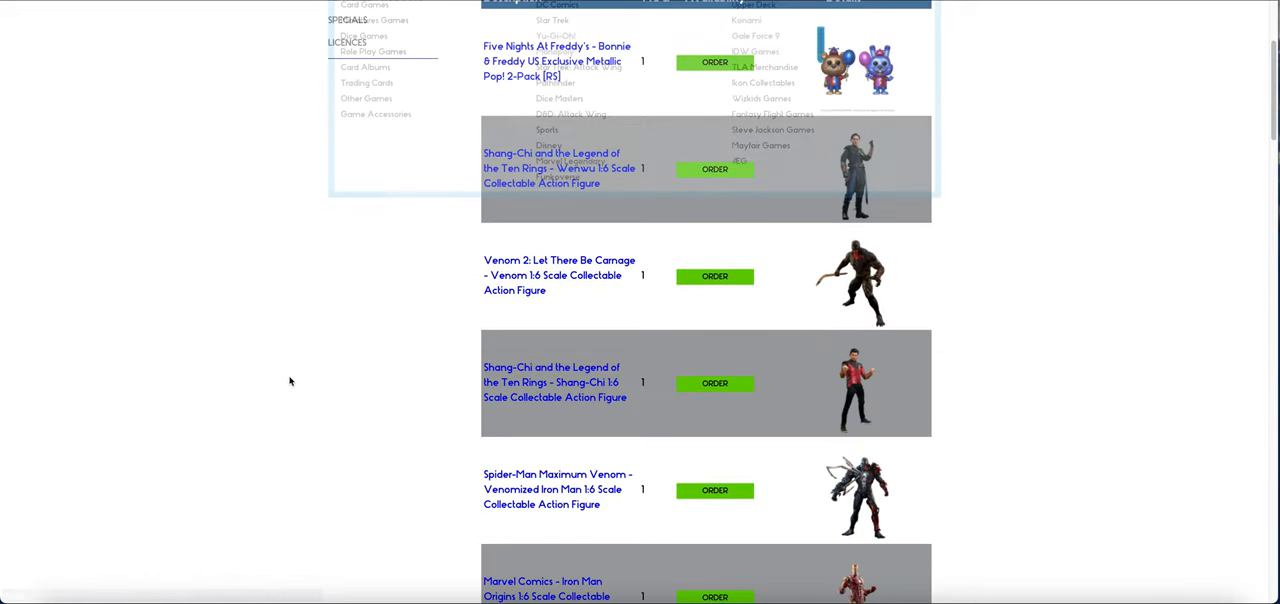
Scroll the Just Arrived list down to the Batmobile and Tony Stark Mark V figures.
{"action": "scroll", "scroll_direction": "down", "scroll_amount": 3}
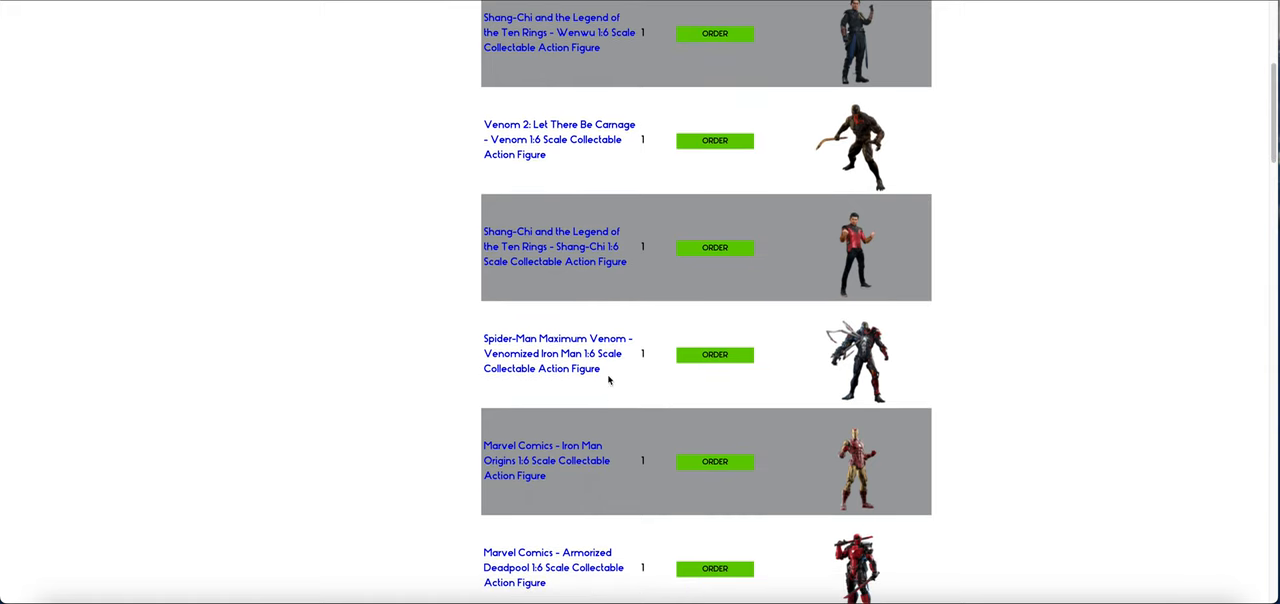
{"action": "scroll", "scroll_direction": "down", "scroll_amount": 3}
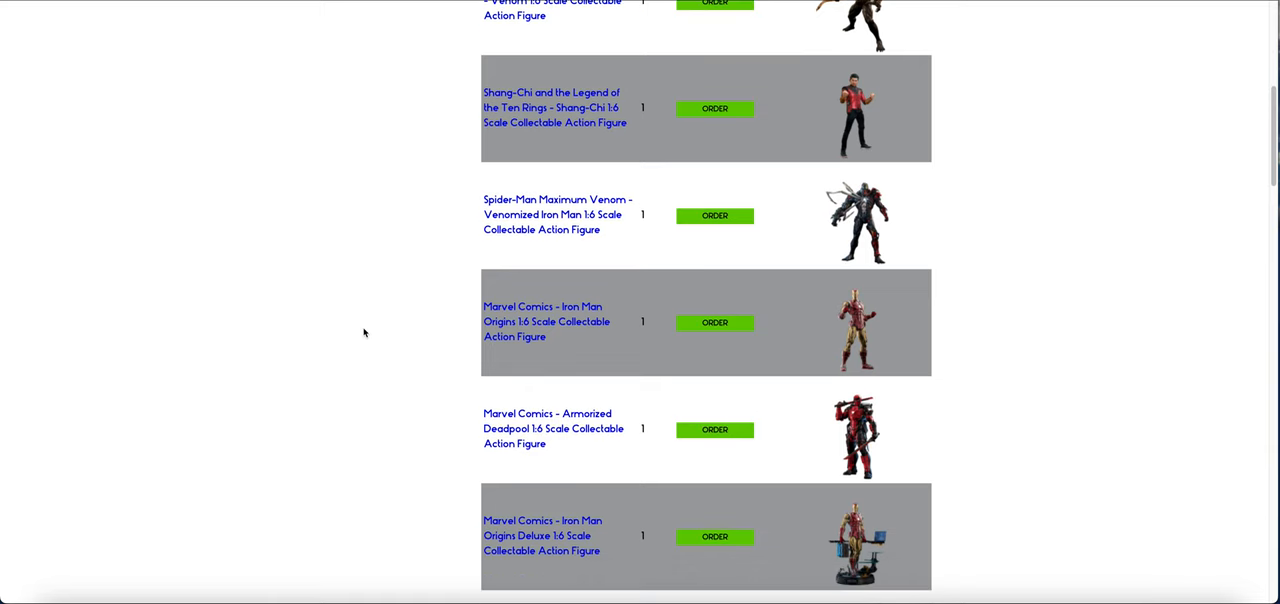
{"action": "scroll", "scroll_direction": "down", "scroll_amount": 3}
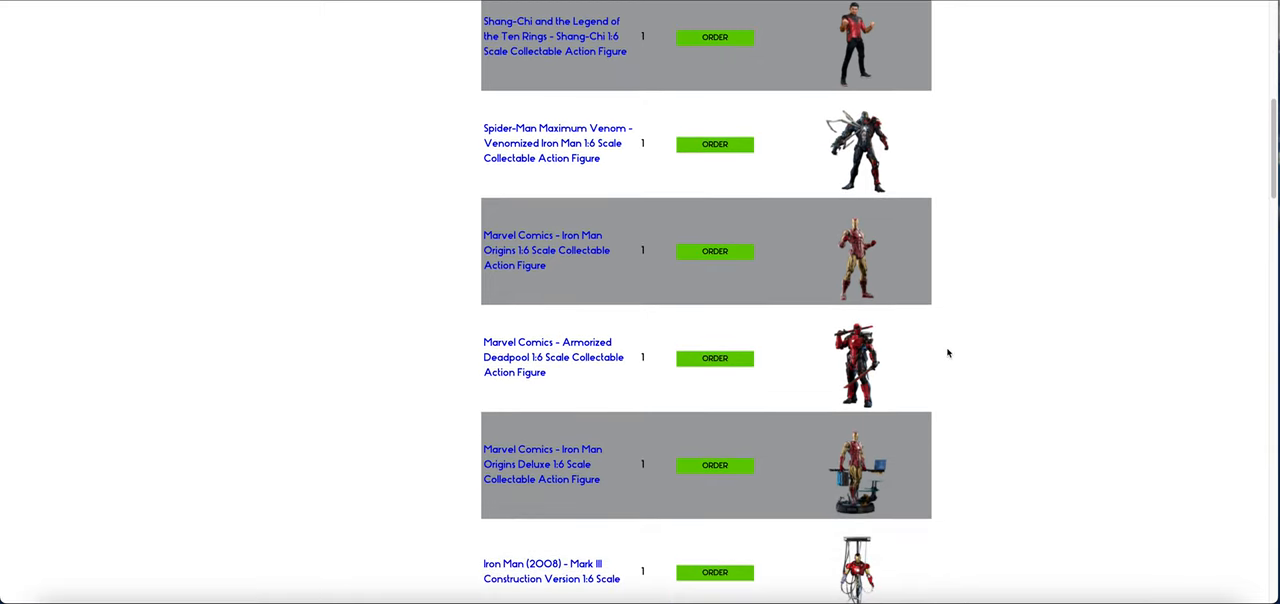
{"action": "scroll", "scroll_direction": "down", "scroll_amount": 3}
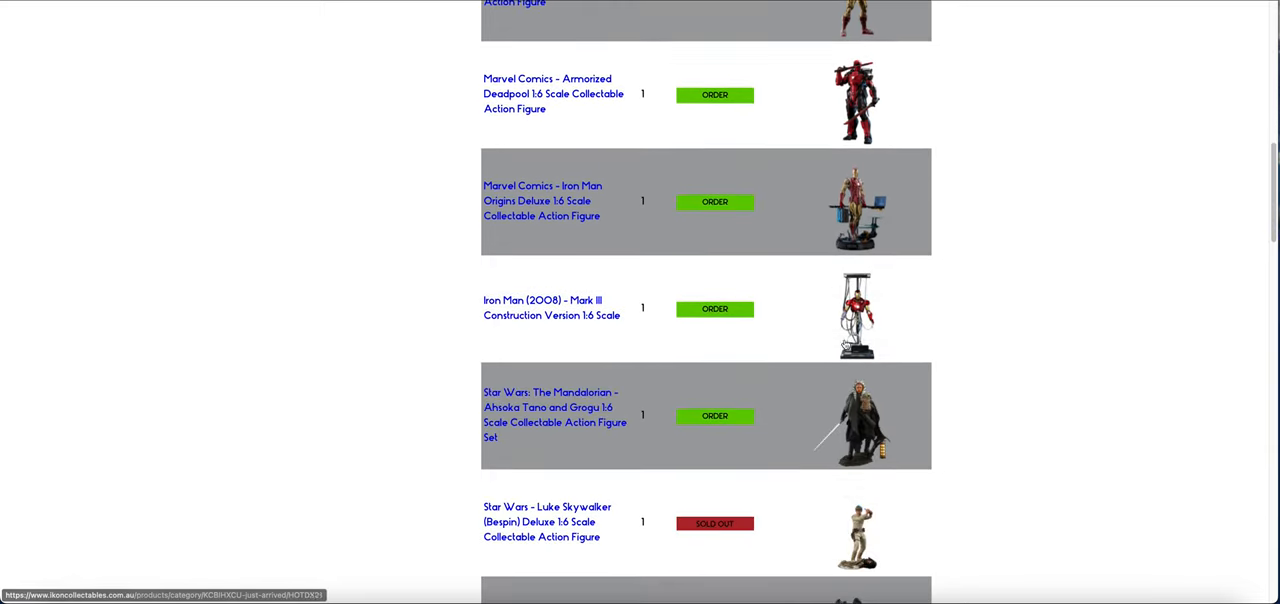
{"action": "scroll", "scroll_direction": "down", "scroll_amount": 3}
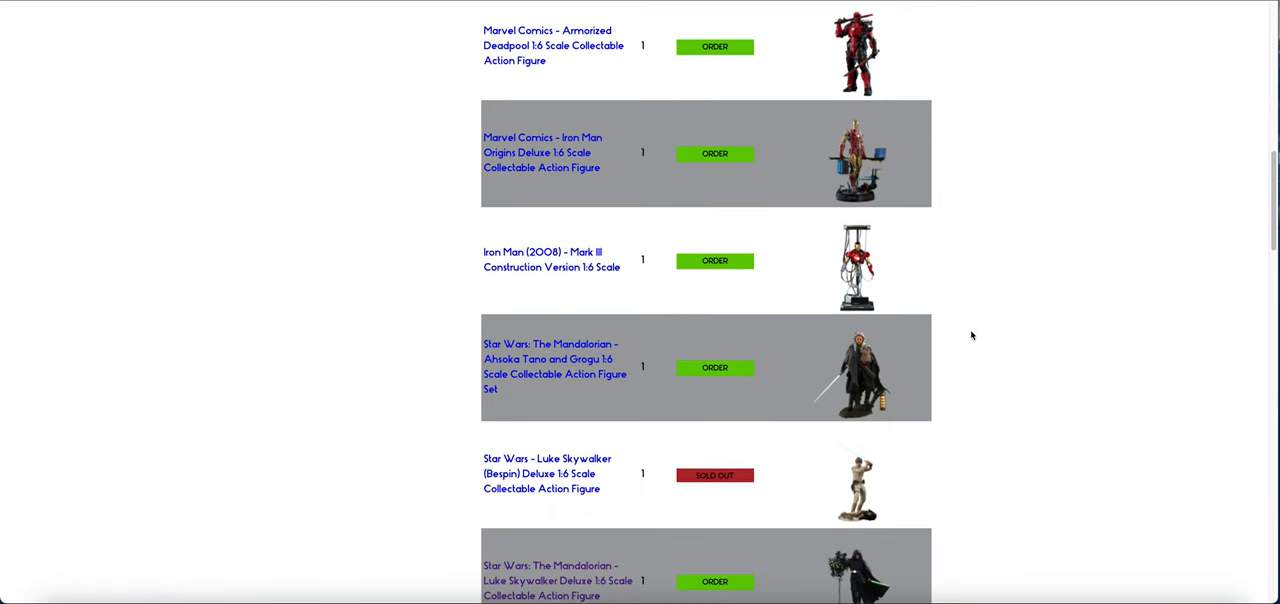
{"action": "scroll", "scroll_direction": "down", "scroll_amount": 3}
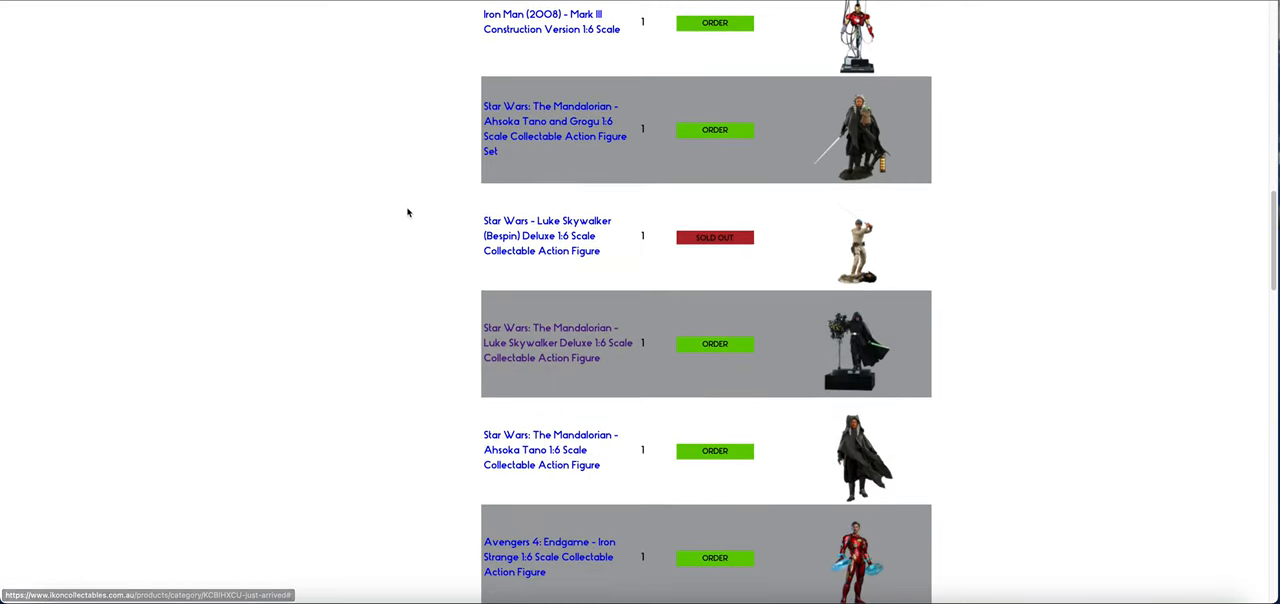
{"action": "mouse_move", "coordinate": [690, 276]}
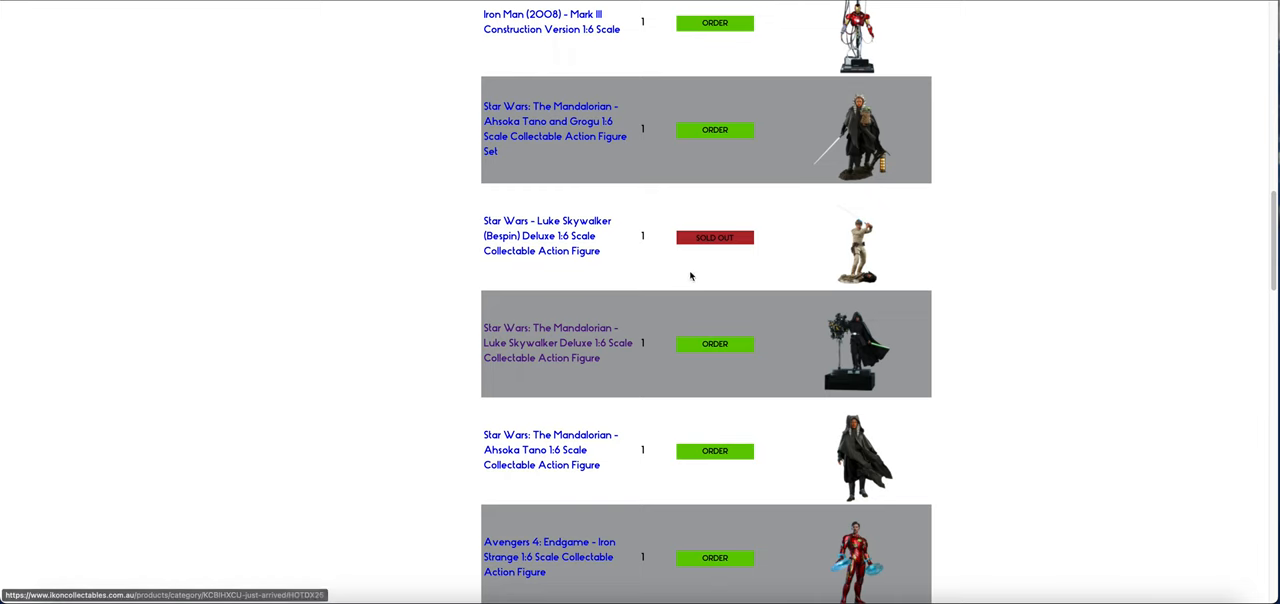
{"action": "mouse_move", "coordinate": [500, 248]}
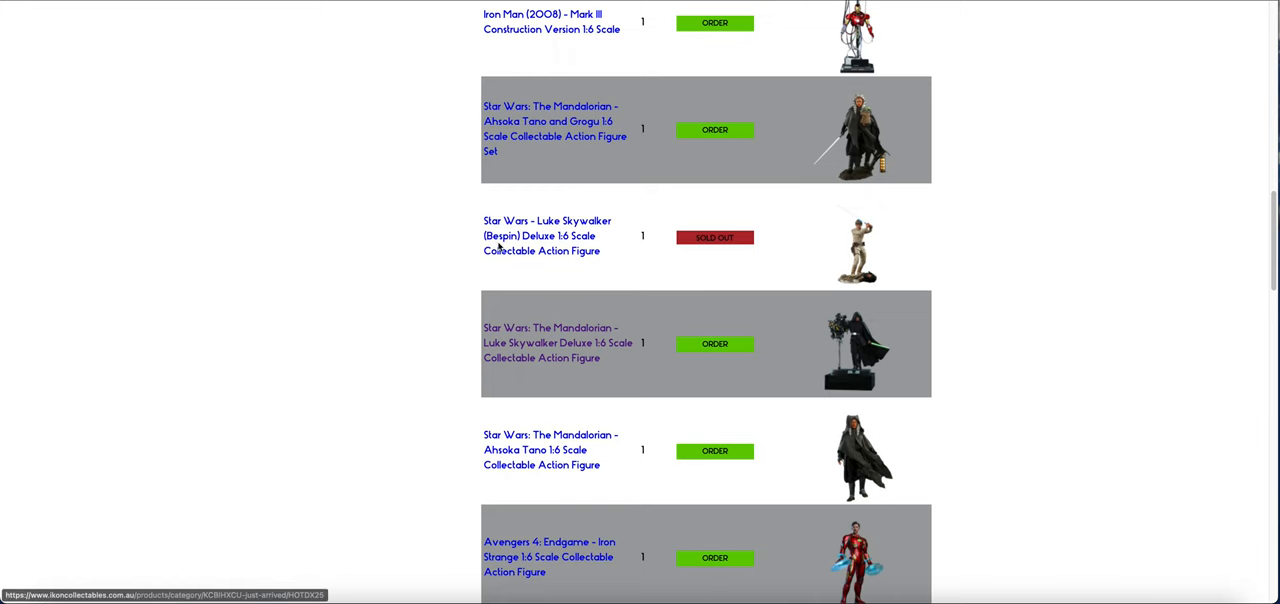
{"action": "scroll", "scroll_direction": "down", "scroll_amount": 3}
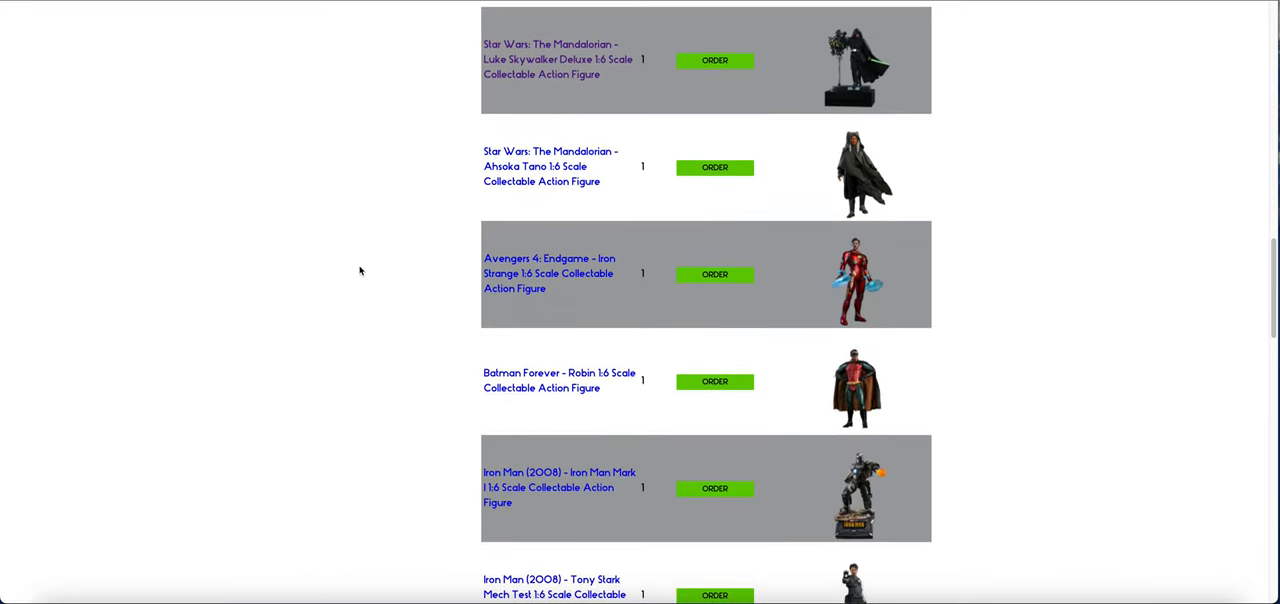
{"action": "mouse_move", "coordinate": [475, 181]}
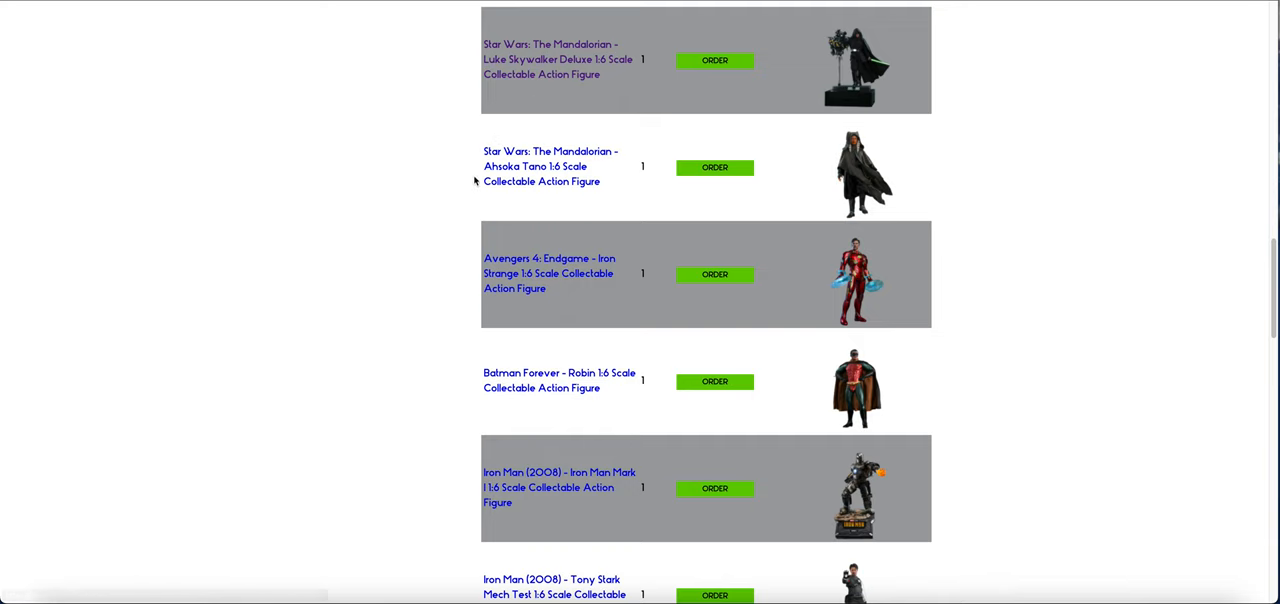
{"action": "mouse_move", "coordinate": [515, 288]}
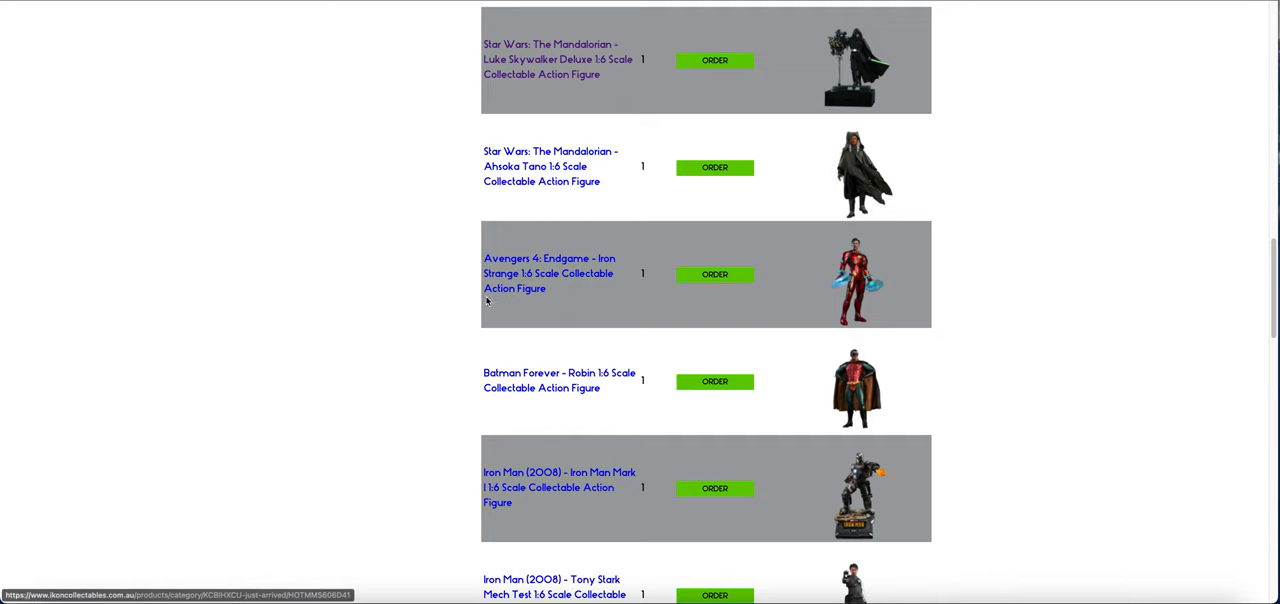
{"action": "scroll", "scroll_direction": "down", "scroll_amount": 3}
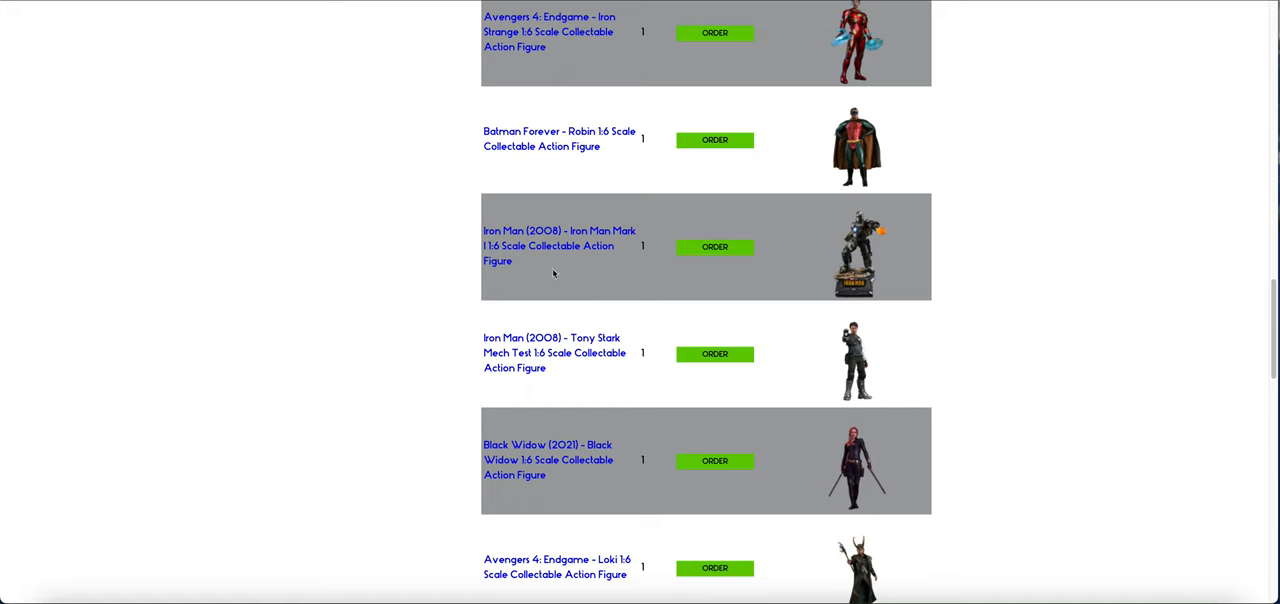
{"action": "scroll", "scroll_direction": "down", "scroll_amount": 3}
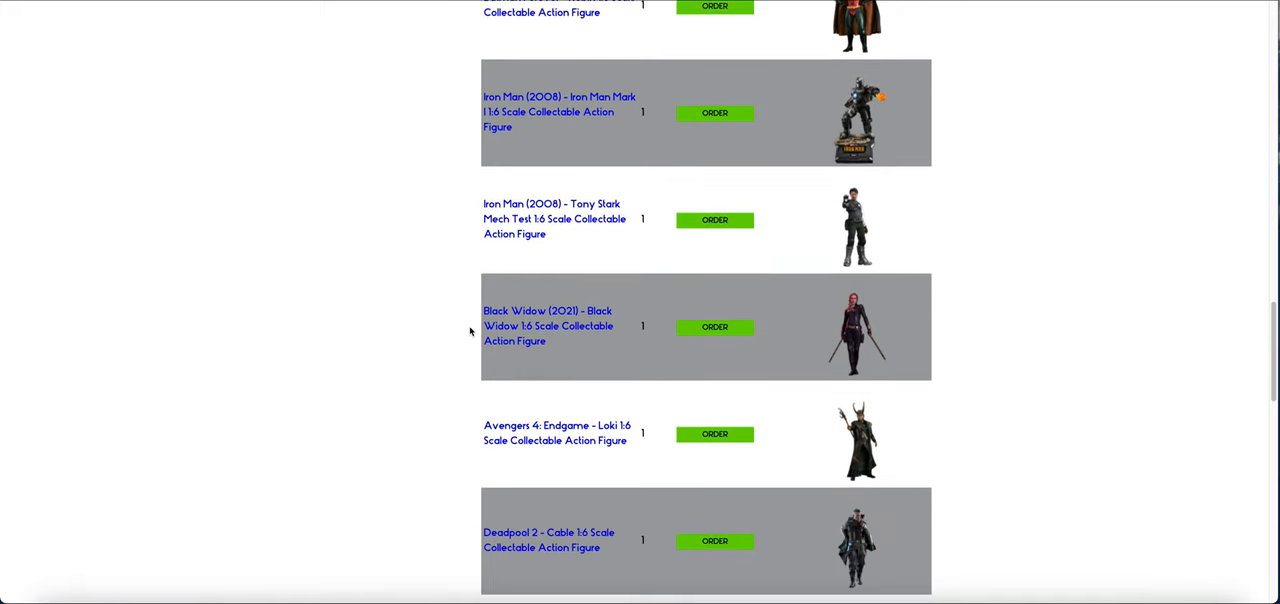
{"action": "scroll", "scroll_direction": "down", "scroll_amount": 3}
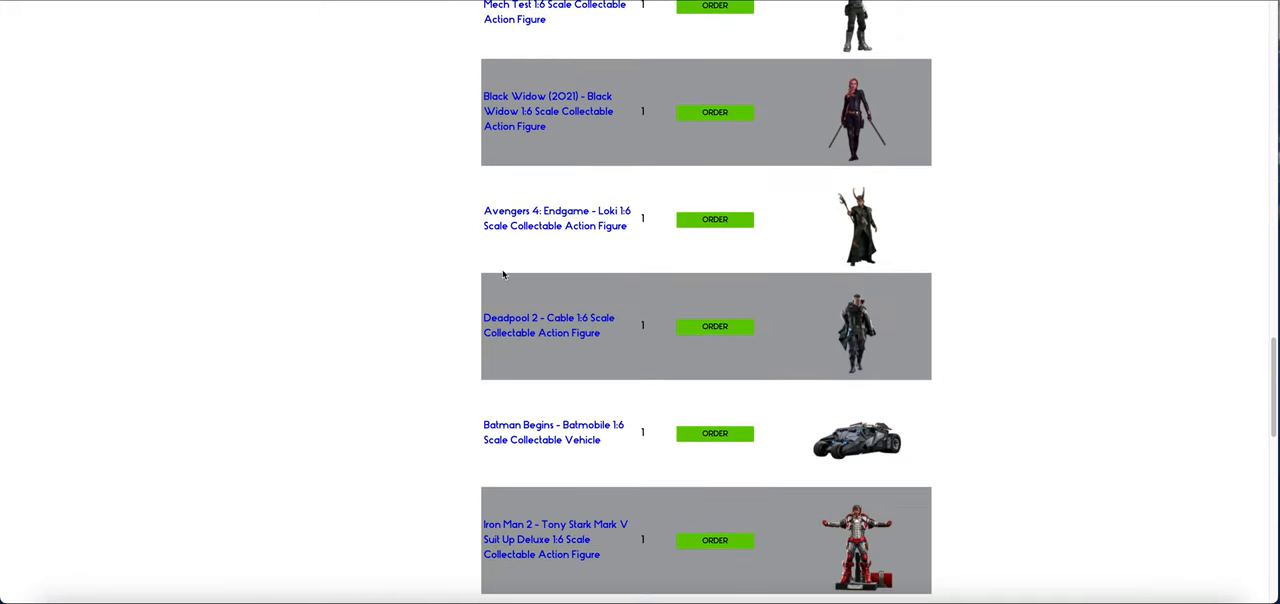
{"action": "scroll", "scroll_direction": "down", "scroll_amount": 3}
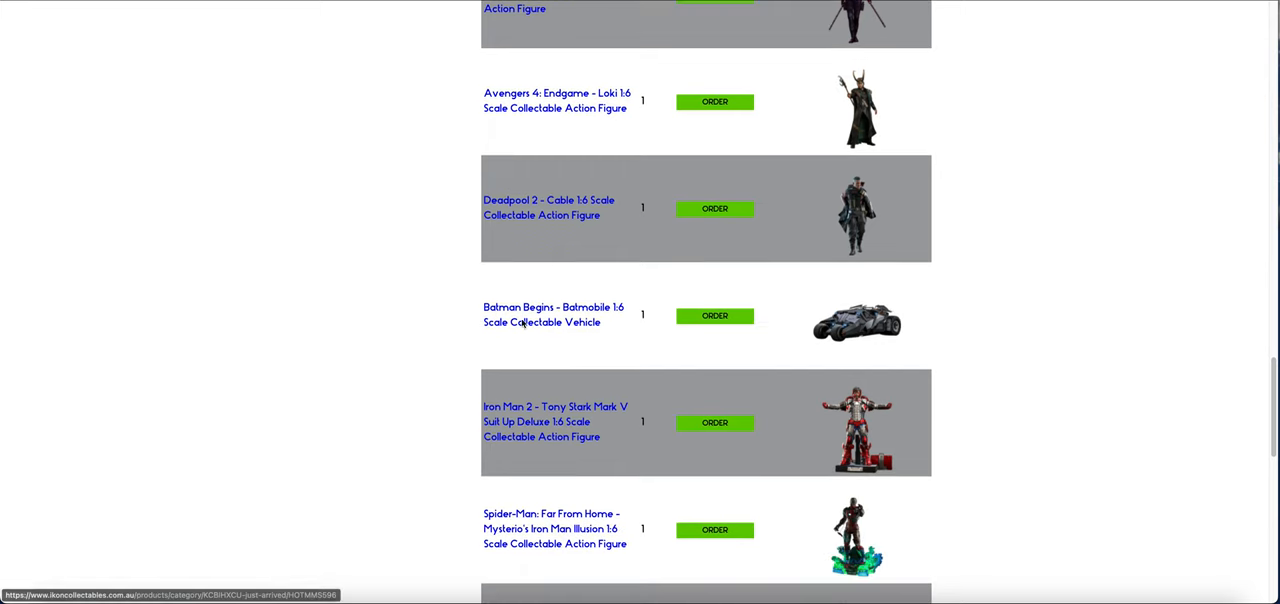
{"action": "mouse_move", "coordinate": [699, 324]}
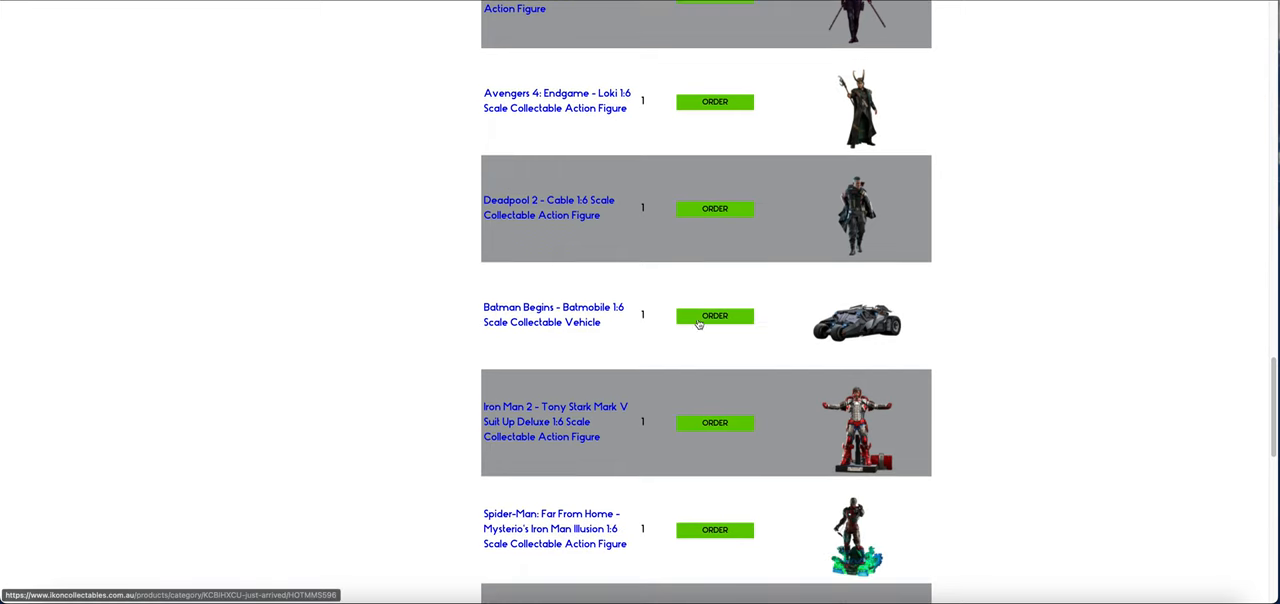
{"action": "mouse_move", "coordinate": [767, 342]}
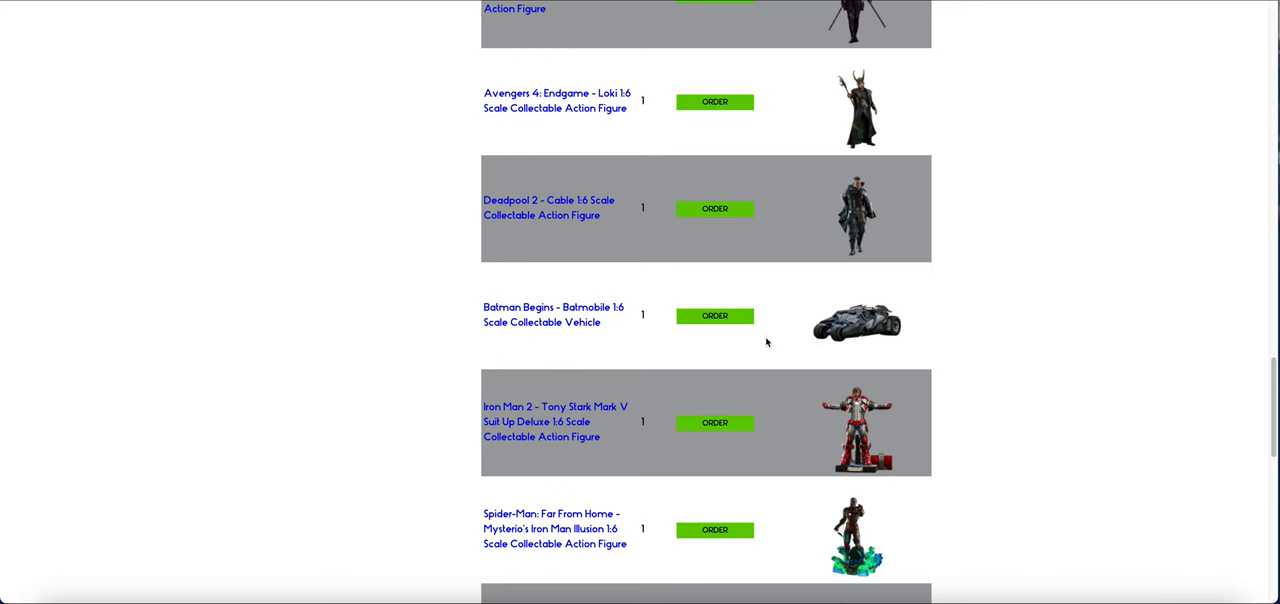
Scroll past What If Hydra Stomper to the Page 1 of 5 pagination bar.
{"action": "scroll", "scroll_direction": "down", "scroll_amount": 3}
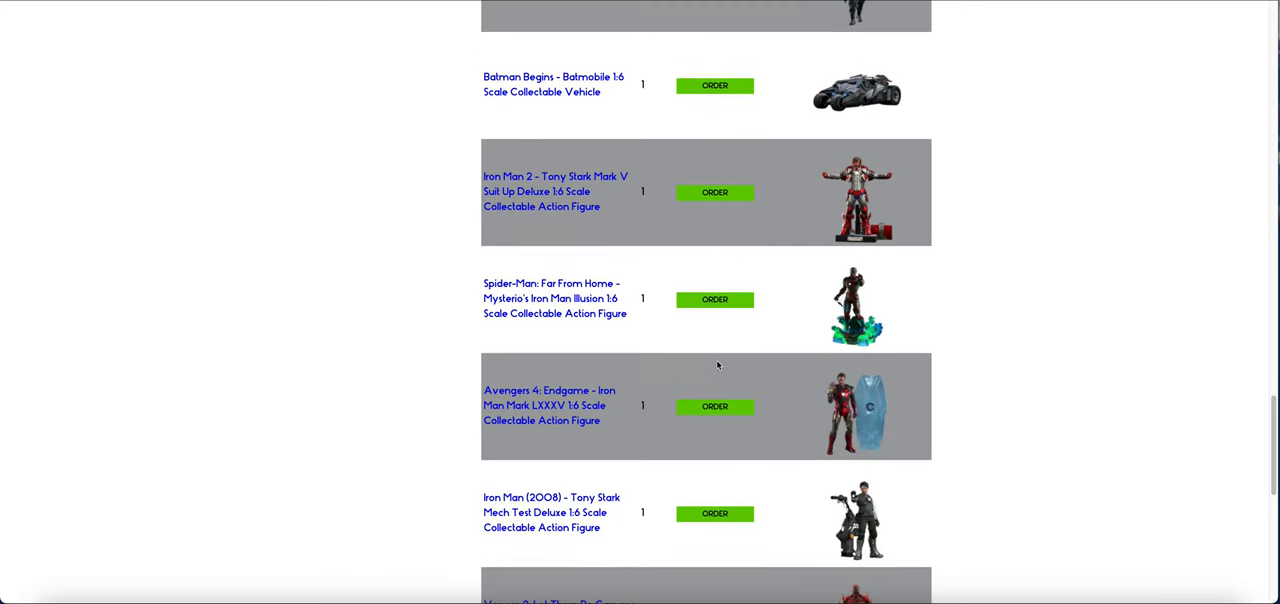
{"action": "scroll", "scroll_direction": "down", "scroll_amount": 3}
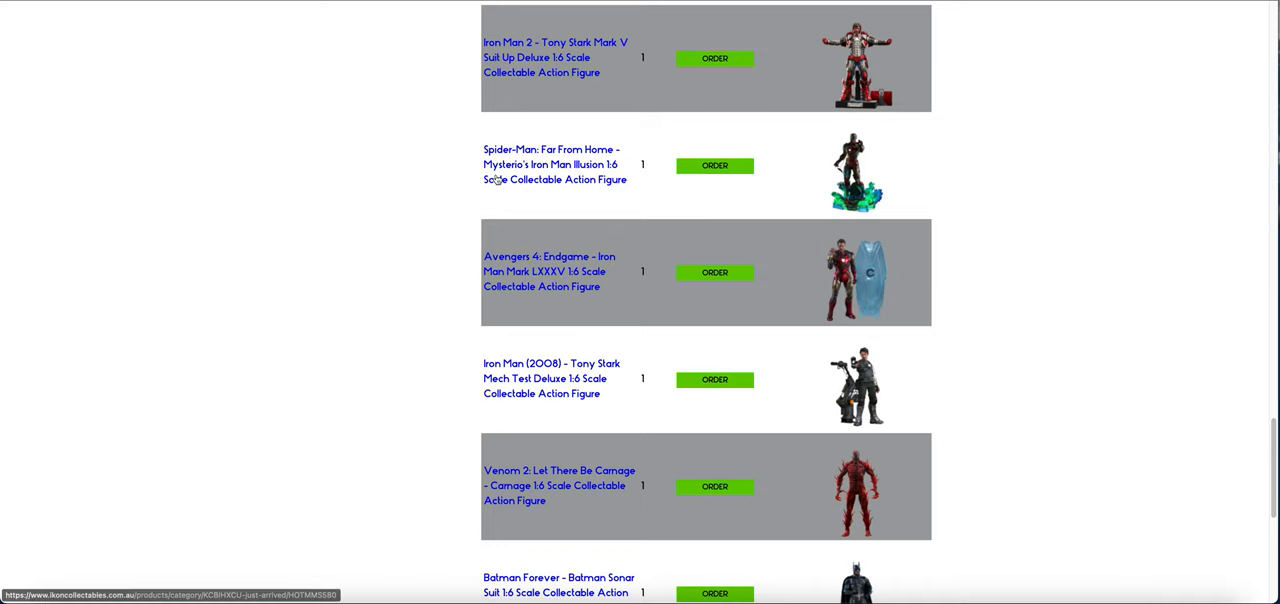
{"action": "mouse_move", "coordinate": [444, 316]}
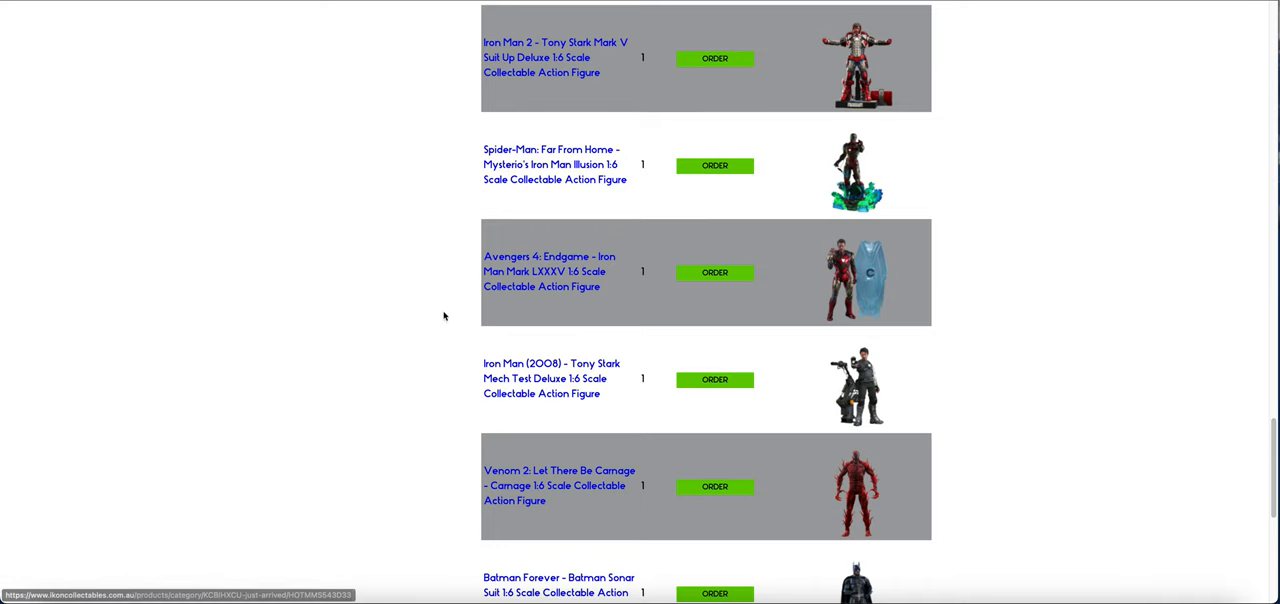
{"action": "scroll", "scroll_direction": "down", "scroll_amount": 3}
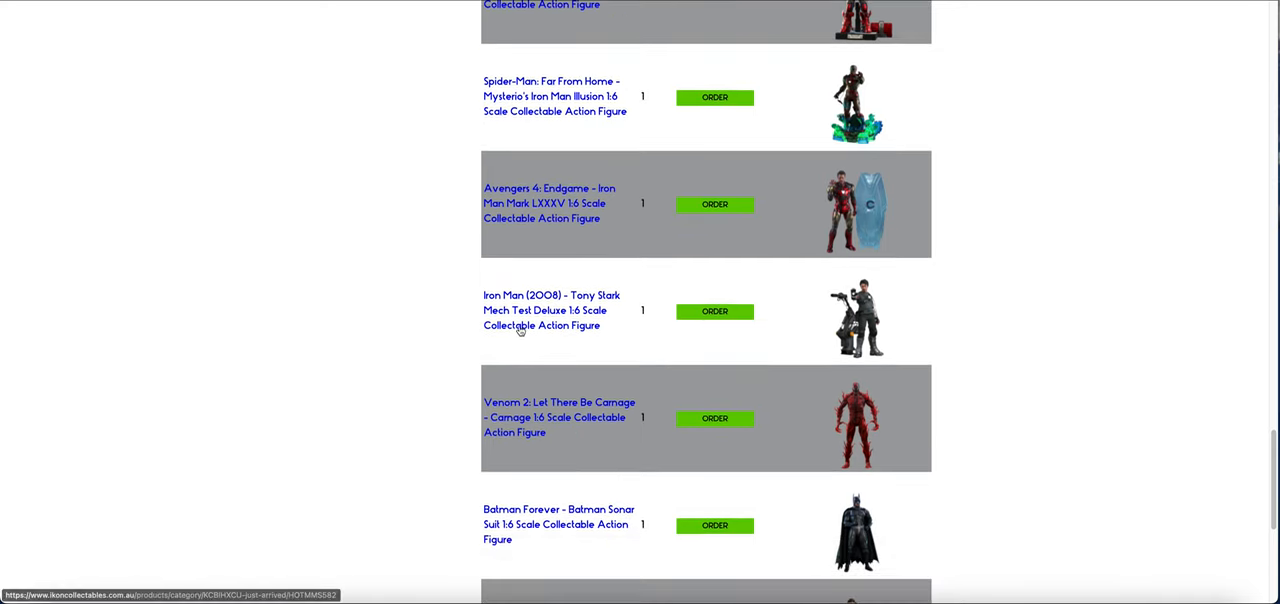
{"action": "scroll", "scroll_direction": "down", "scroll_amount": 3}
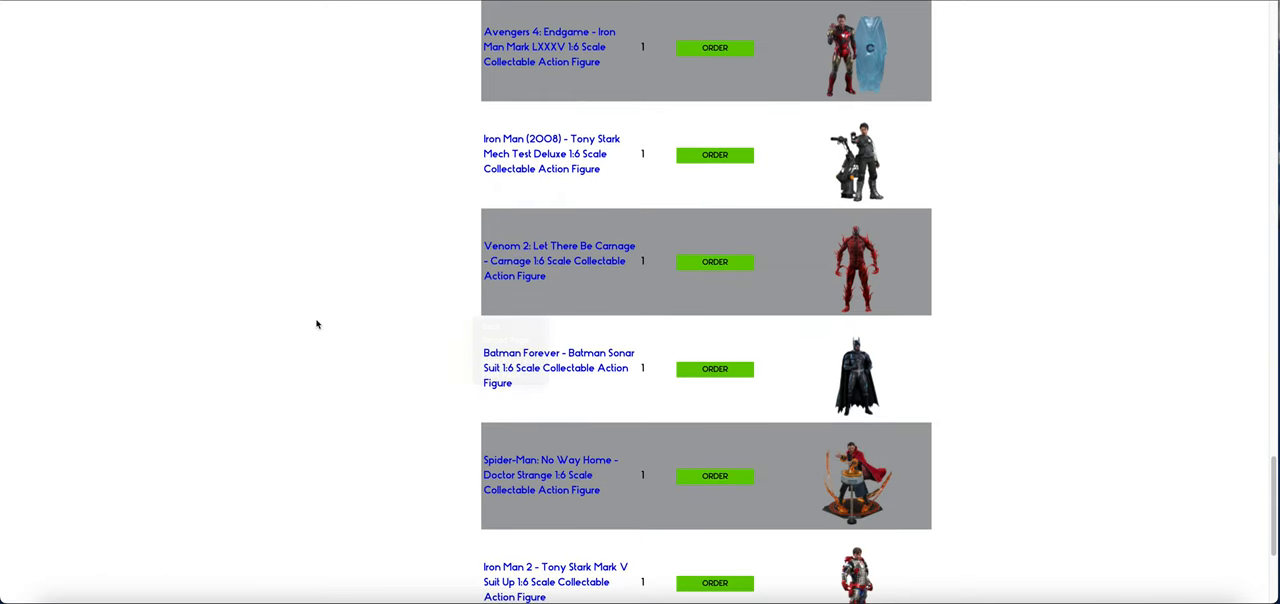
{"action": "scroll", "scroll_direction": "down", "scroll_amount": 3}
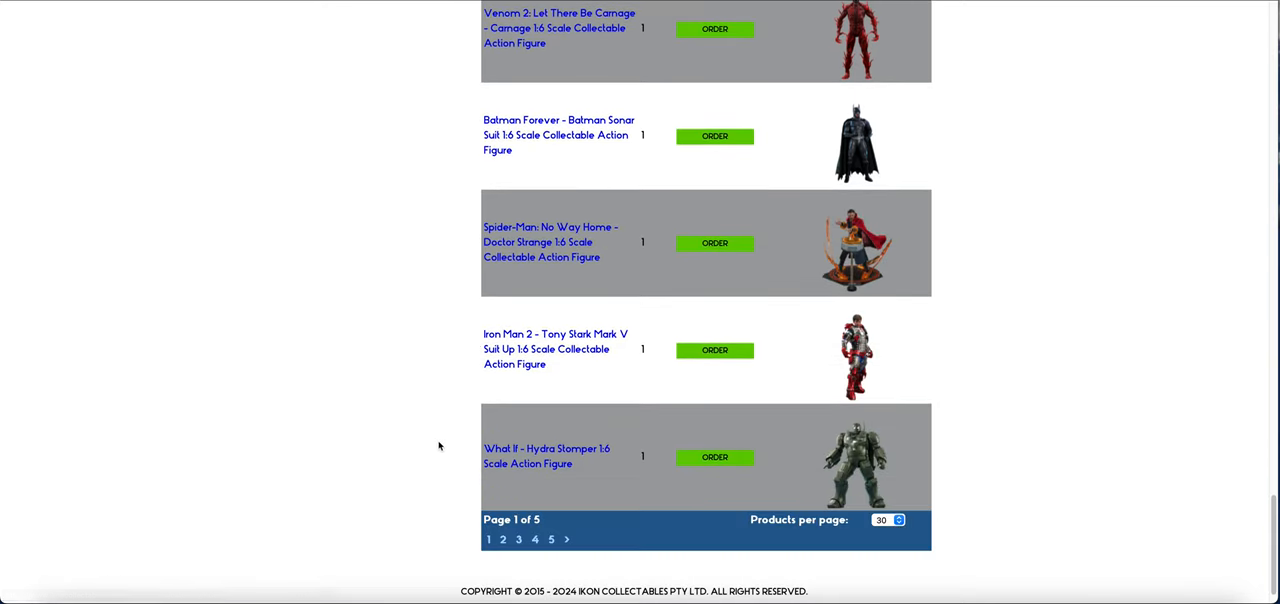
{"action": "scroll", "scroll_direction": "down", "scroll_amount": 3}
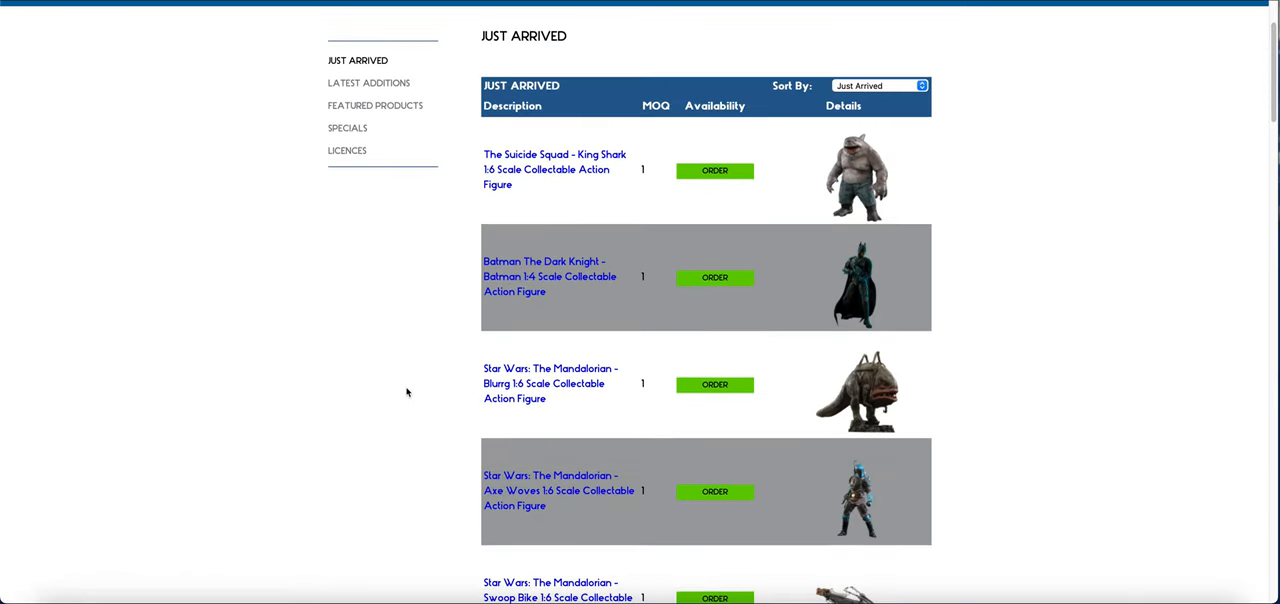
{"action": "scroll", "scroll_direction": "down", "scroll_amount": 3}
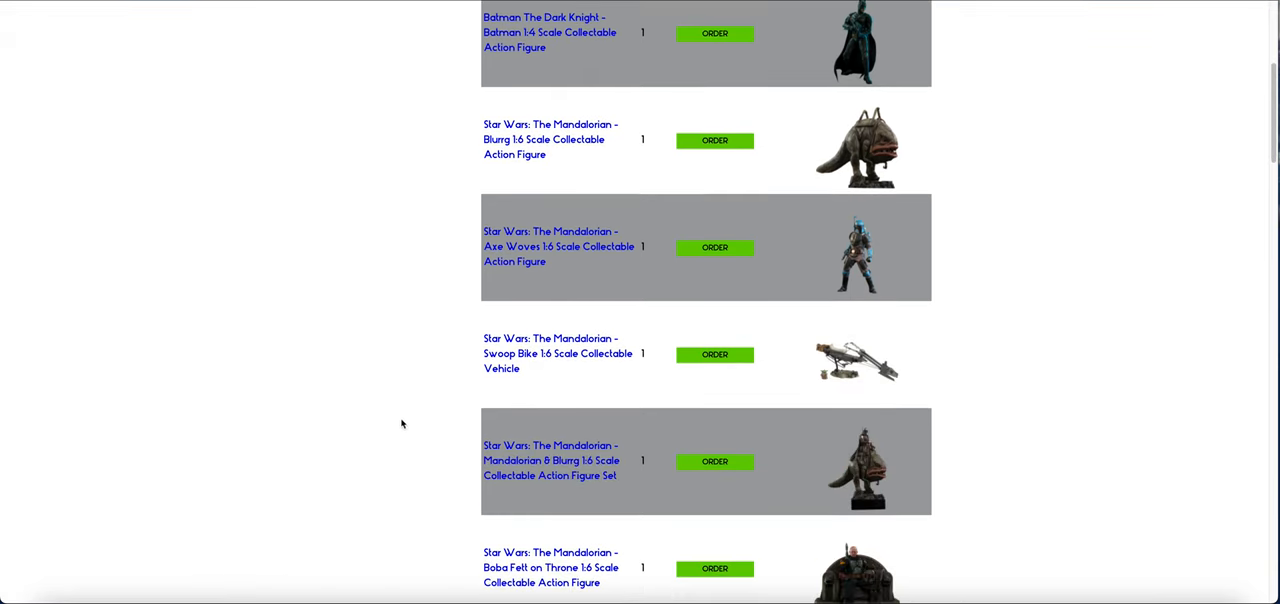
{"action": "scroll", "scroll_direction": "down", "scroll_amount": 3}
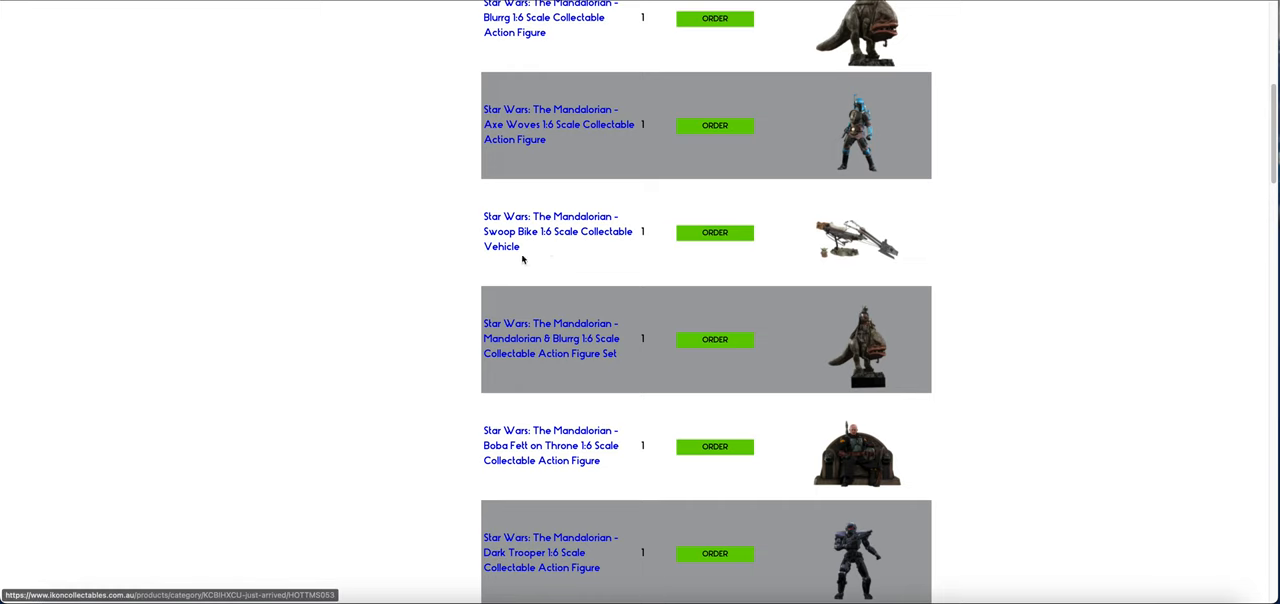
{"action": "scroll", "scroll_direction": "down", "scroll_amount": 3}
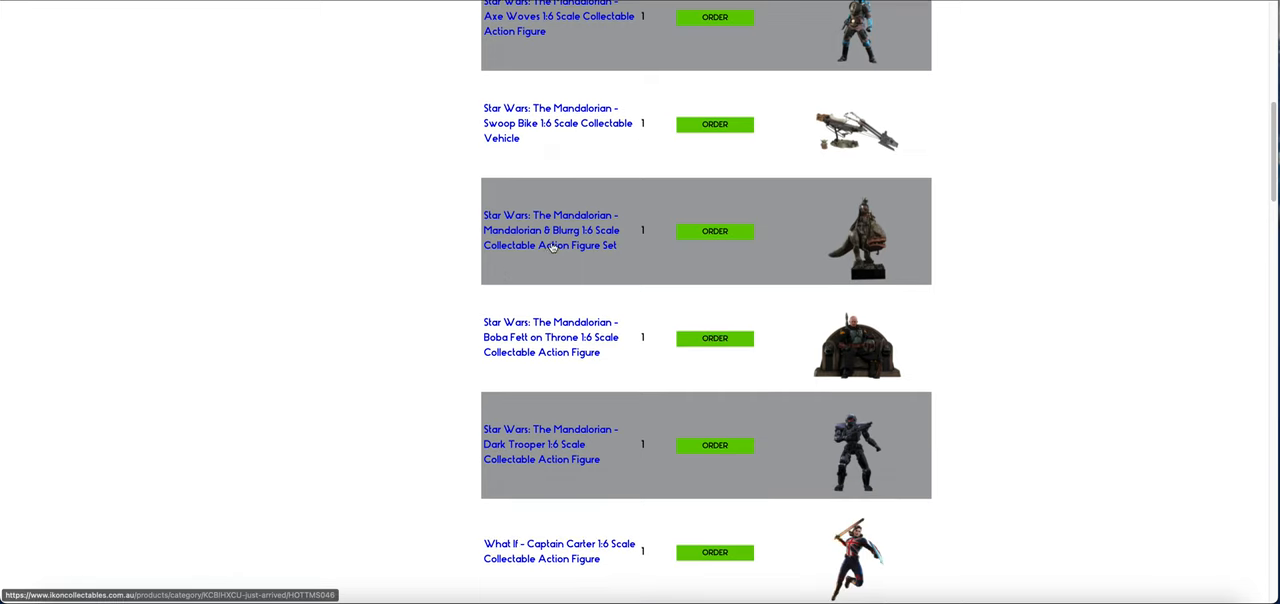
{"action": "scroll", "scroll_direction": "down", "scroll_amount": 3}
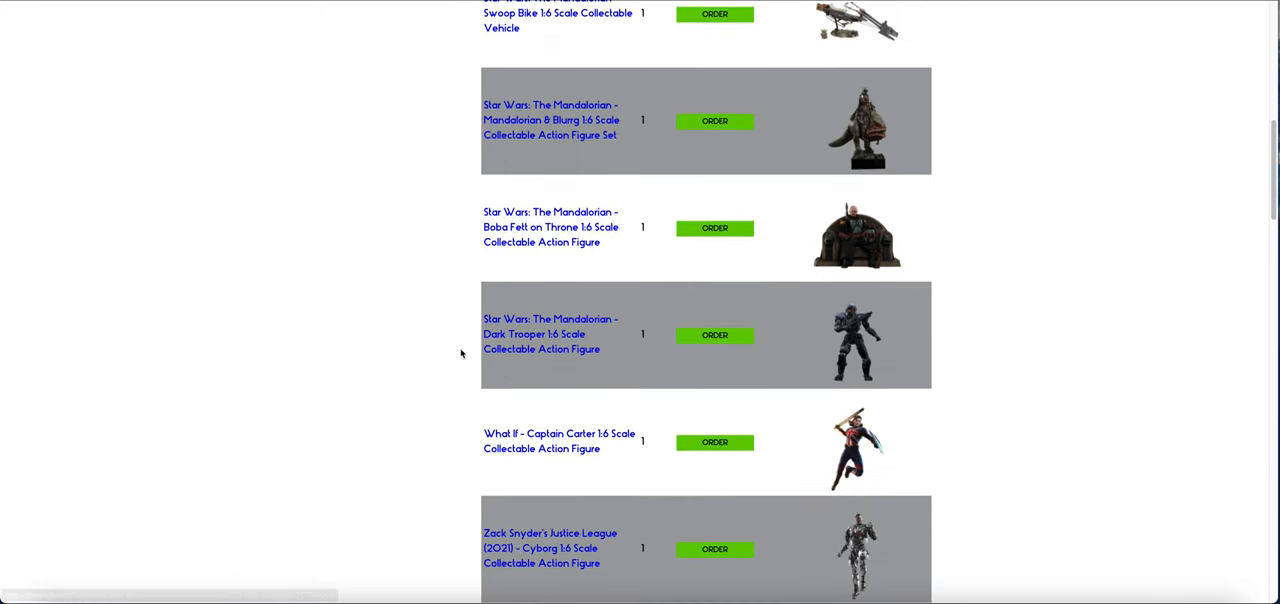
{"action": "scroll", "scroll_direction": "up", "scroll_amount": 3}
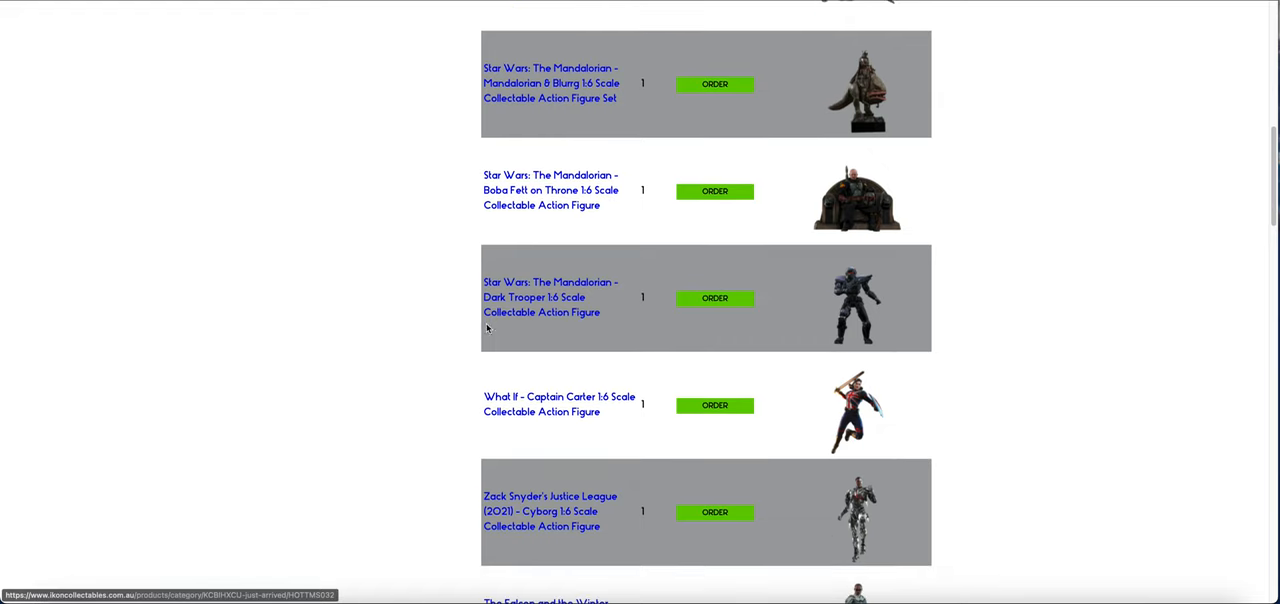
{"action": "scroll", "scroll_direction": "down", "scroll_amount": 3}
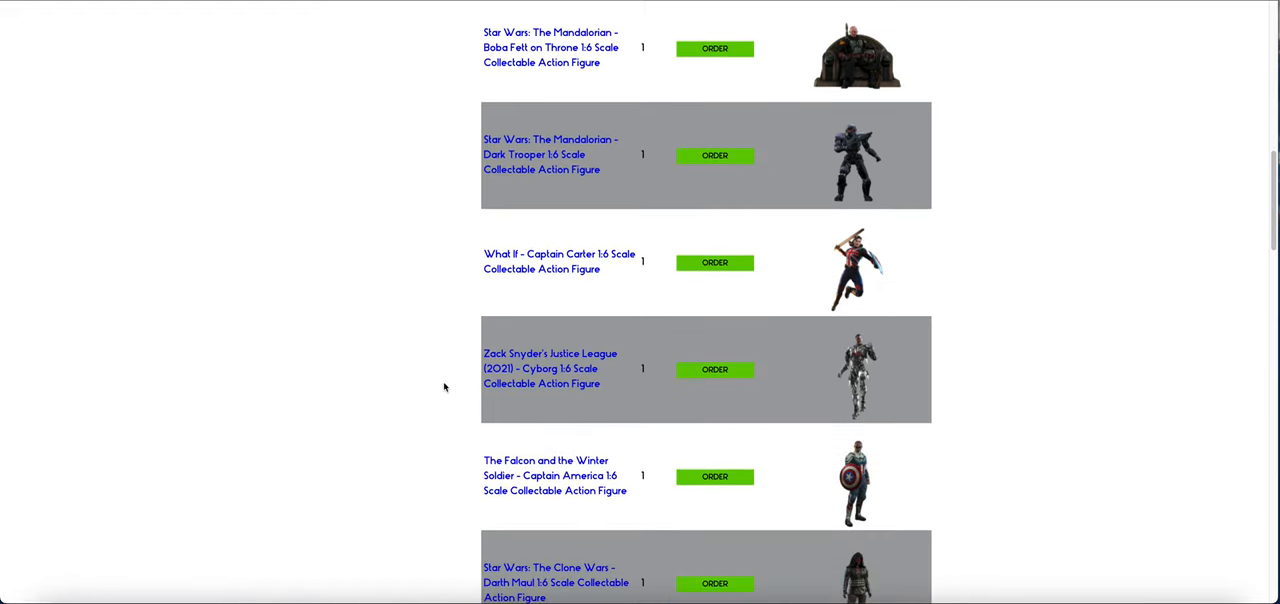
{"action": "scroll", "scroll_direction": "down", "scroll_amount": 3}
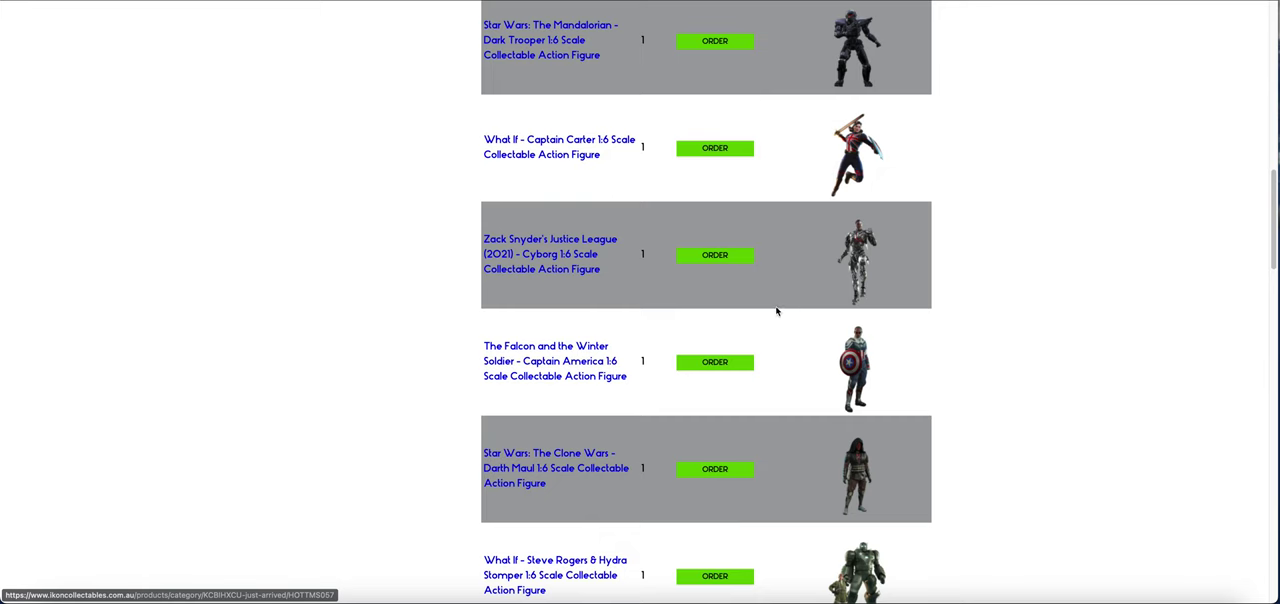
{"action": "scroll", "scroll_direction": "down", "scroll_amount": 3}
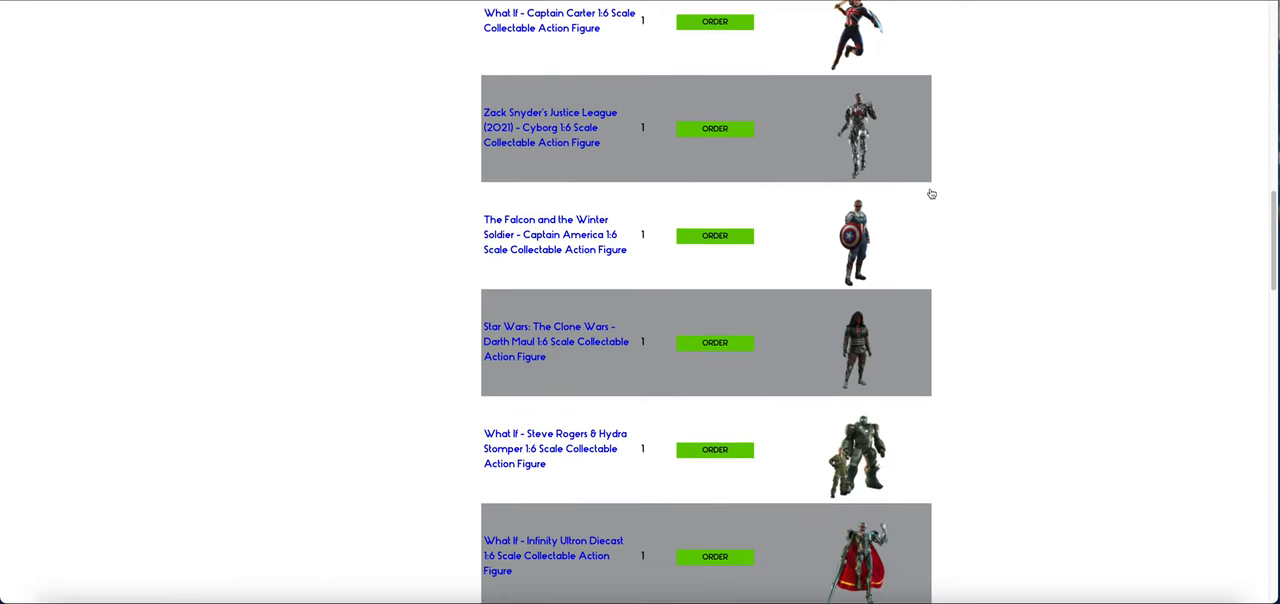
{"action": "scroll", "scroll_direction": "down", "scroll_amount": 3}
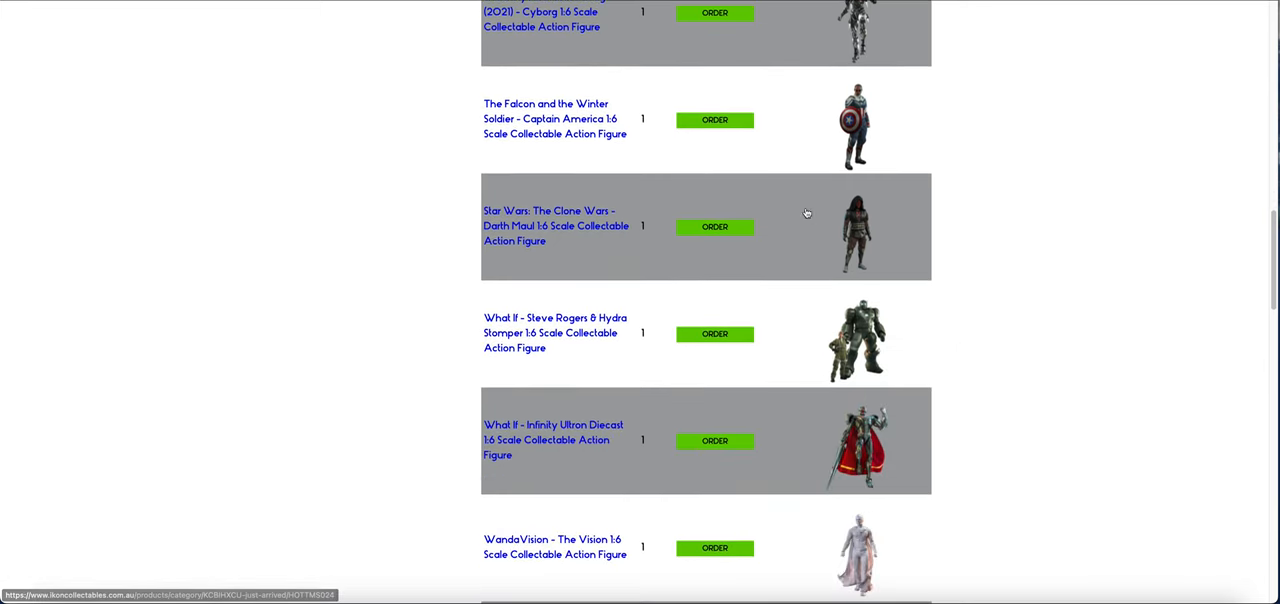
{"action": "scroll", "scroll_direction": "down", "scroll_amount": 3}
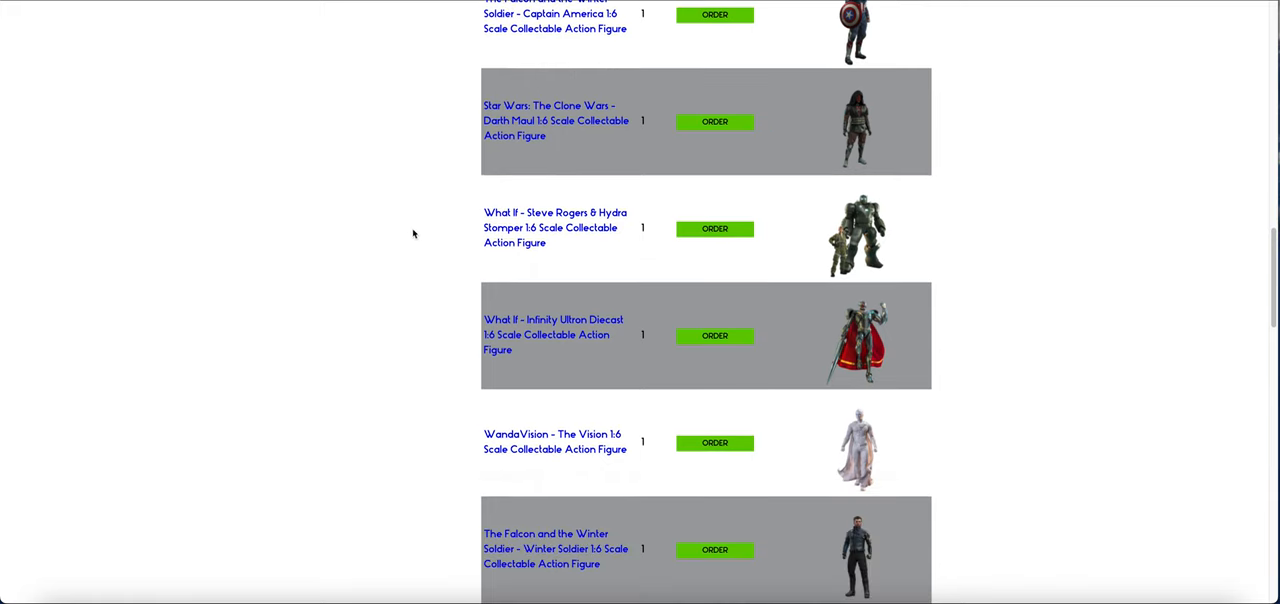
{"action": "mouse_move", "coordinate": [851, 153]}
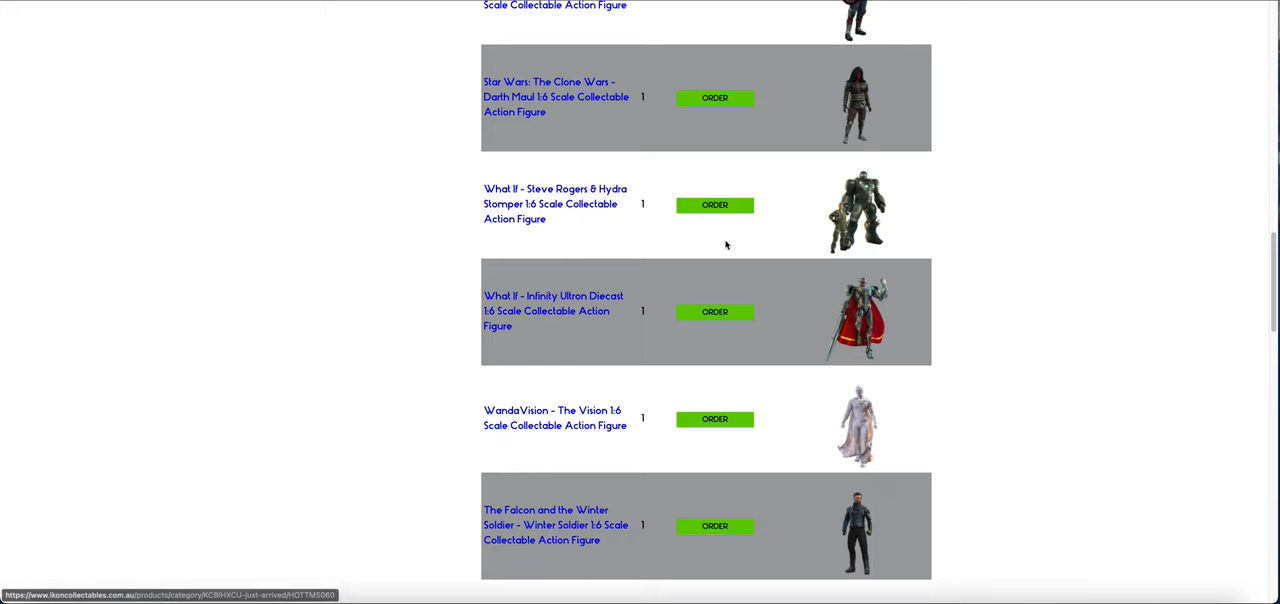
{"action": "scroll", "scroll_direction": "down", "scroll_amount": 3}
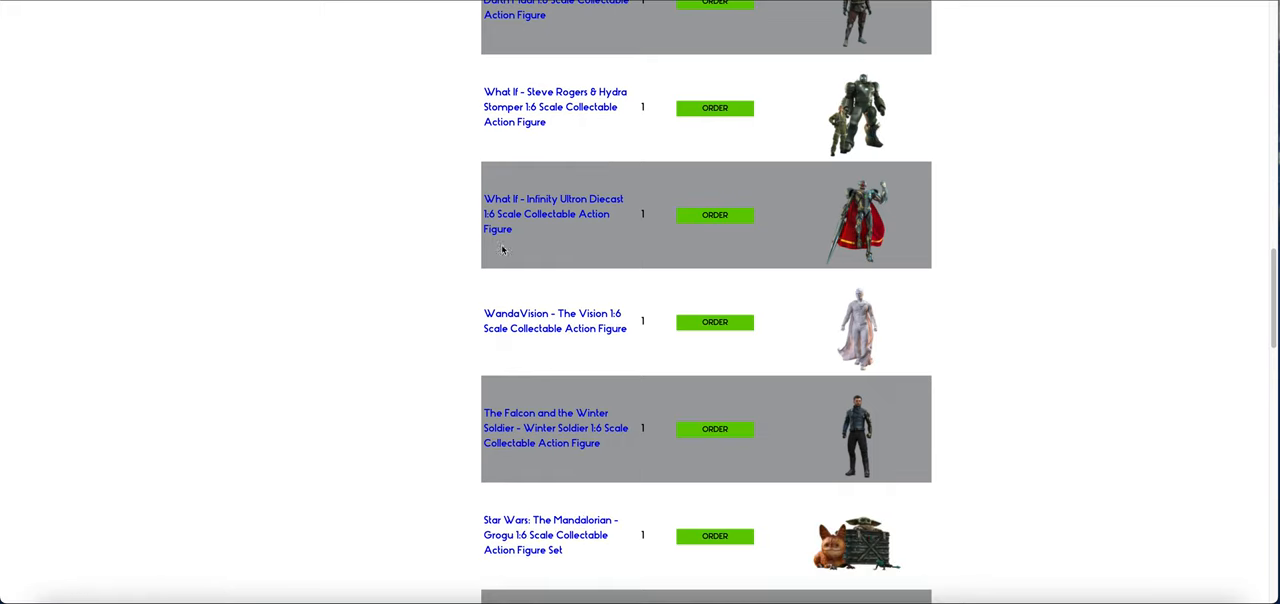
{"action": "scroll", "scroll_direction": "up", "scroll_amount": 3}
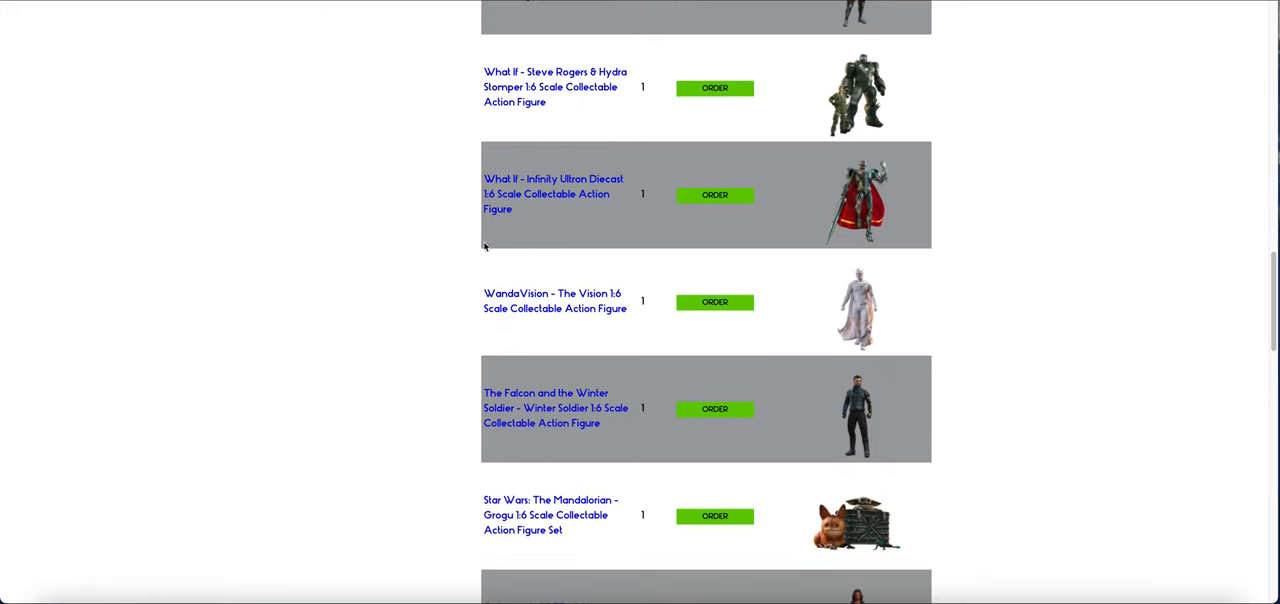
{"action": "mouse_move", "coordinate": [465, 250]}
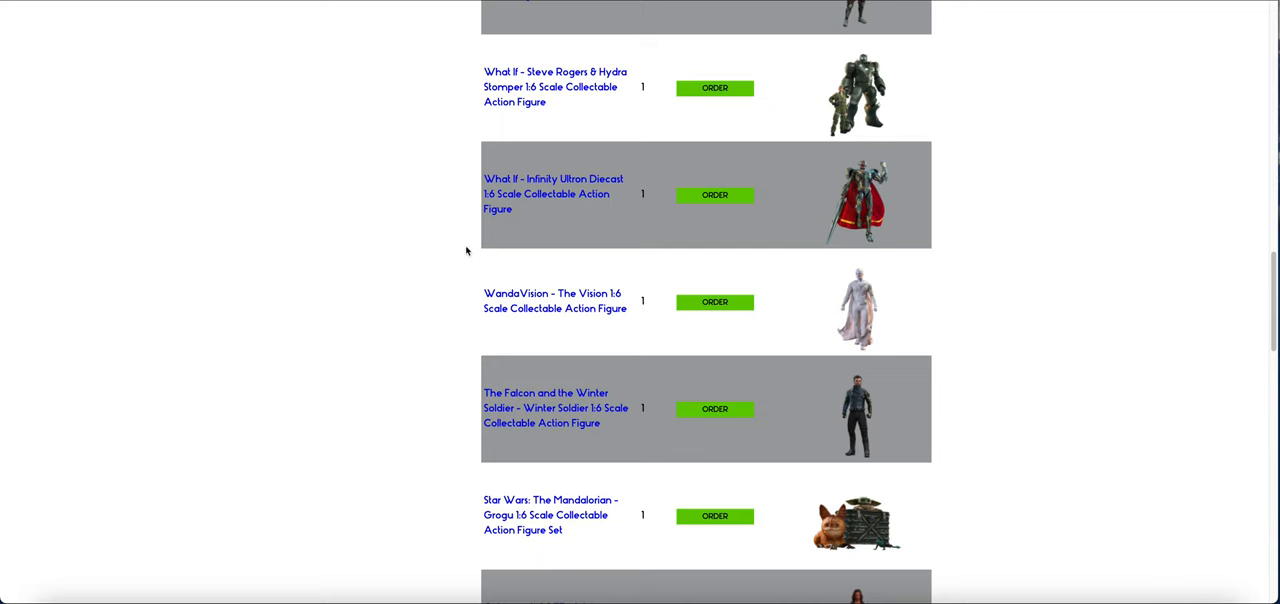
{"action": "scroll", "scroll_direction": "down", "scroll_amount": 3}
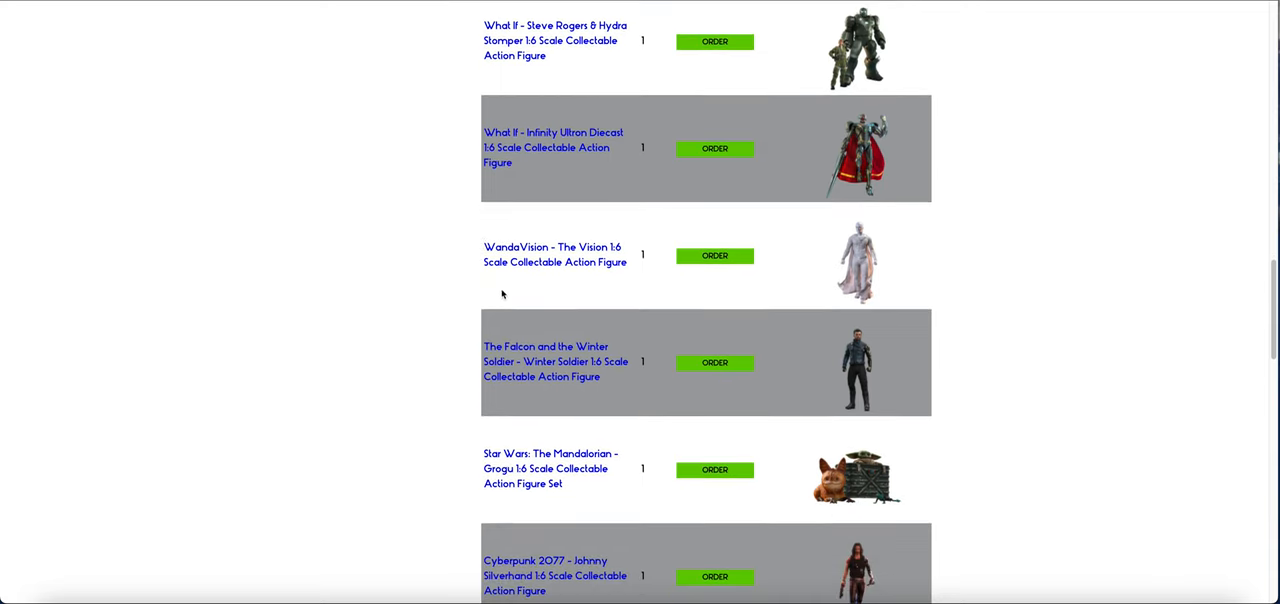
{"action": "scroll", "scroll_direction": "down", "scroll_amount": 3}
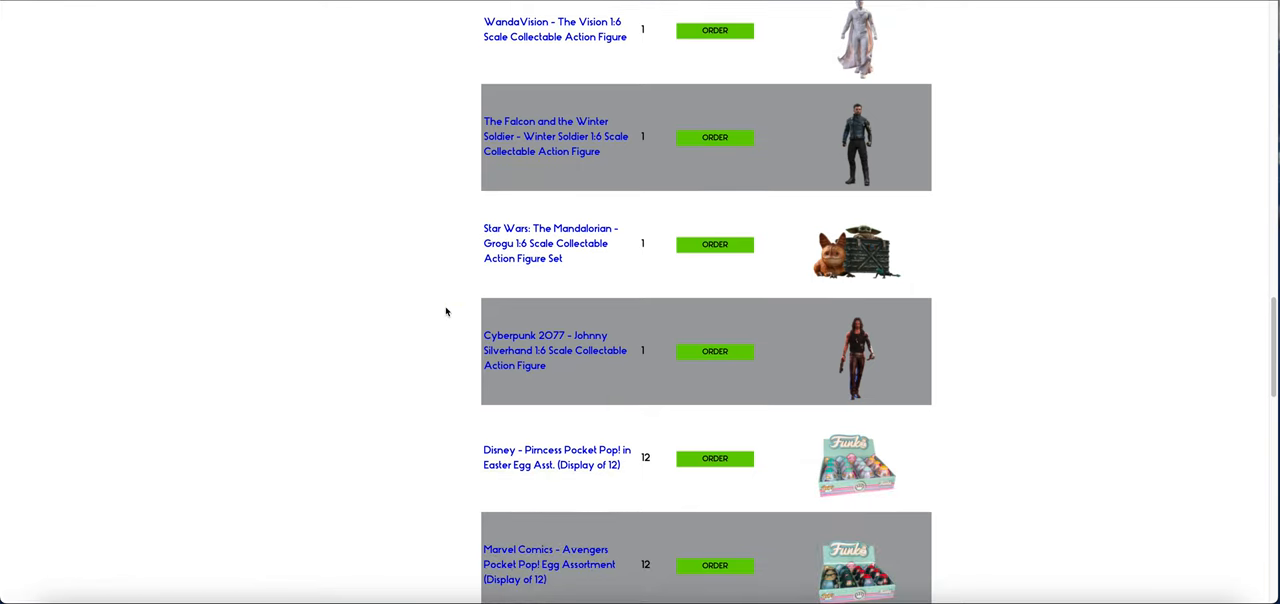
{"action": "mouse_move", "coordinate": [1072, 543]}
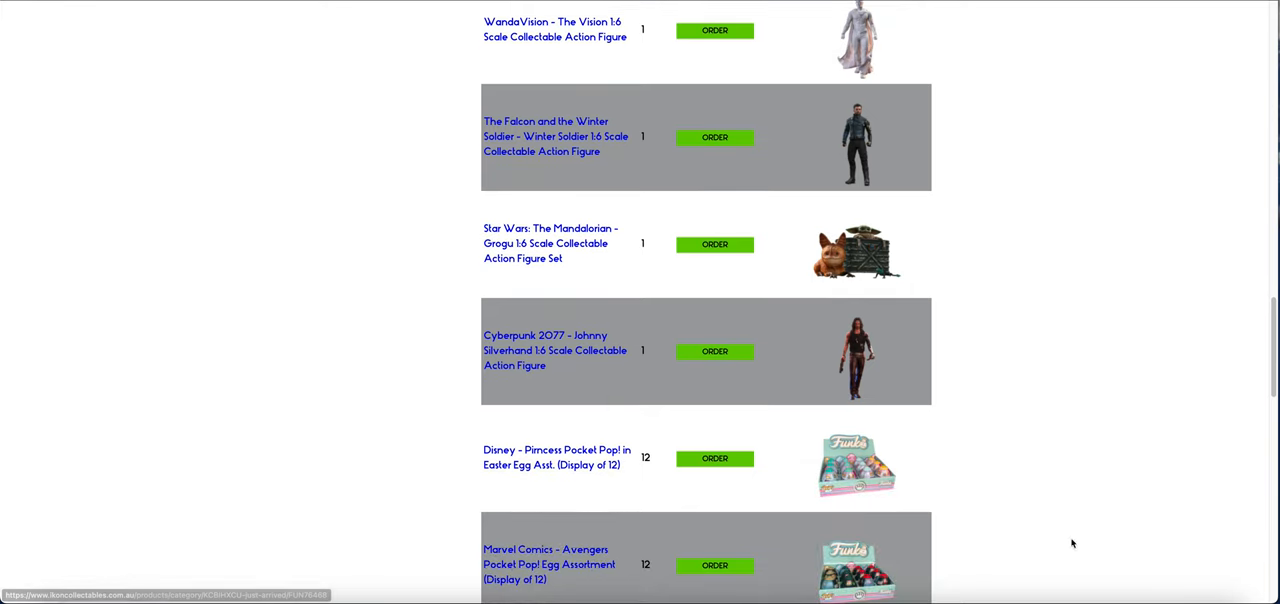
{"action": "scroll", "scroll_direction": "down", "scroll_amount": 3}
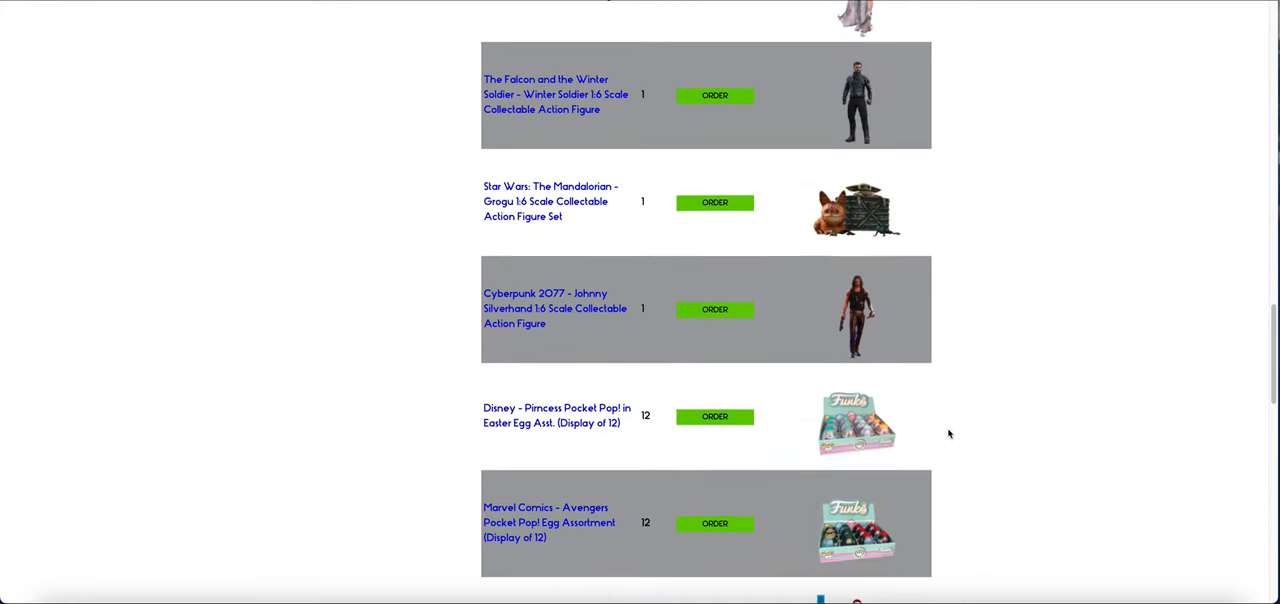
{"action": "scroll", "scroll_direction": "up", "scroll_amount": 3}
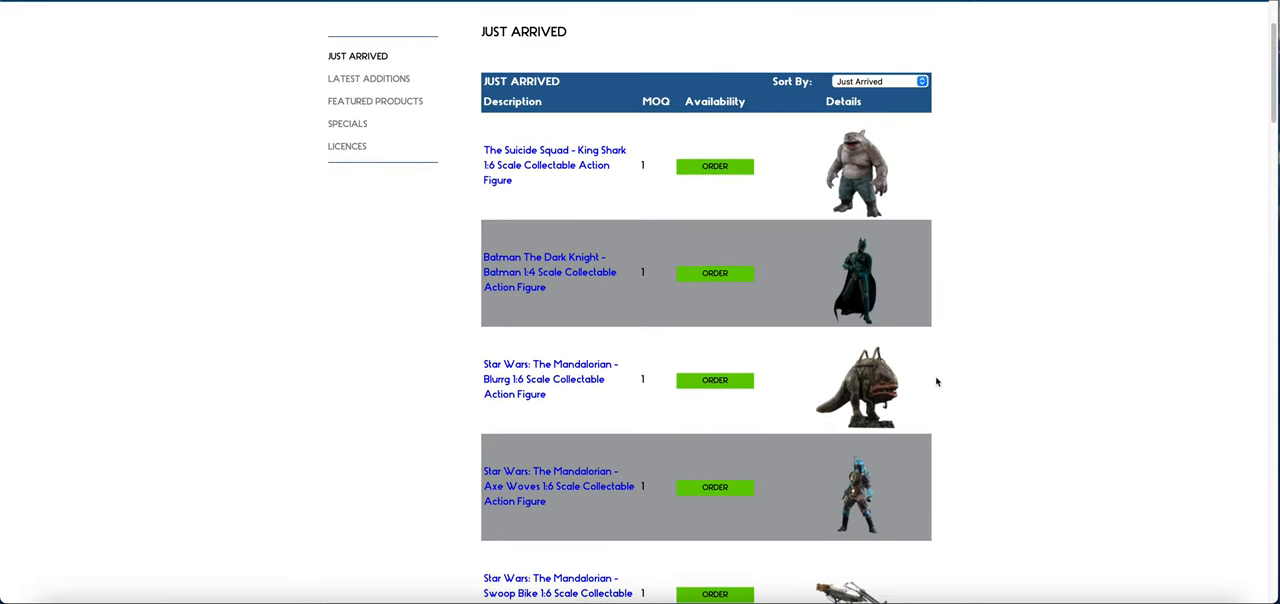
Search 'dirty harry' and open the Harry Callahan (Final Act) 1:6 figure page.
{"action": "scroll", "scroll_direction": "up", "scroll_amount": 3}
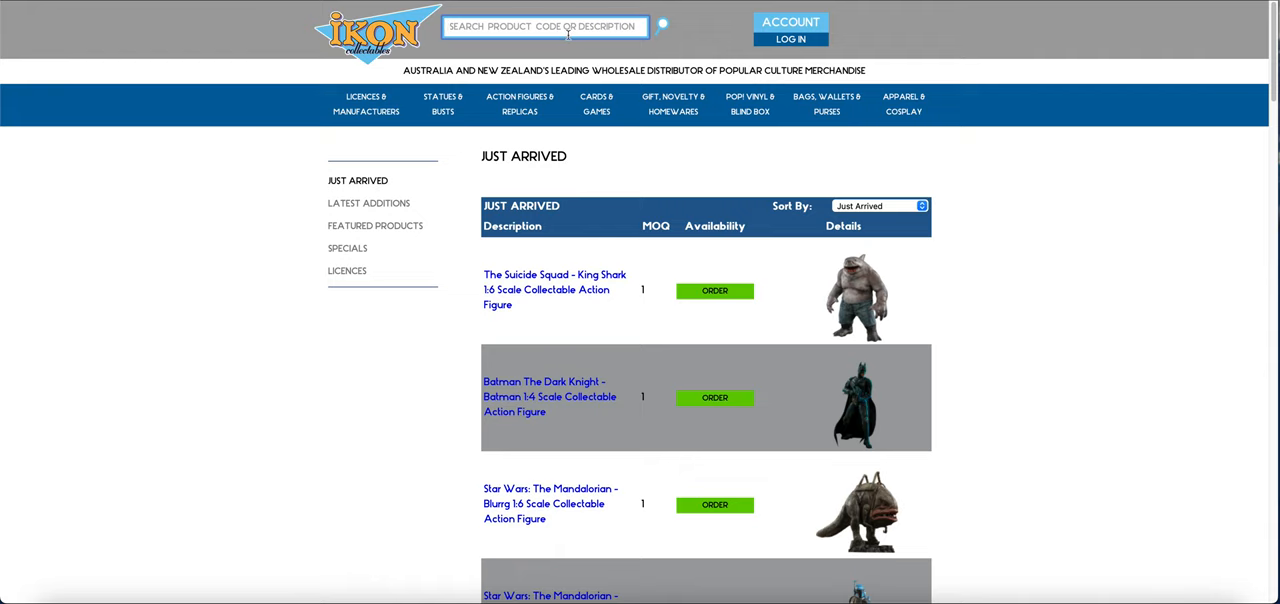
{"action": "type", "text": "dirty"}
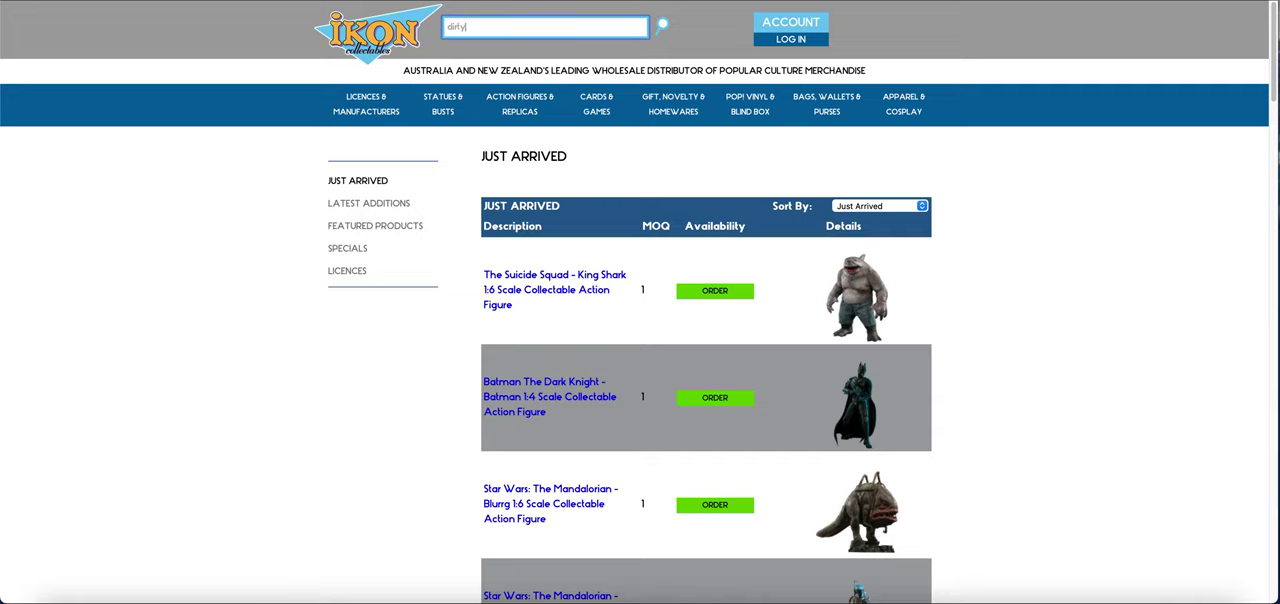
{"action": "type", "text": "harry"}
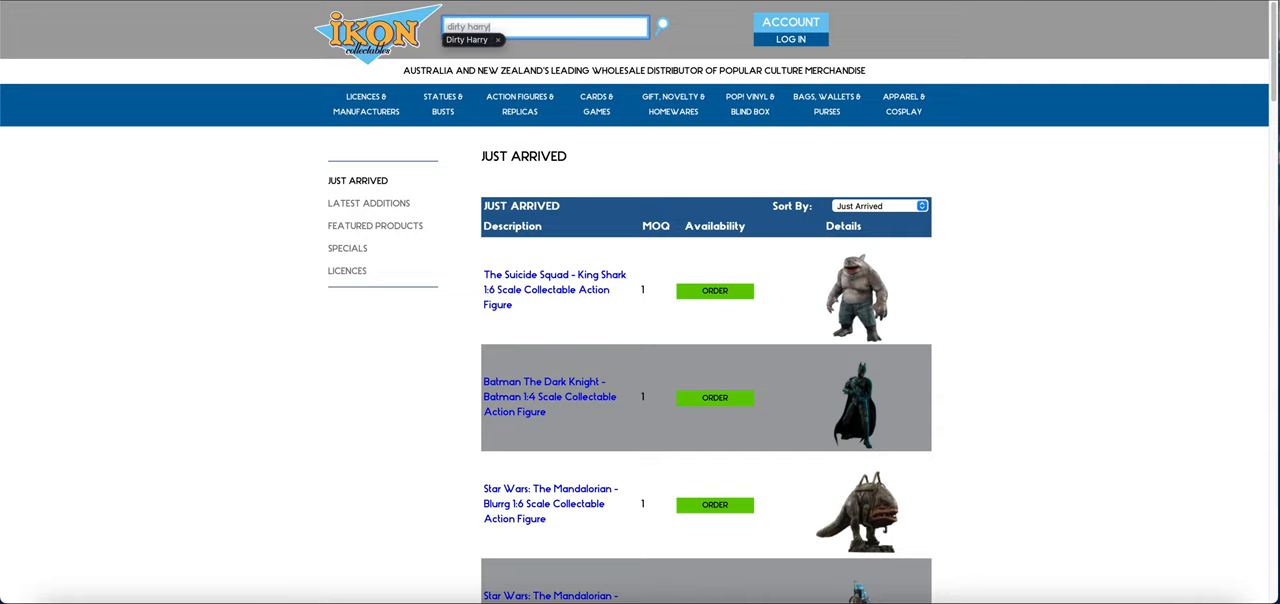
{"action": "left_click", "coordinate": [466, 39]}
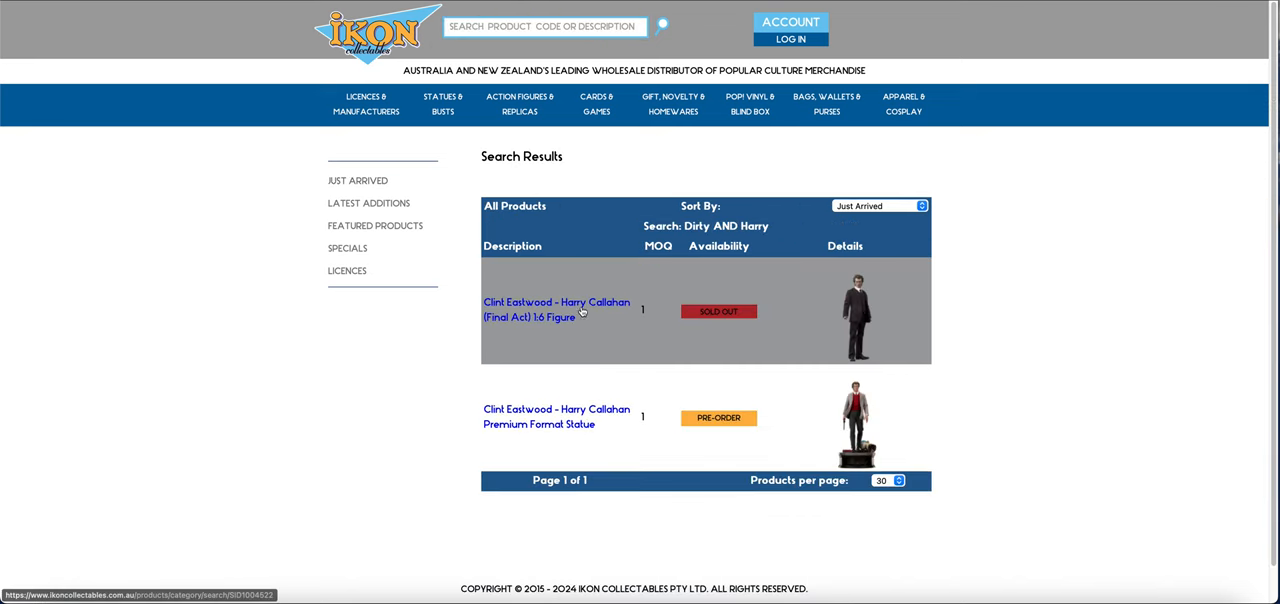
{"action": "left_click", "coordinate": [555, 309]}
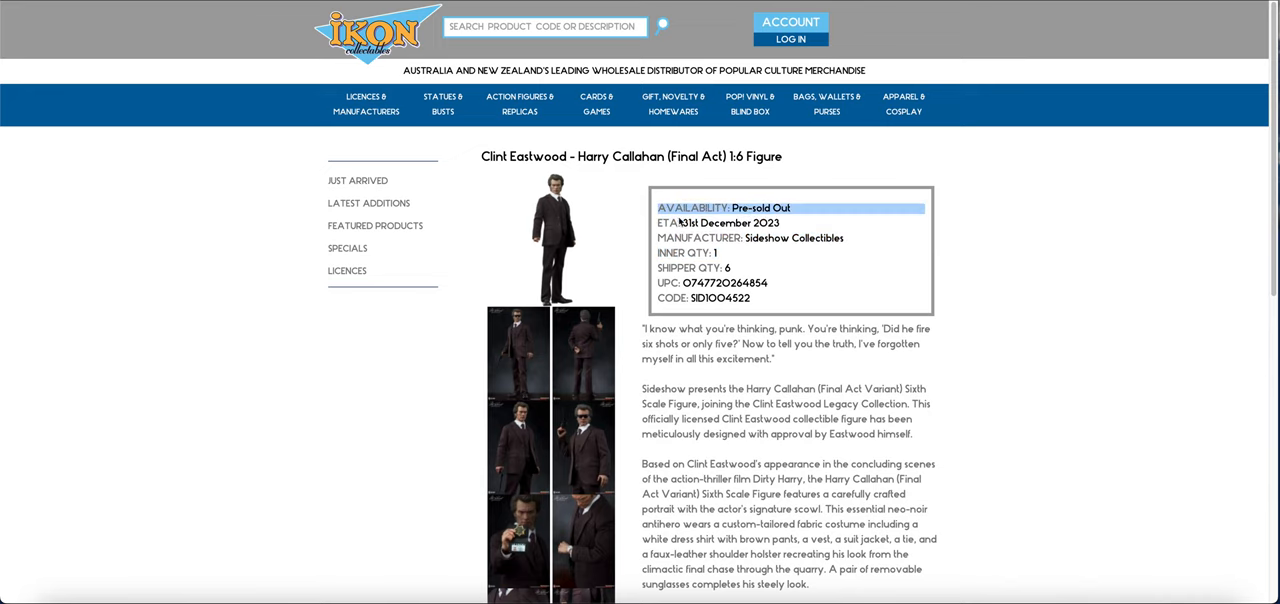
{"action": "mouse_move", "coordinate": [795, 222]}
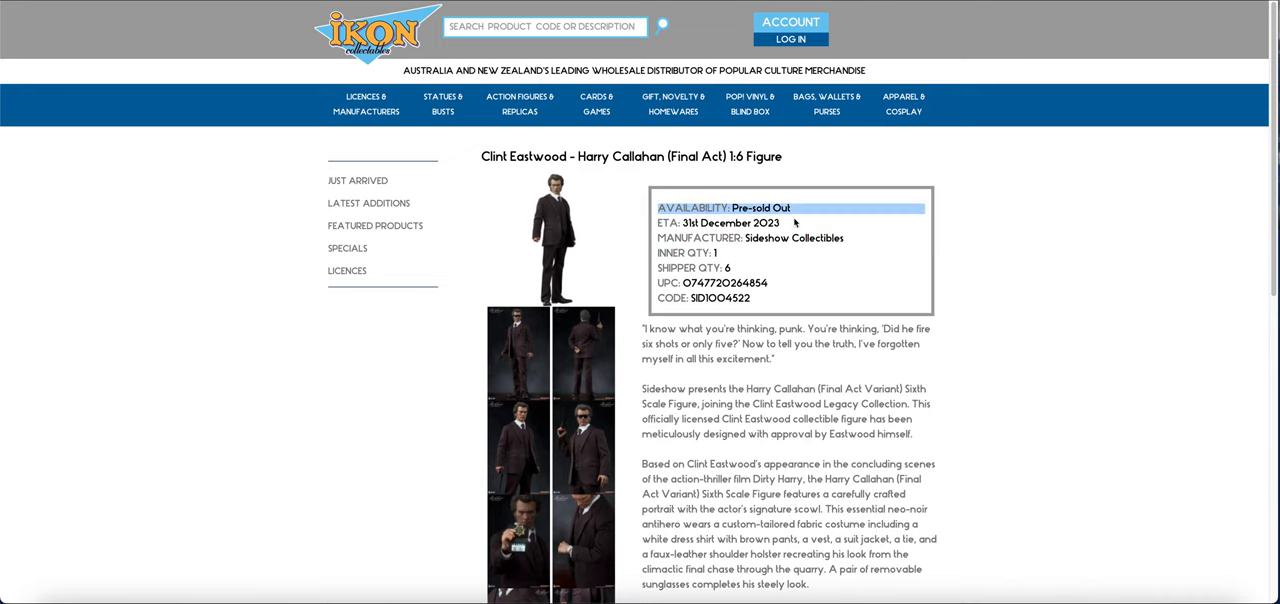
{"action": "mouse_move", "coordinate": [766, 223]}
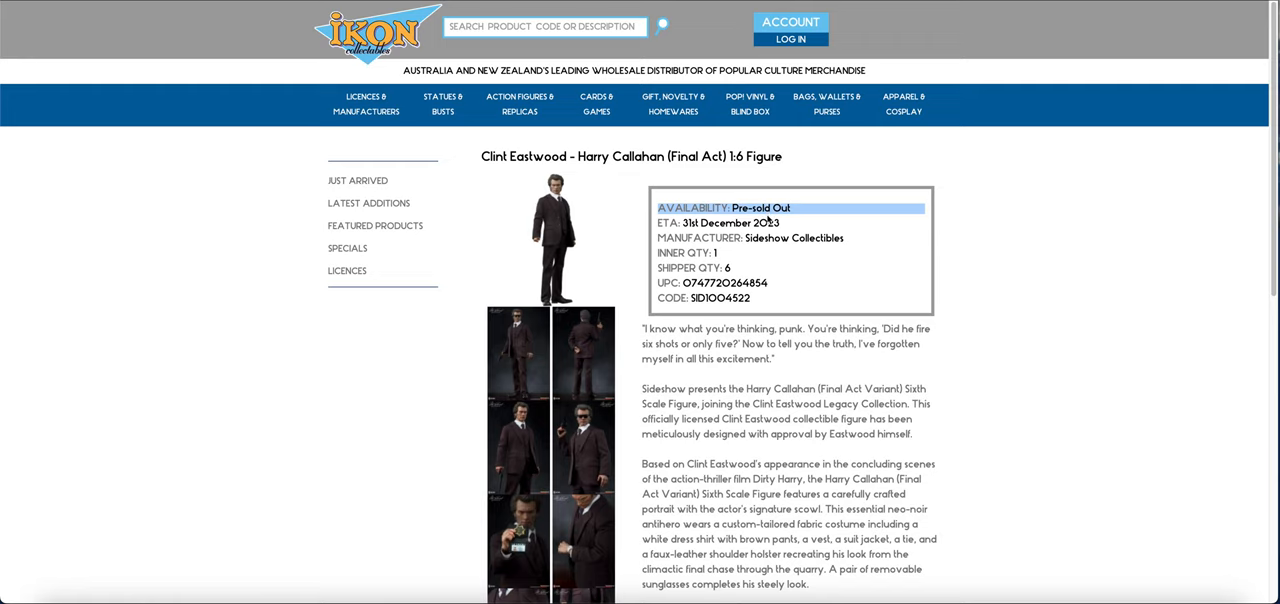
{"action": "mouse_move", "coordinate": [692, 253]}
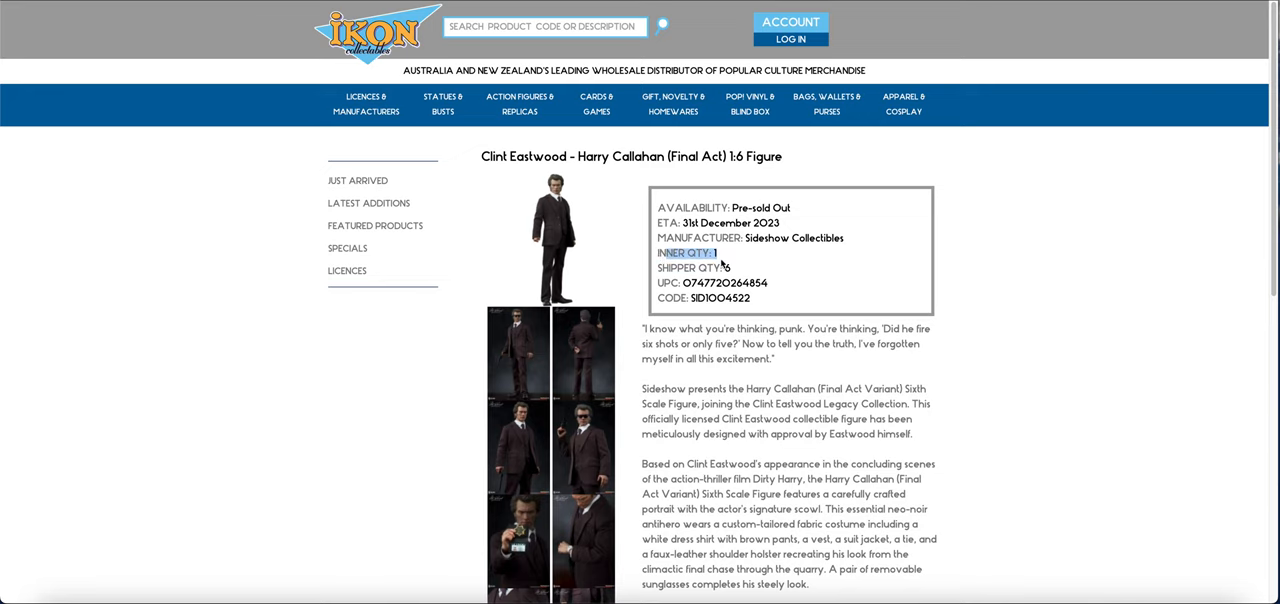
{"action": "mouse_move", "coordinate": [570, 285]}
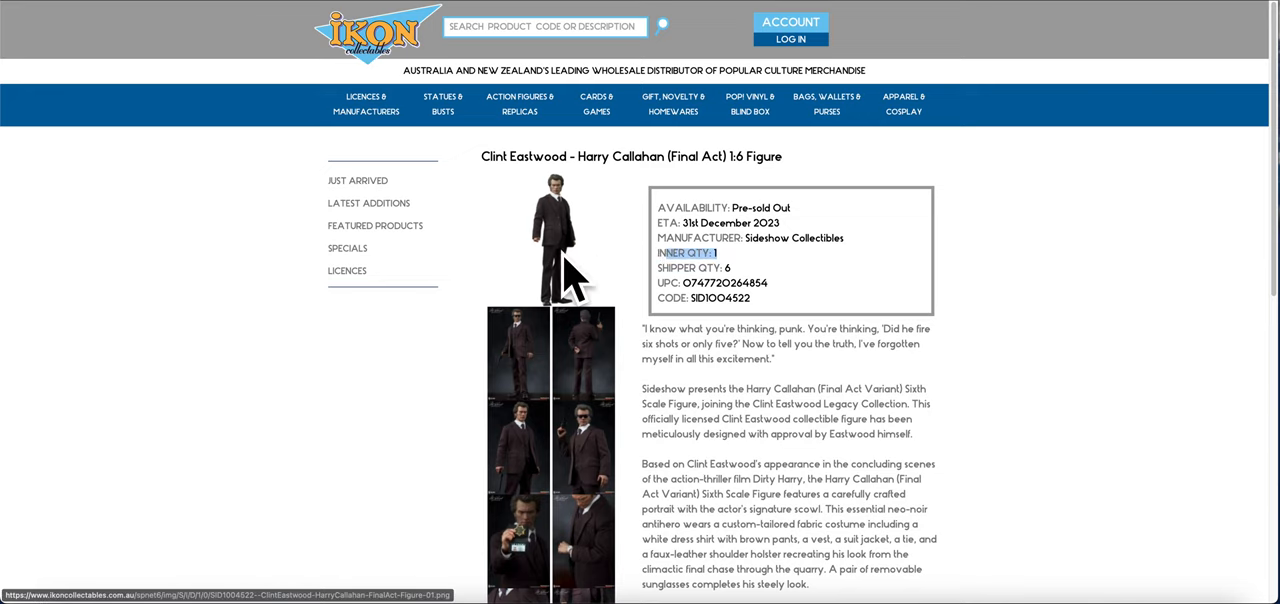
{"action": "mouse_move", "coordinate": [518, 238]}
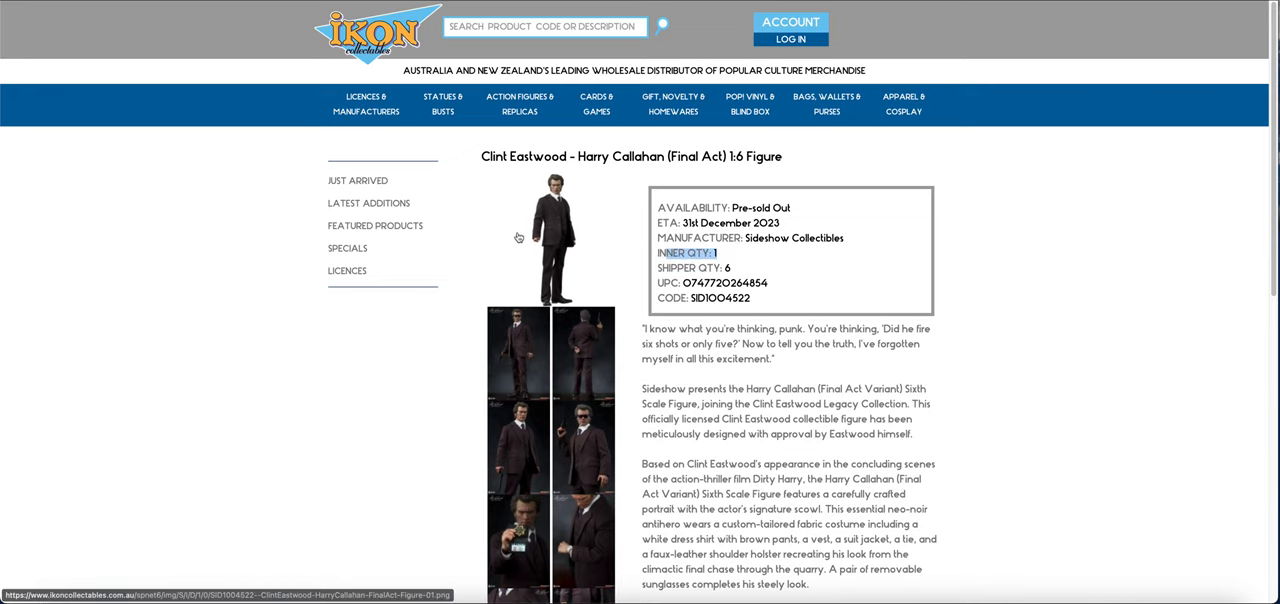
{"action": "mouse_move", "coordinate": [562, 236]}
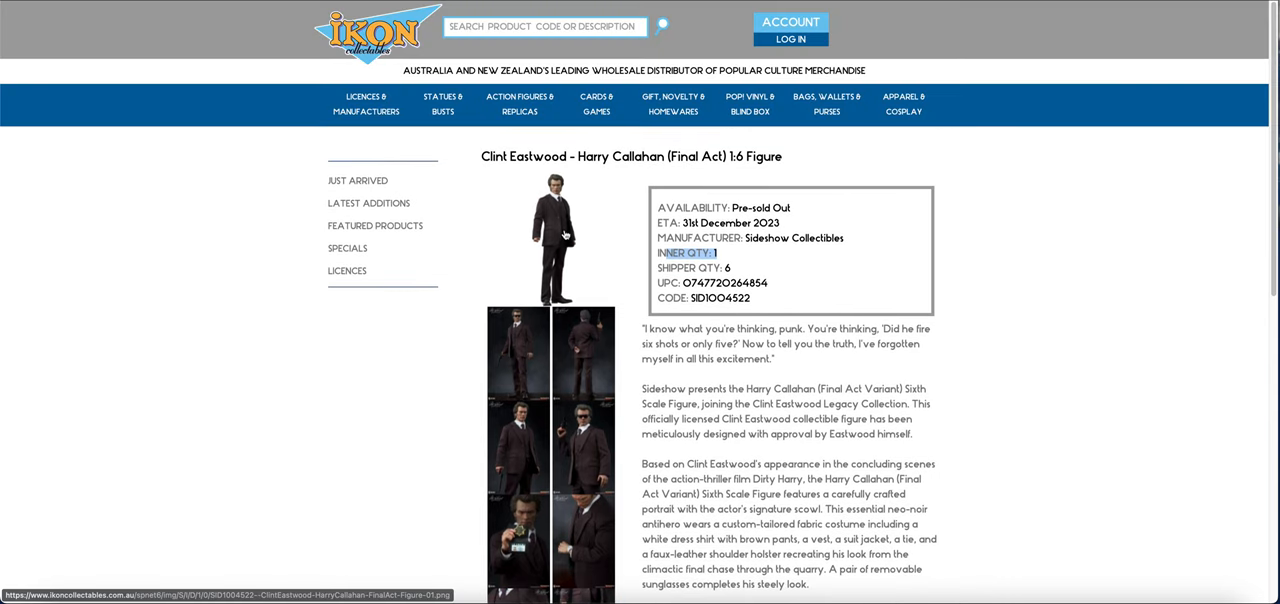
{"action": "scroll", "scroll_direction": "down", "scroll_amount": 3}
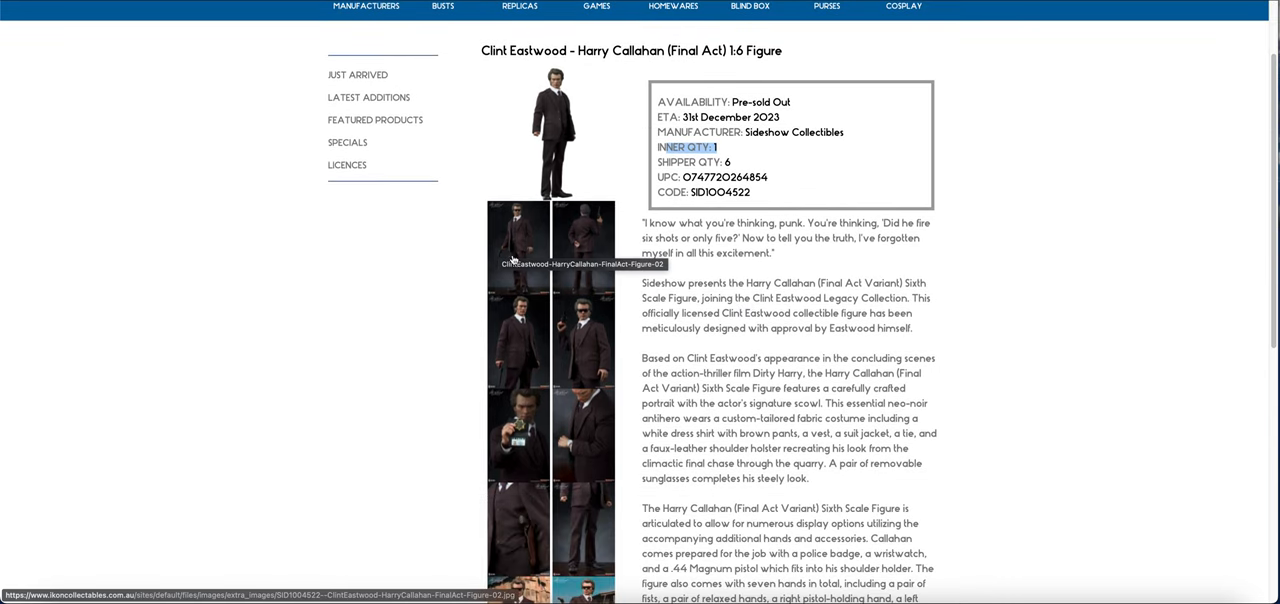
{"action": "scroll", "scroll_direction": "up", "scroll_amount": 3}
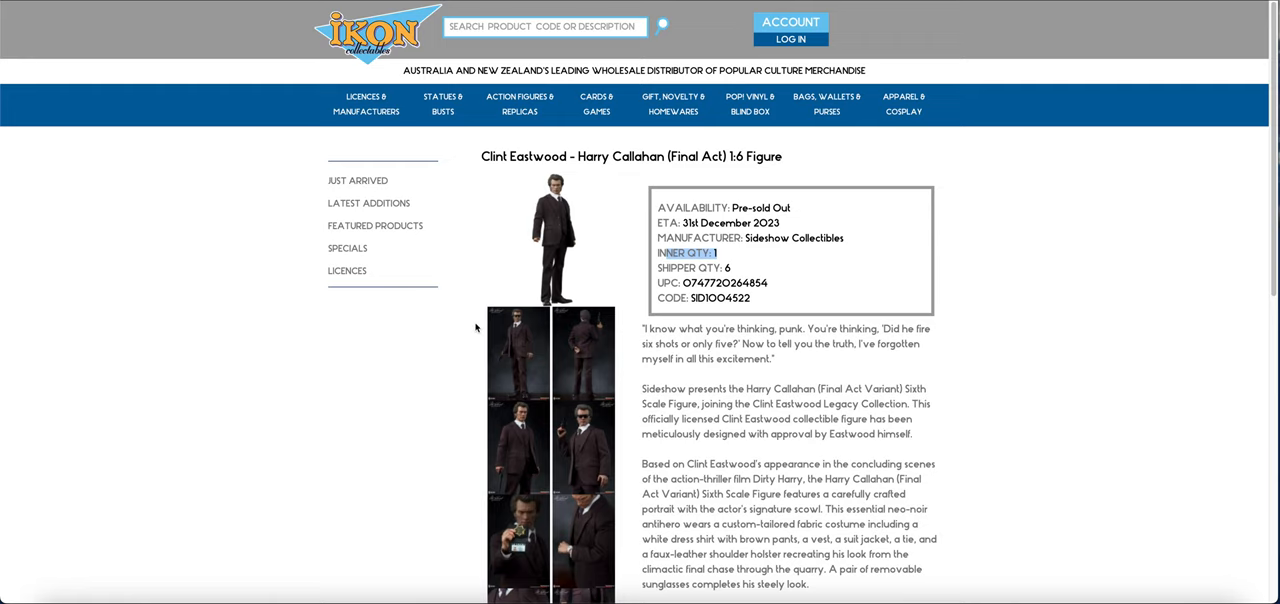
Search for Iron Maiden products and open the Eddie Trooper PF Statue page.
{"action": "left_click", "coordinate": [545, 27]}
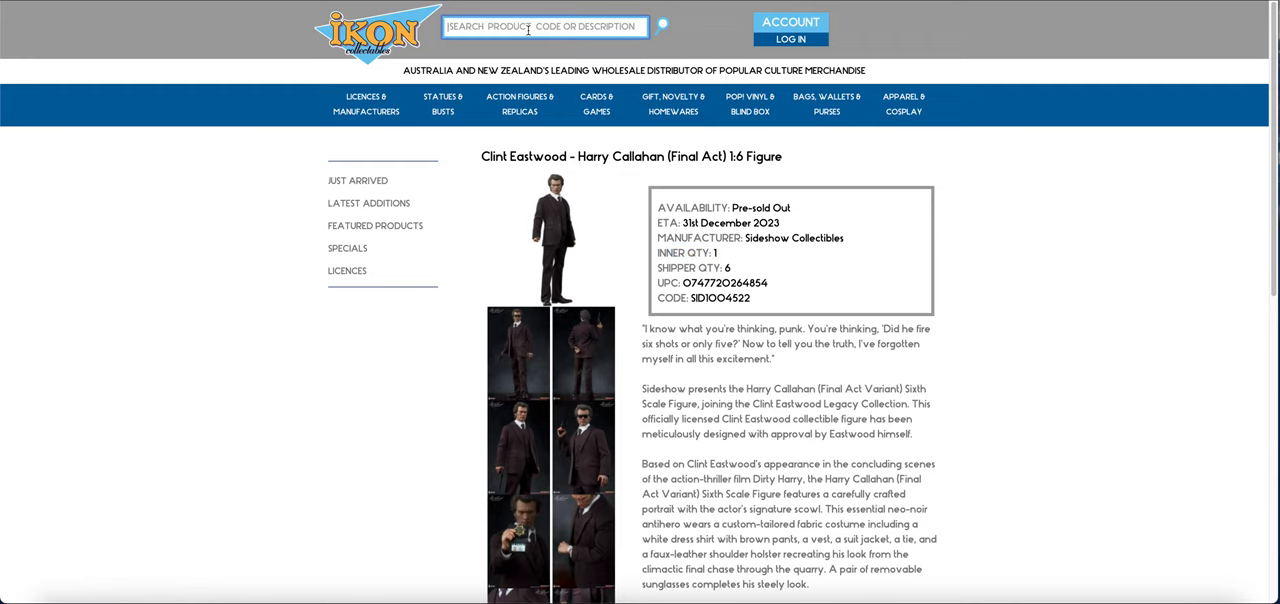
{"action": "type", "text": "iro"}
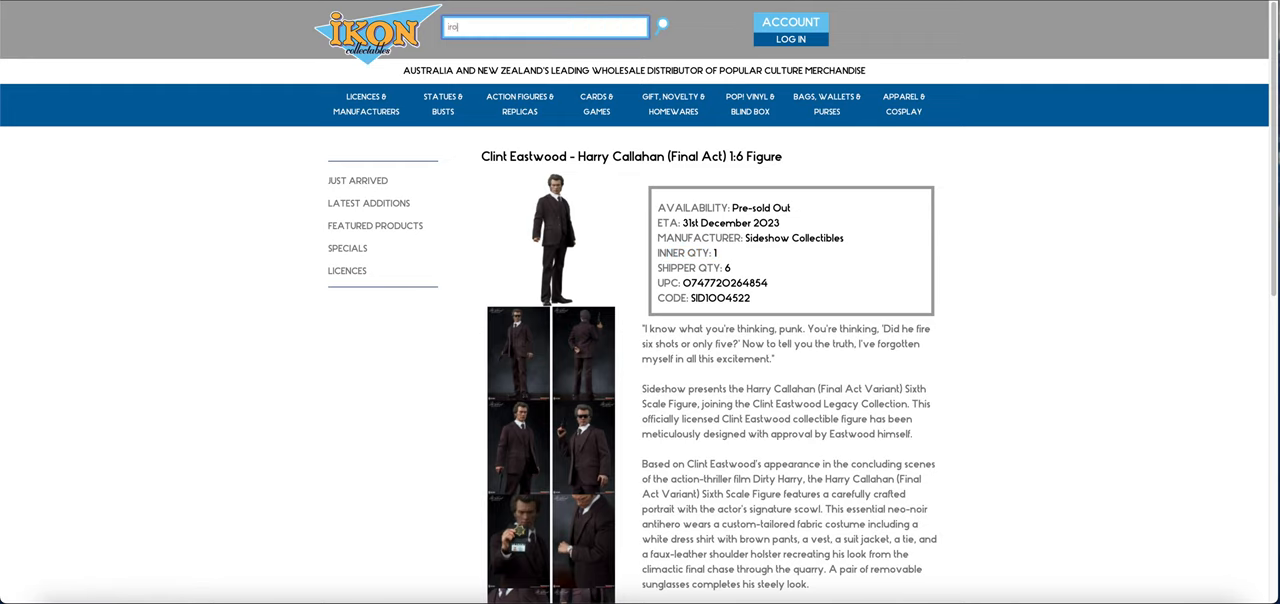
{"action": "type", "text": "iron man"}
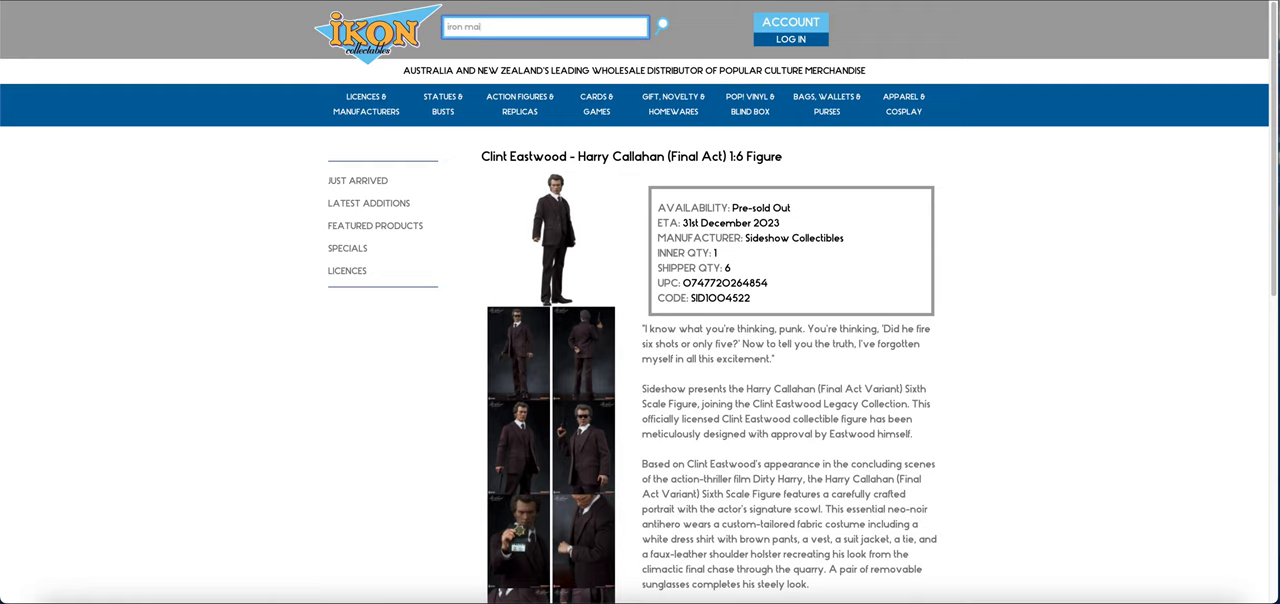
{"action": "type", "text": "iden"}
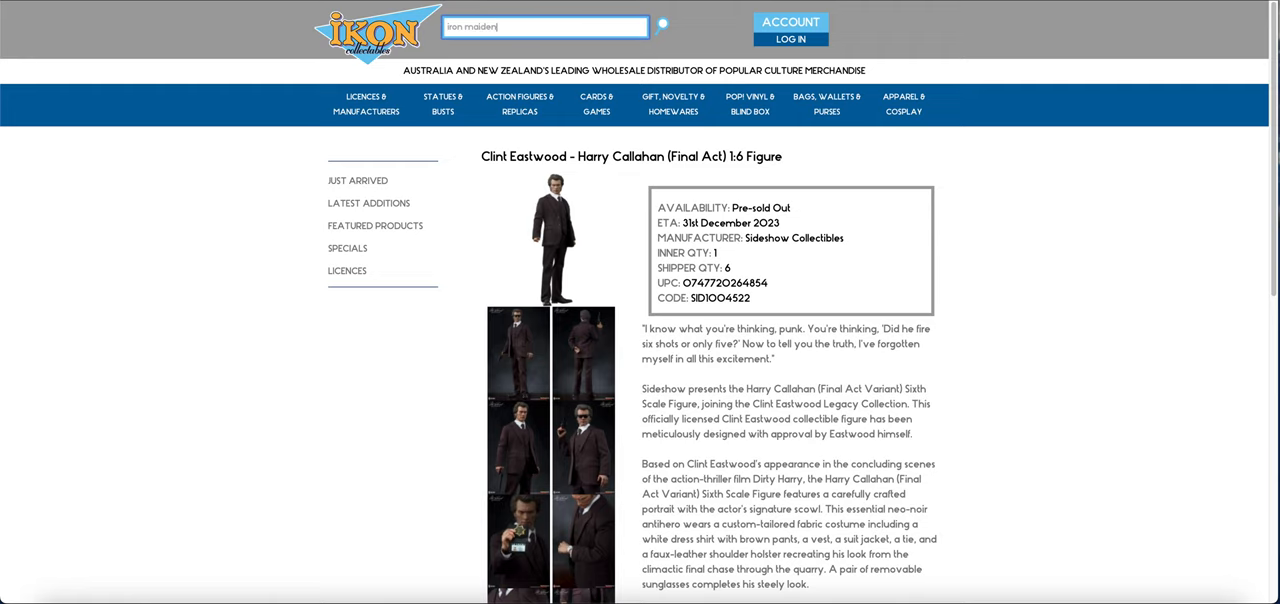
{"action": "mouse_move", "coordinate": [520, 267]}
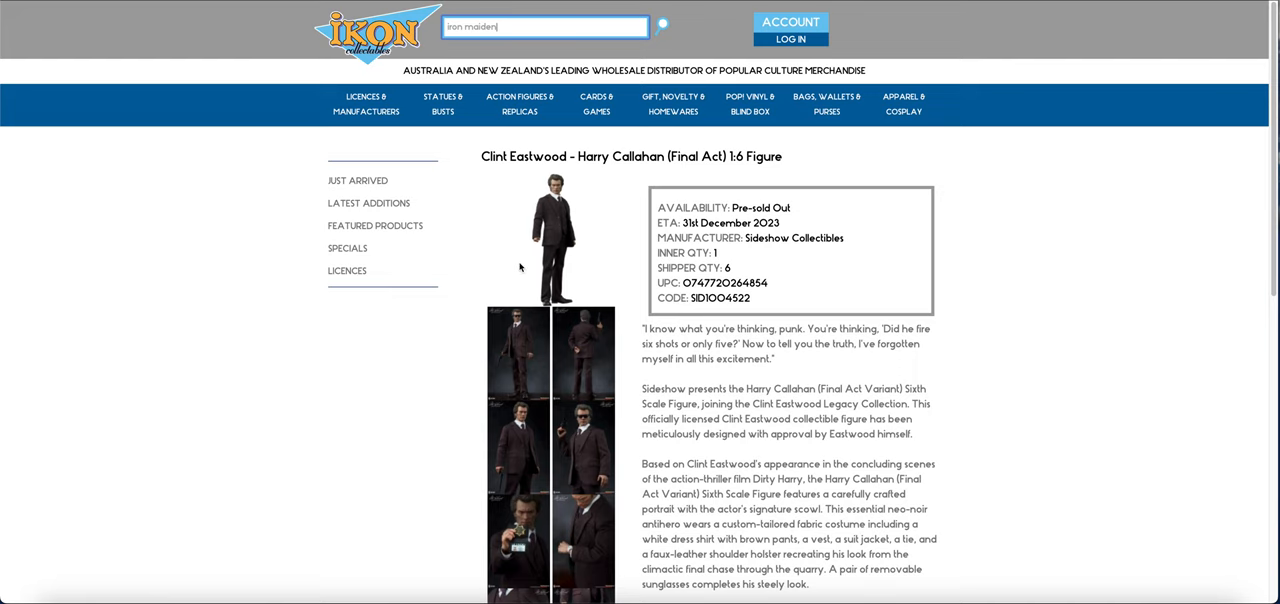
{"action": "key", "text": "Return"}
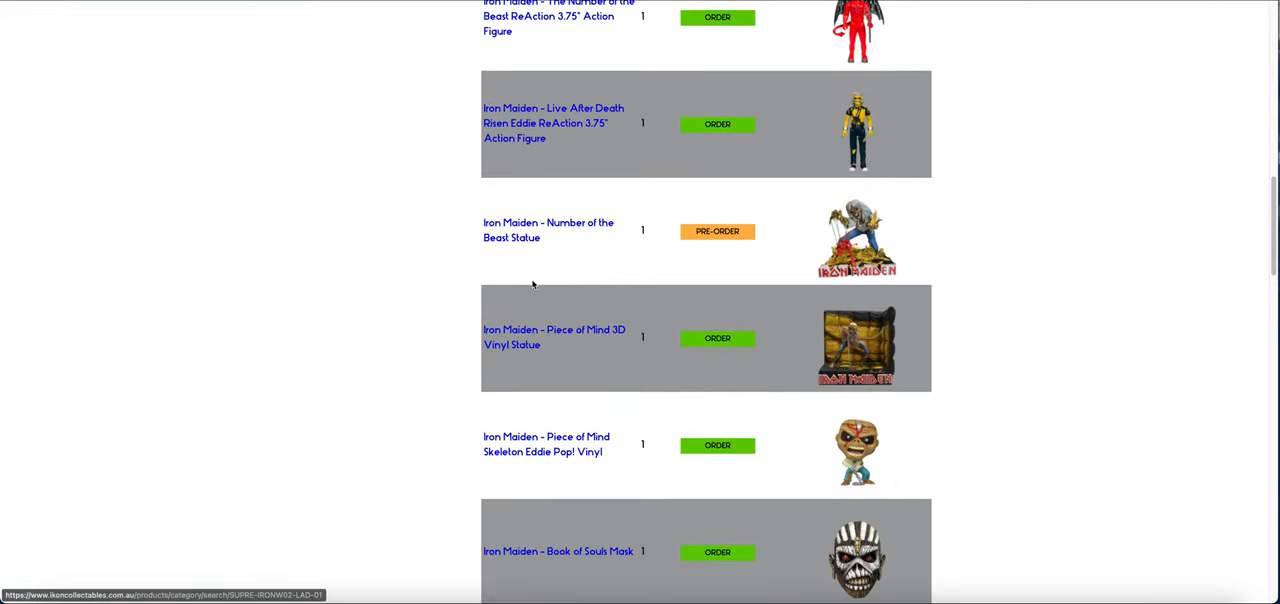
{"action": "scroll", "scroll_direction": "down", "scroll_amount": 3}
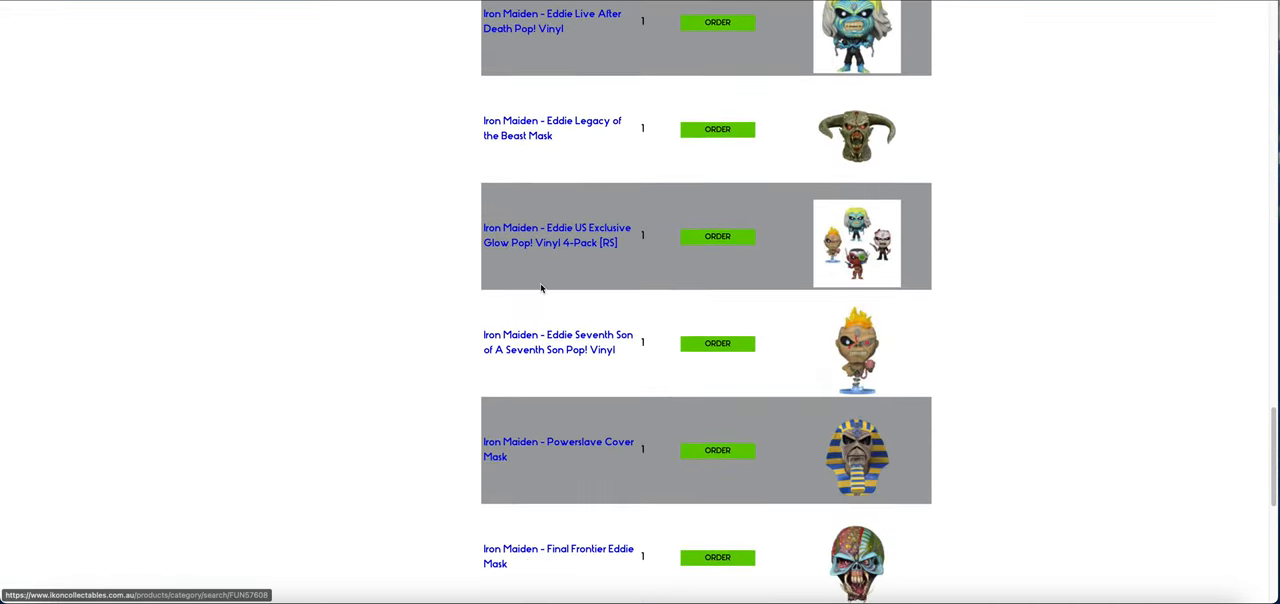
{"action": "scroll", "scroll_direction": "down", "scroll_amount": 3}
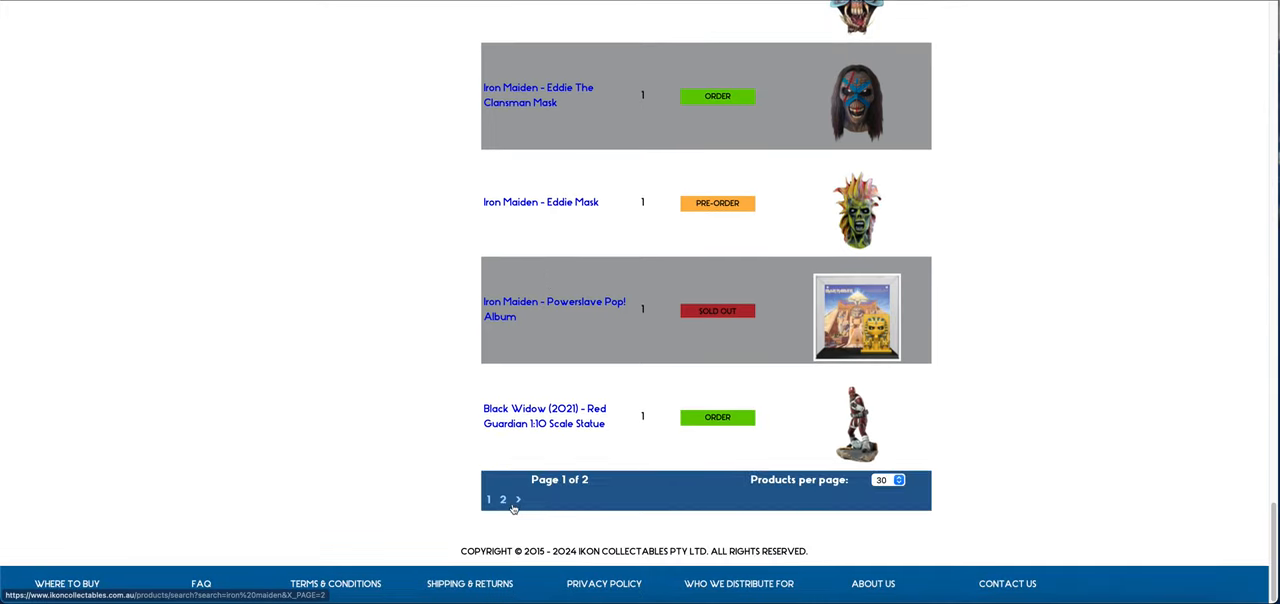
{"action": "mouse_move", "coordinate": [425, 371]}
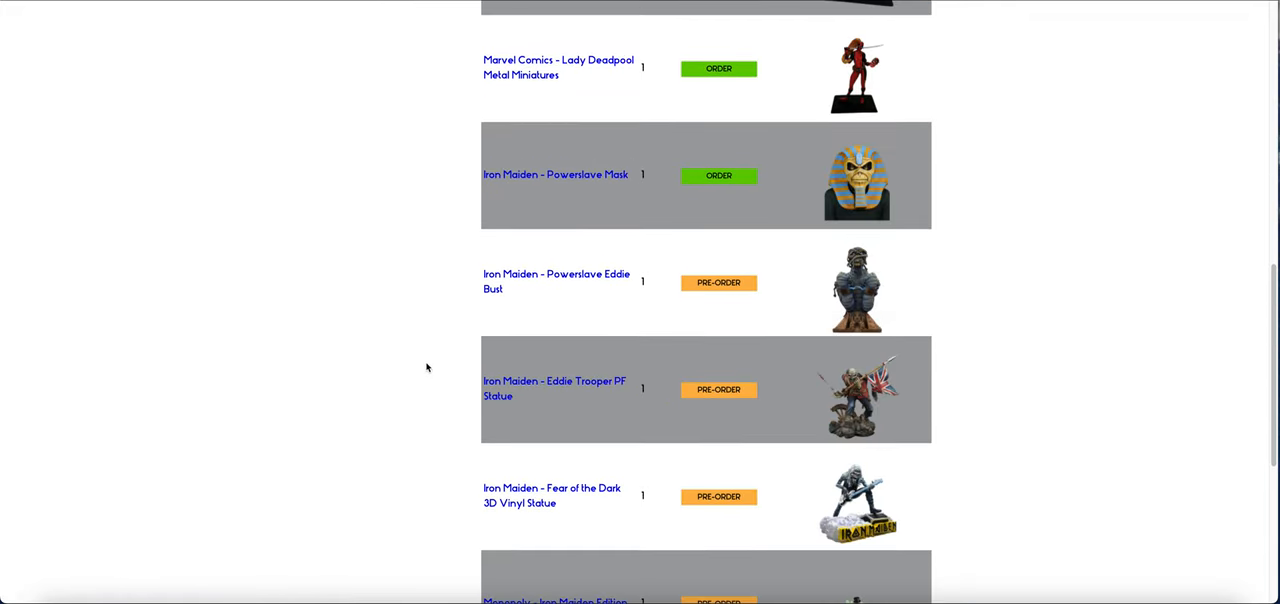
{"action": "mouse_move", "coordinate": [538, 384]}
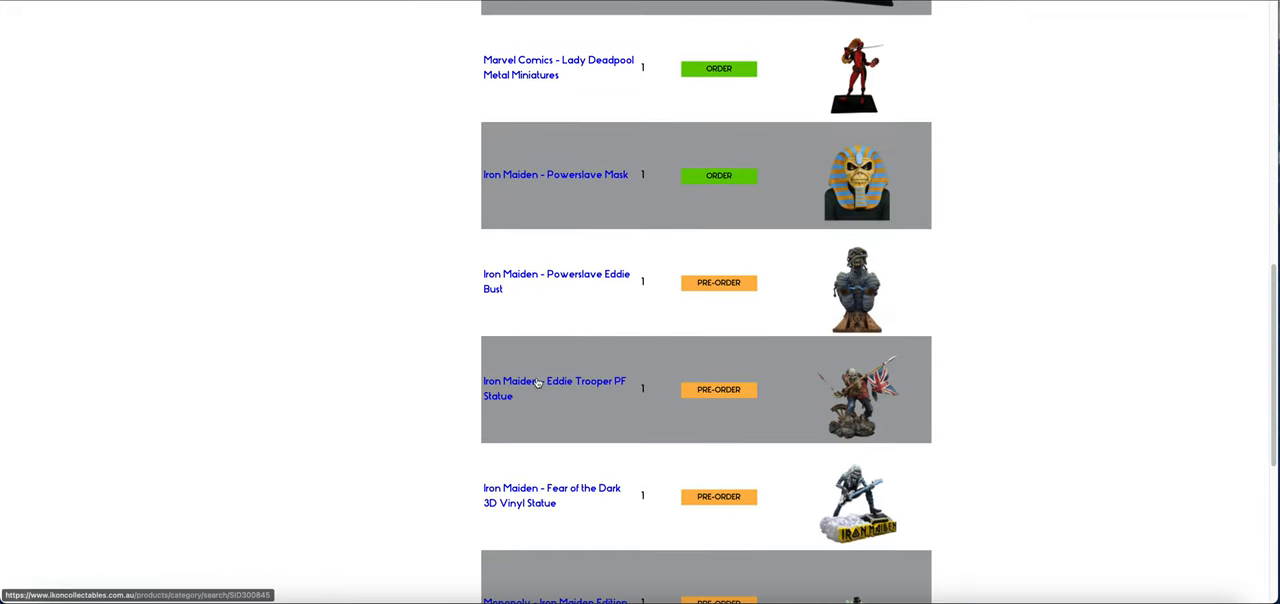
{"action": "left_click", "coordinate": [554, 388]}
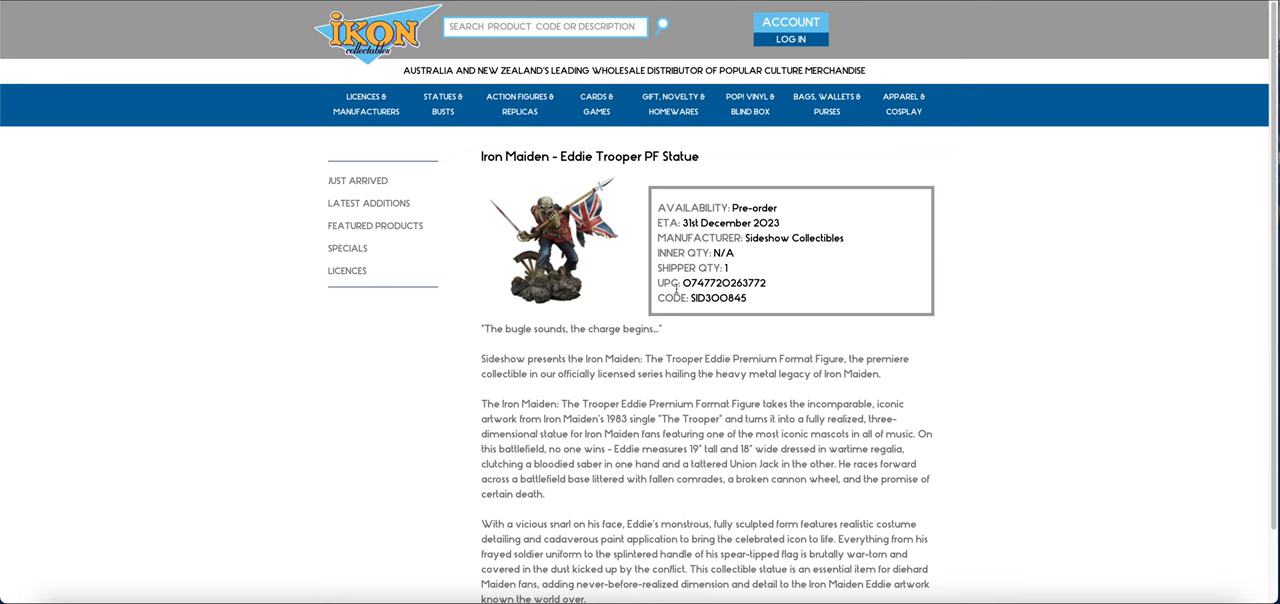
{"action": "mouse_move", "coordinate": [769, 277]}
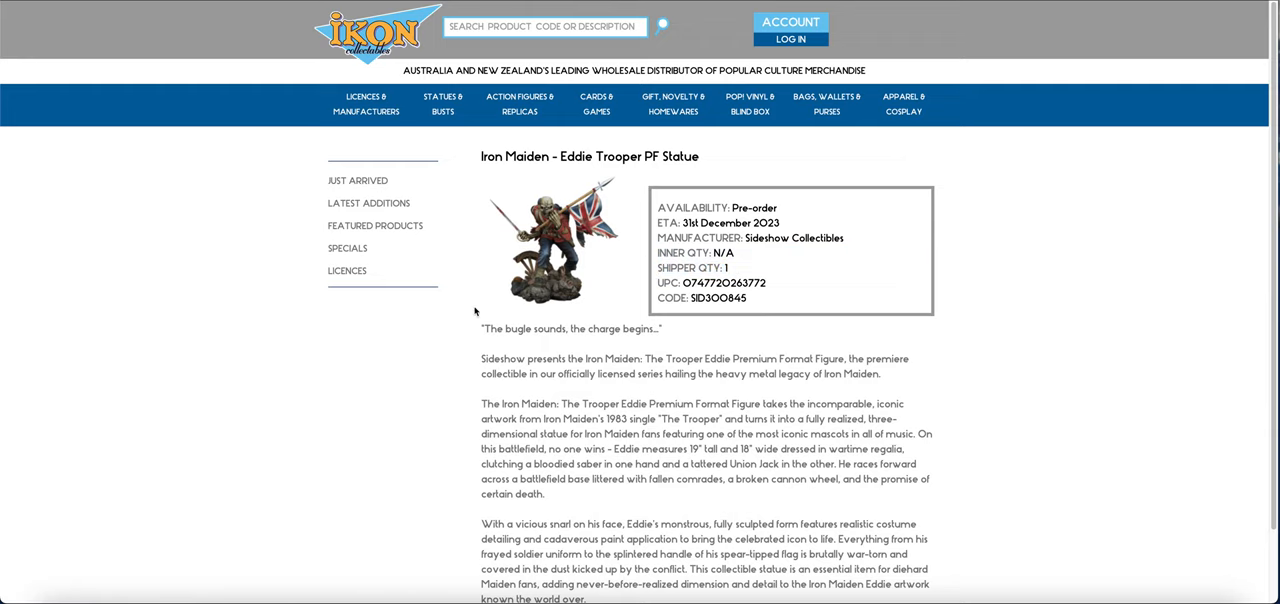
{"action": "mouse_move", "coordinate": [550, 240]}
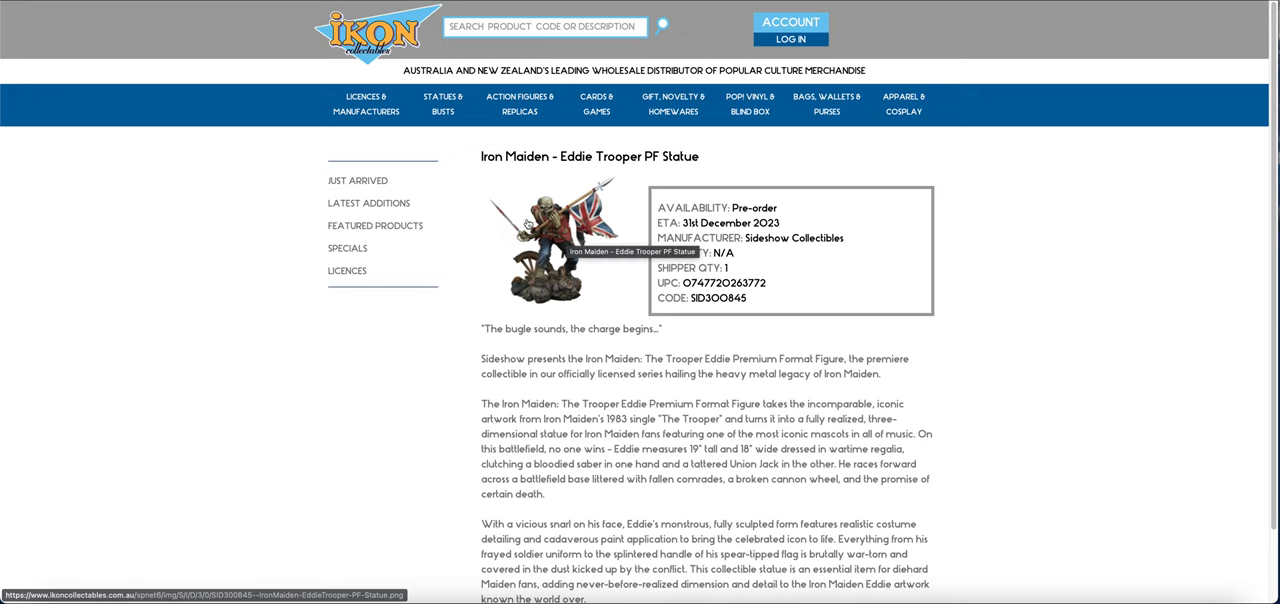
{"action": "mouse_move", "coordinate": [247, 216]}
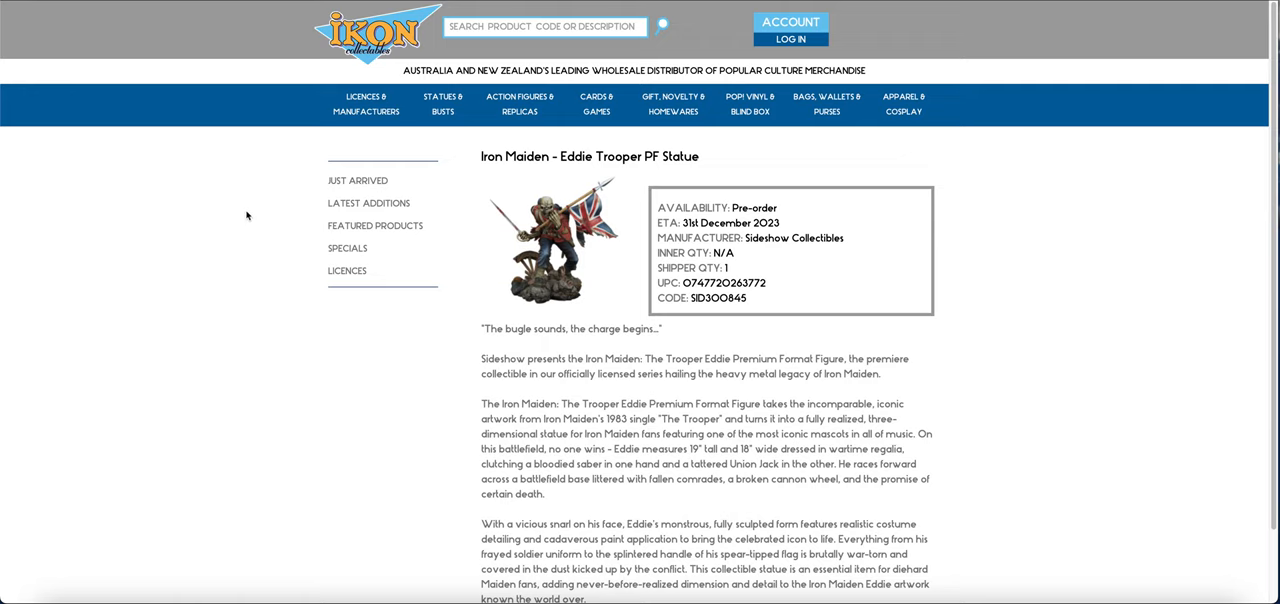
{"action": "mouse_move", "coordinate": [345, 301]}
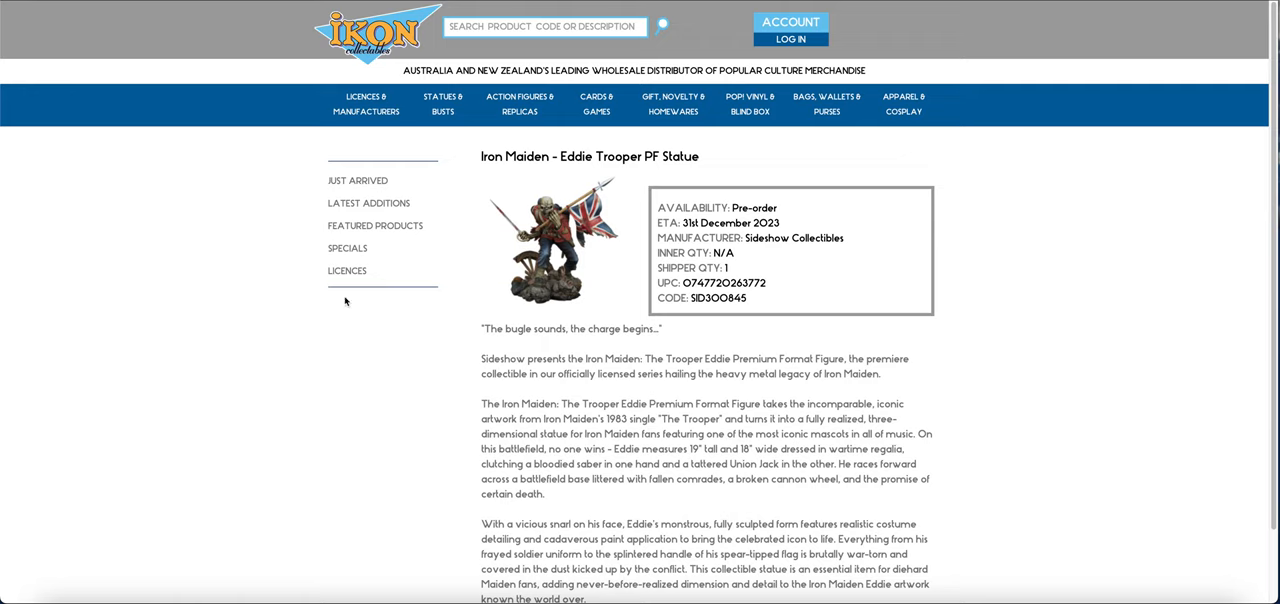
{"action": "mouse_move", "coordinate": [497, 362]}
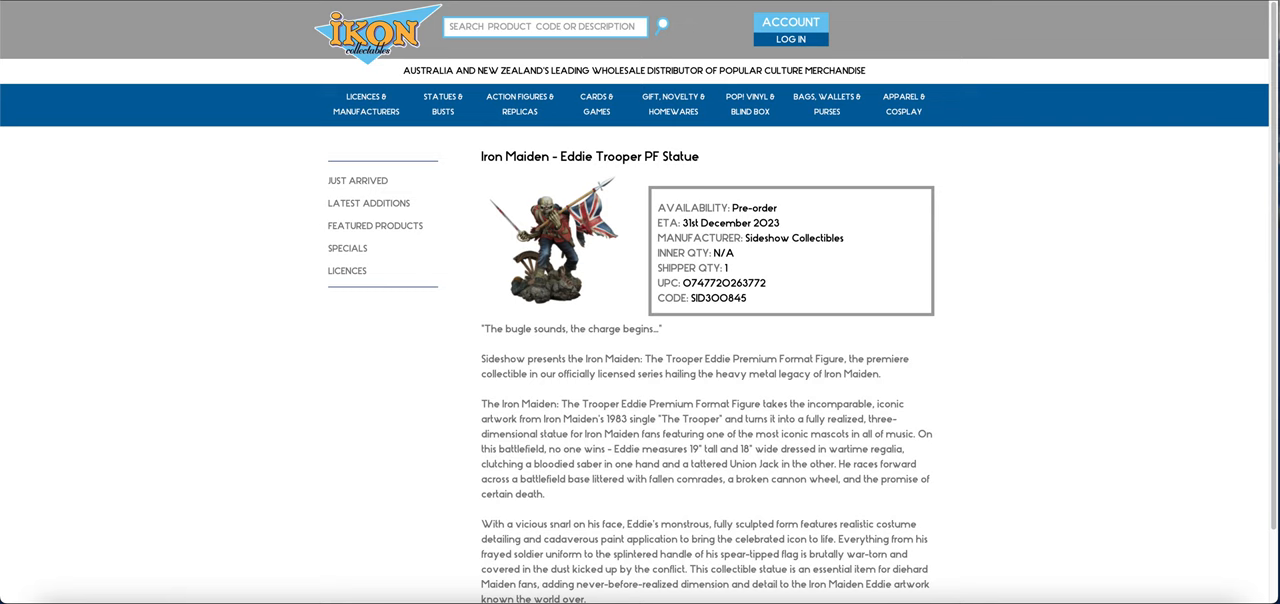
{"action": "mouse_move", "coordinate": [760, 63]}
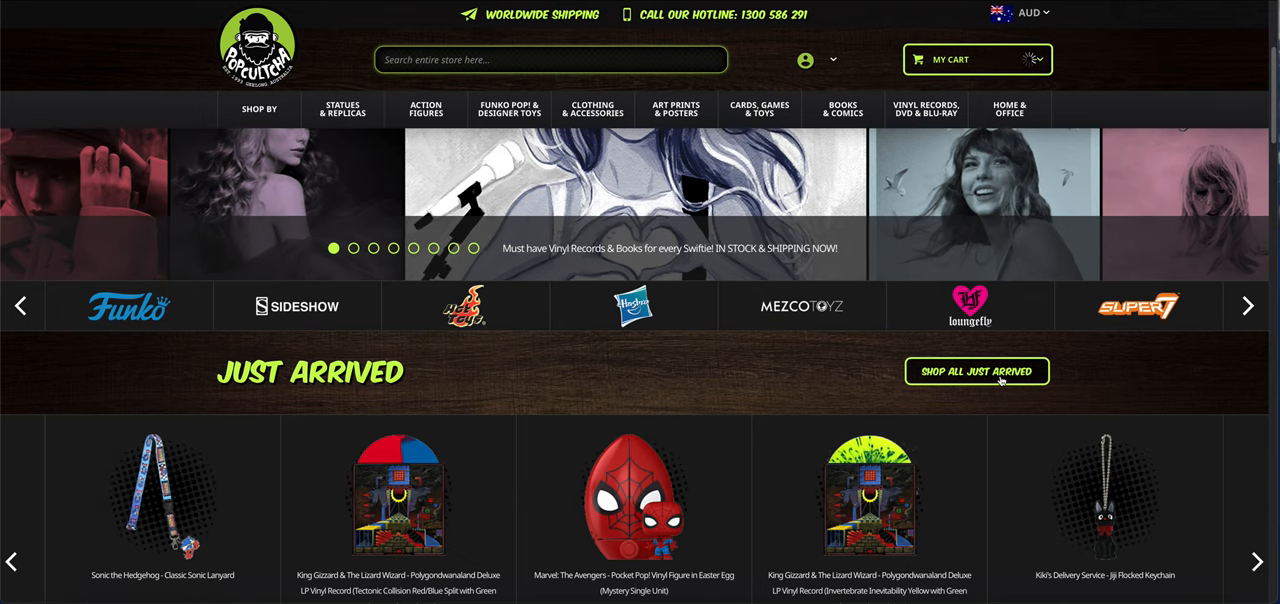
Show all Popcultcha Just Arrived products and scroll through the product grid.
{"action": "left_click", "coordinate": [975, 371]}
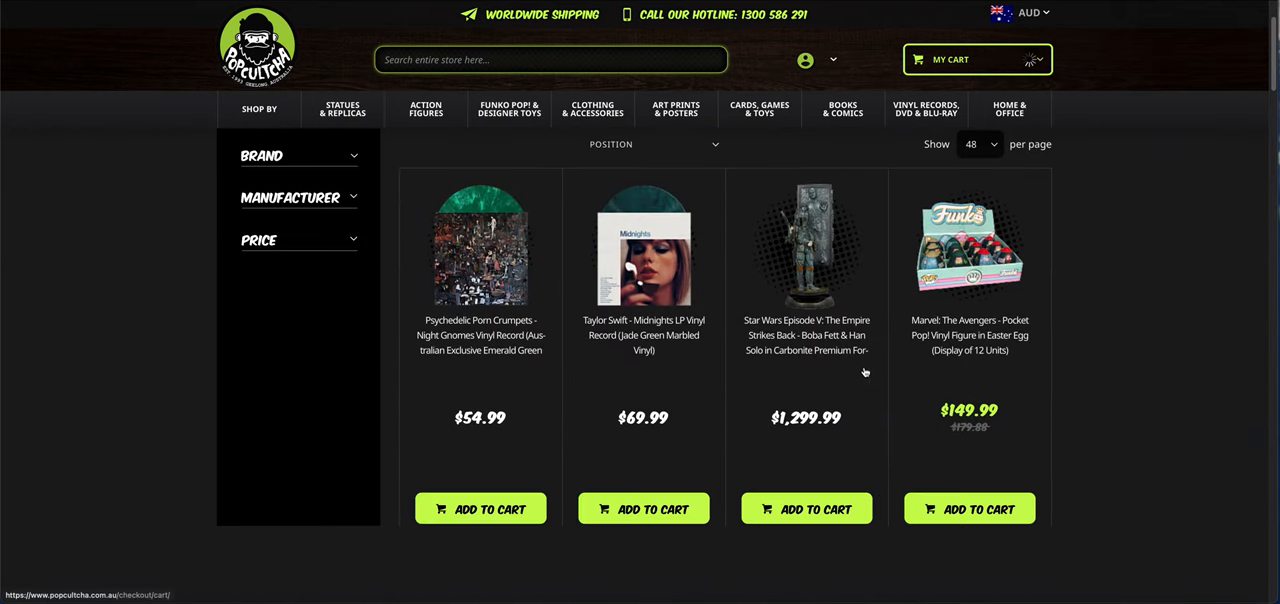
{"action": "scroll", "scroll_direction": "down", "scroll_amount": 3}
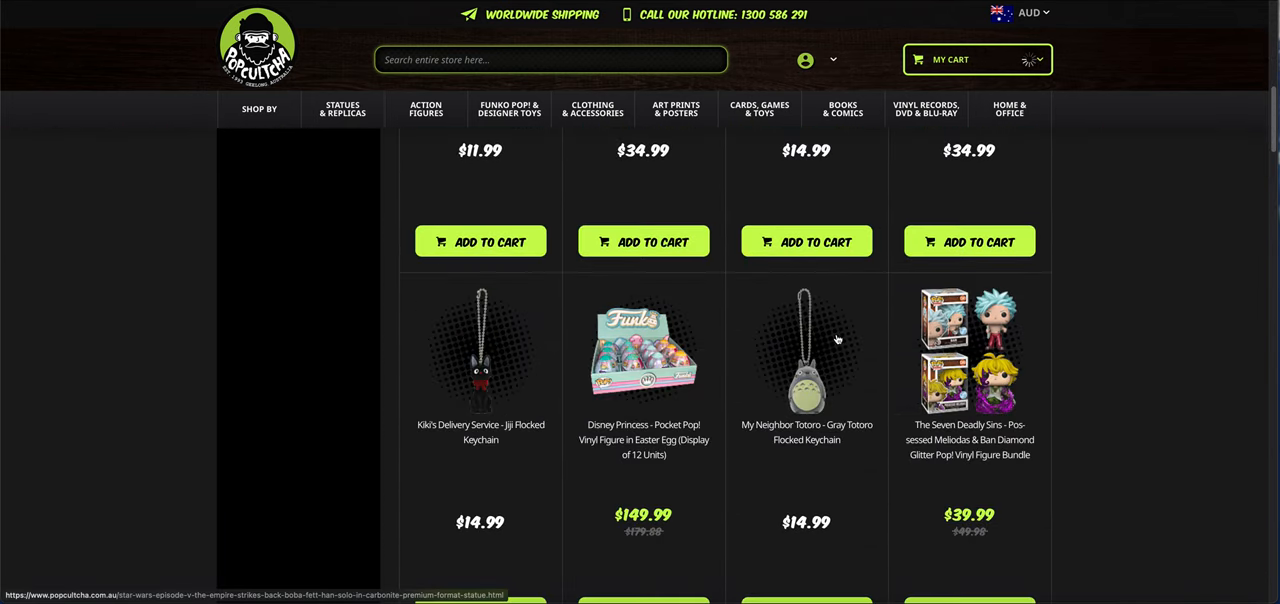
{"action": "scroll", "scroll_direction": "down", "scroll_amount": 3}
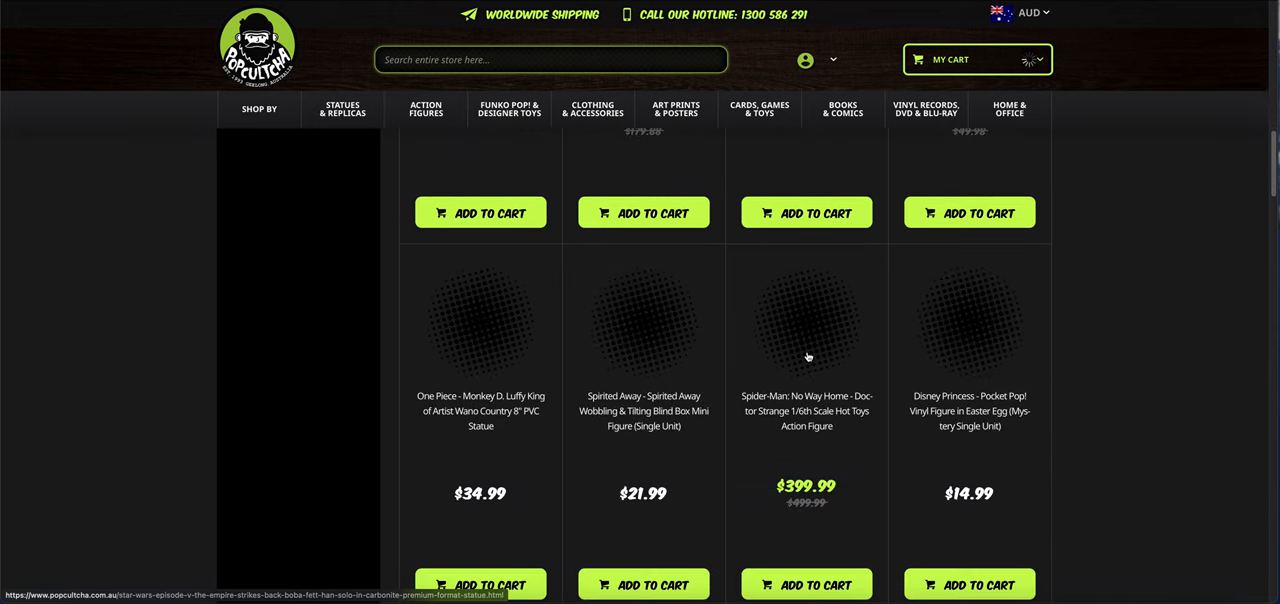
{"action": "scroll", "scroll_direction": "down", "scroll_amount": 3}
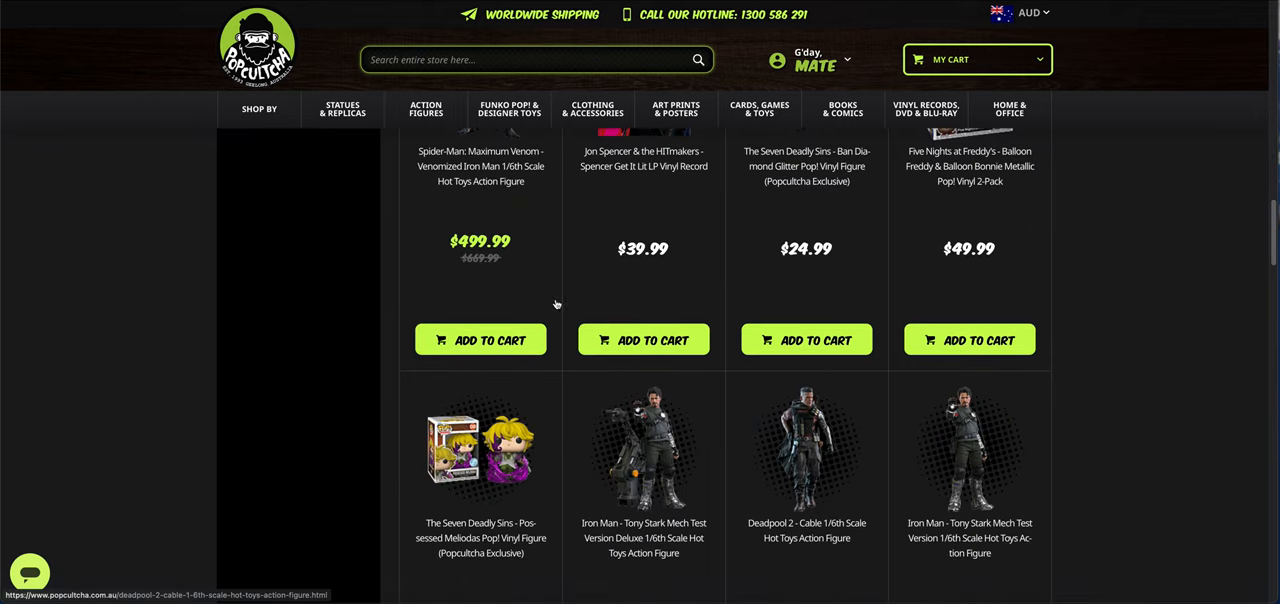
{"action": "scroll", "scroll_direction": "down", "scroll_amount": 3}
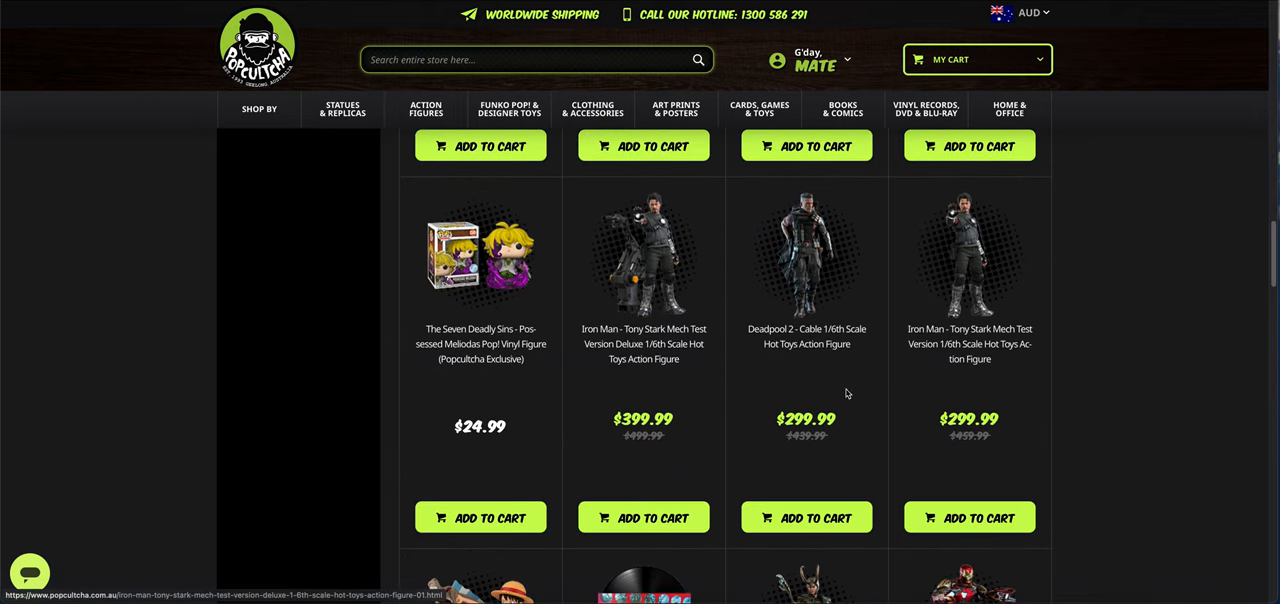
{"action": "scroll", "scroll_direction": "down", "scroll_amount": 3}
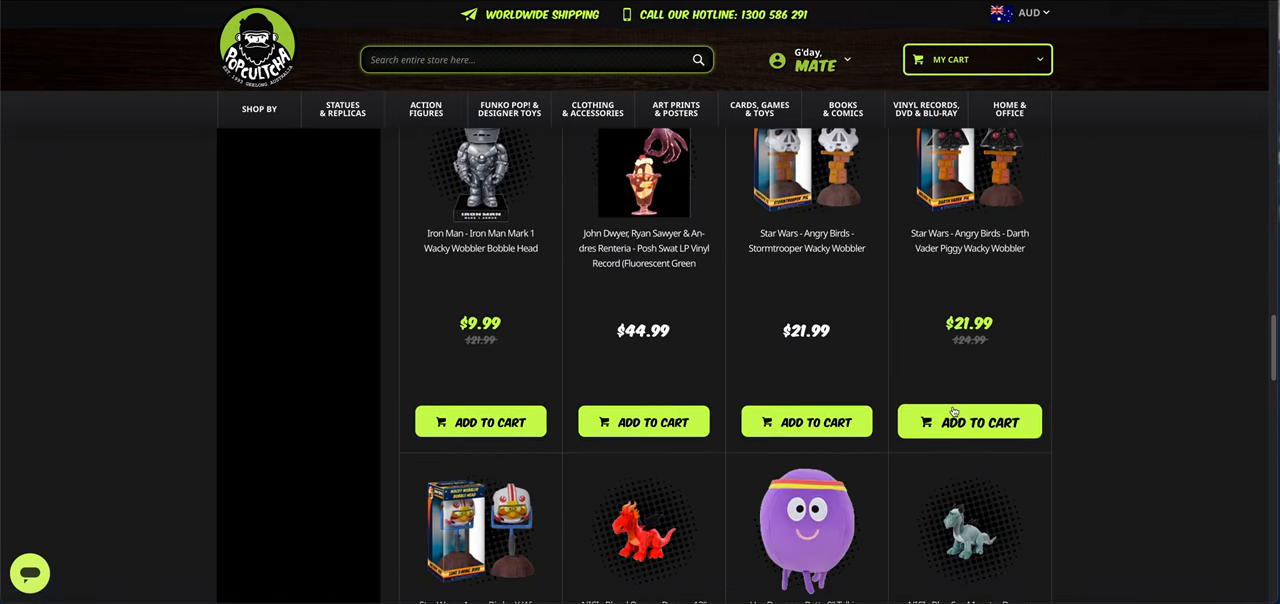
{"action": "scroll", "scroll_direction": "down", "scroll_amount": 3}
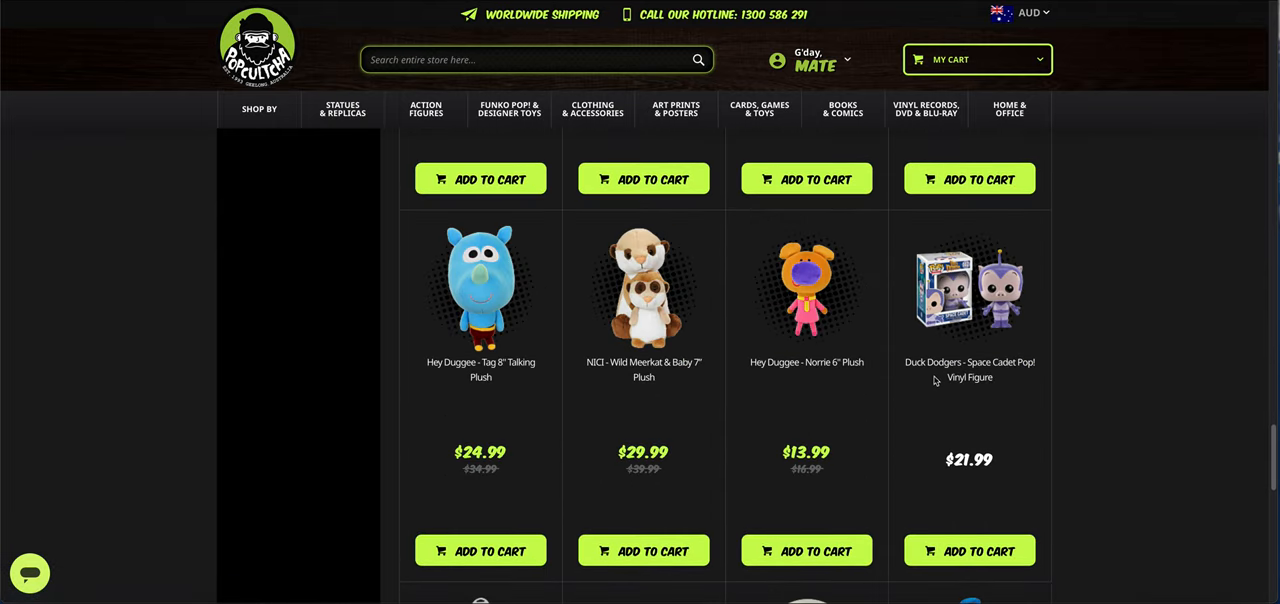
{"action": "scroll", "scroll_direction": "down", "scroll_amount": 3}
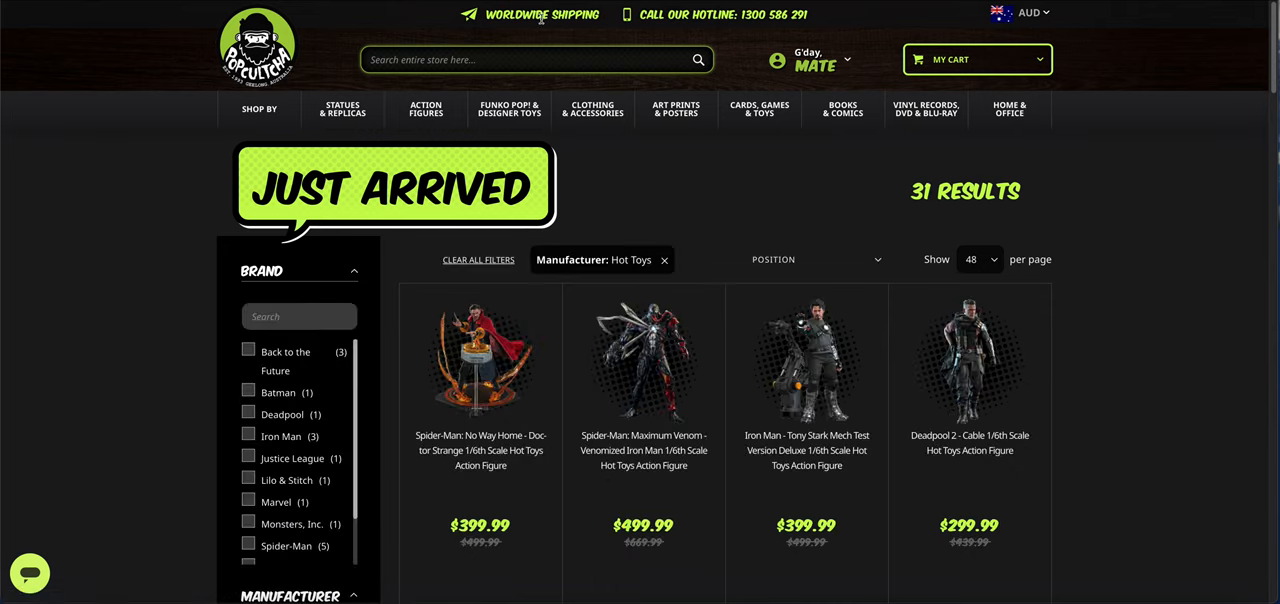
{"action": "mouse_move", "coordinate": [449, 45]}
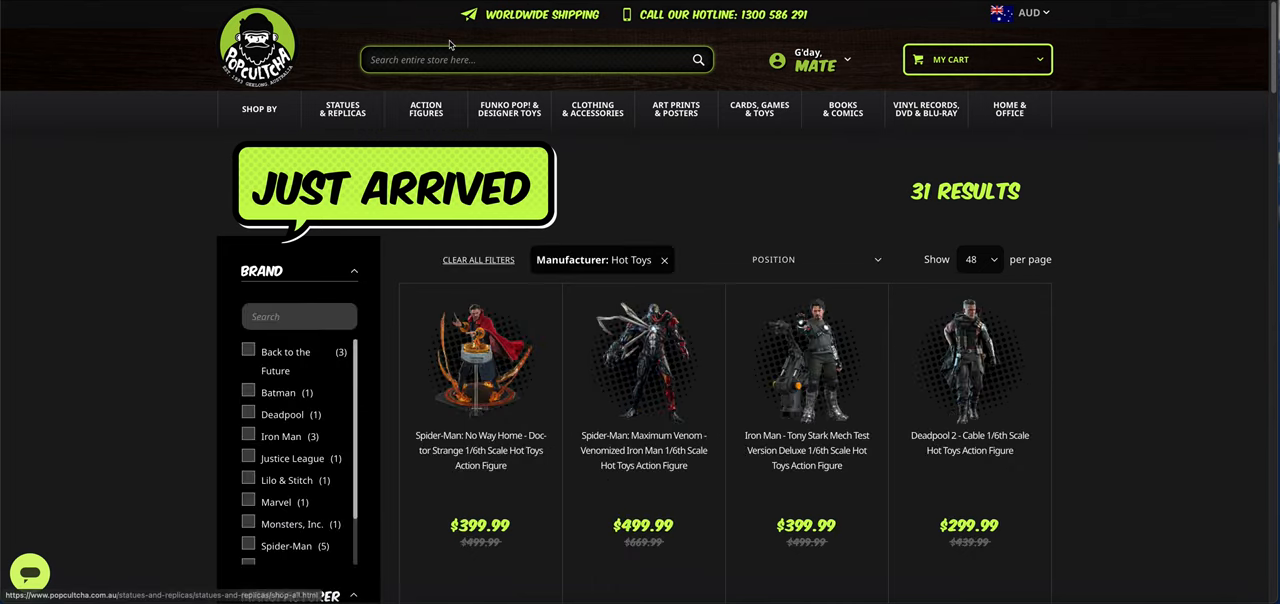
{"action": "mouse_move", "coordinate": [575, 280]}
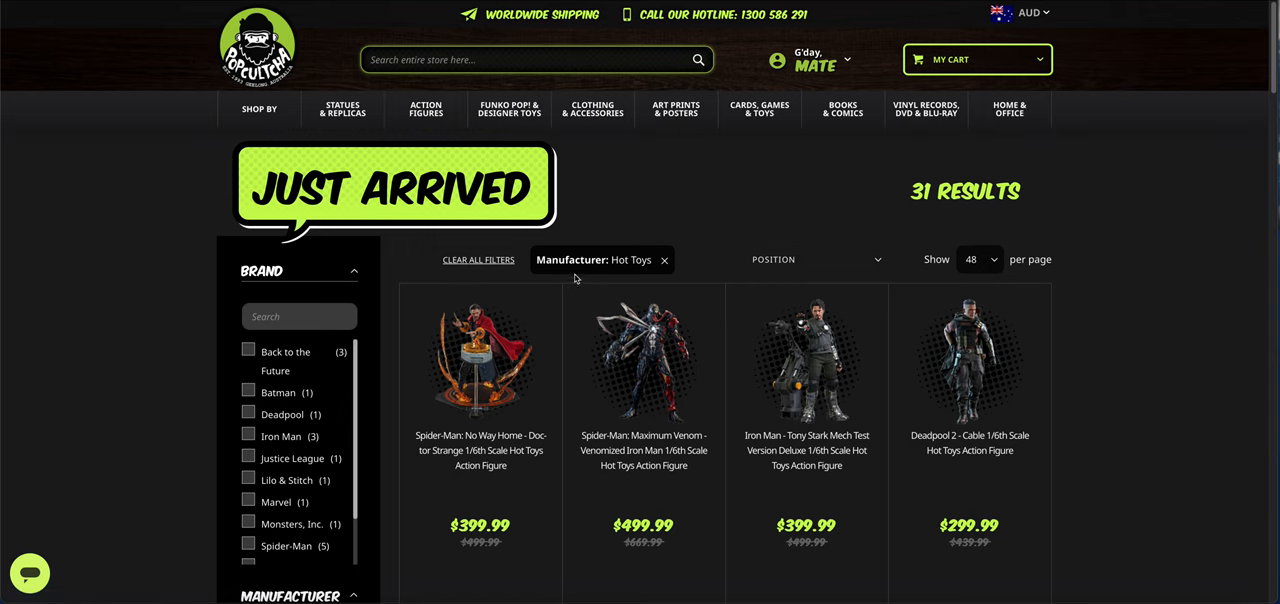
{"action": "scroll", "scroll_direction": "down", "scroll_amount": 3}
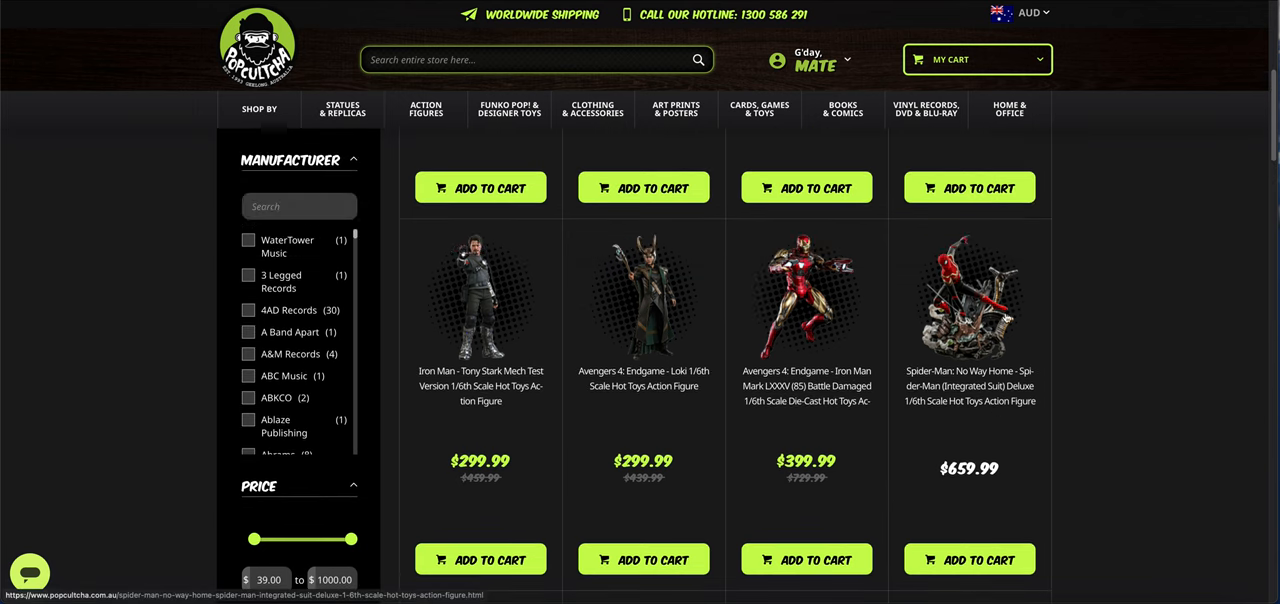
{"action": "mouse_move", "coordinate": [968, 386]}
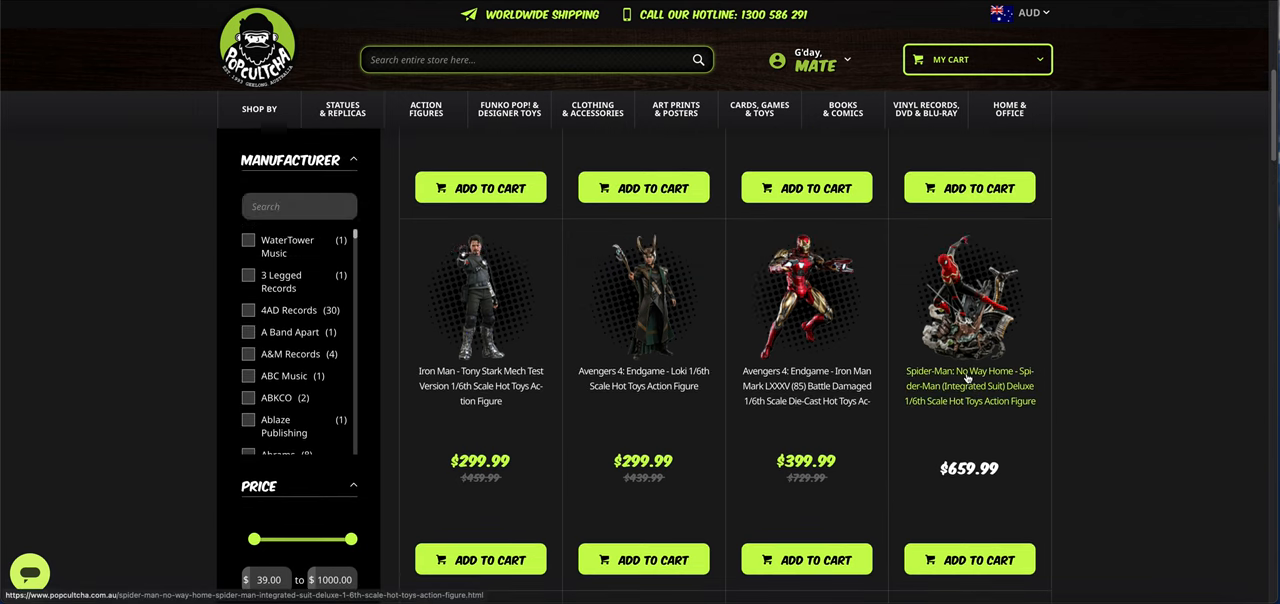
{"action": "scroll", "scroll_direction": "down", "scroll_amount": 3}
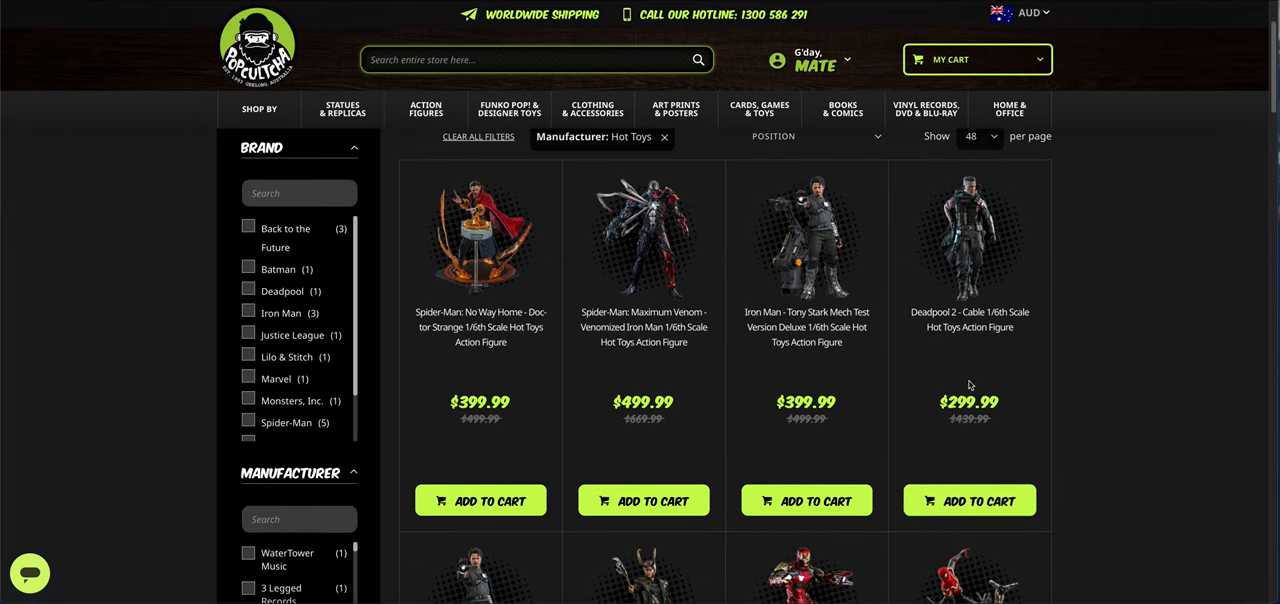
{"action": "scroll", "scroll_direction": "down", "scroll_amount": 3}
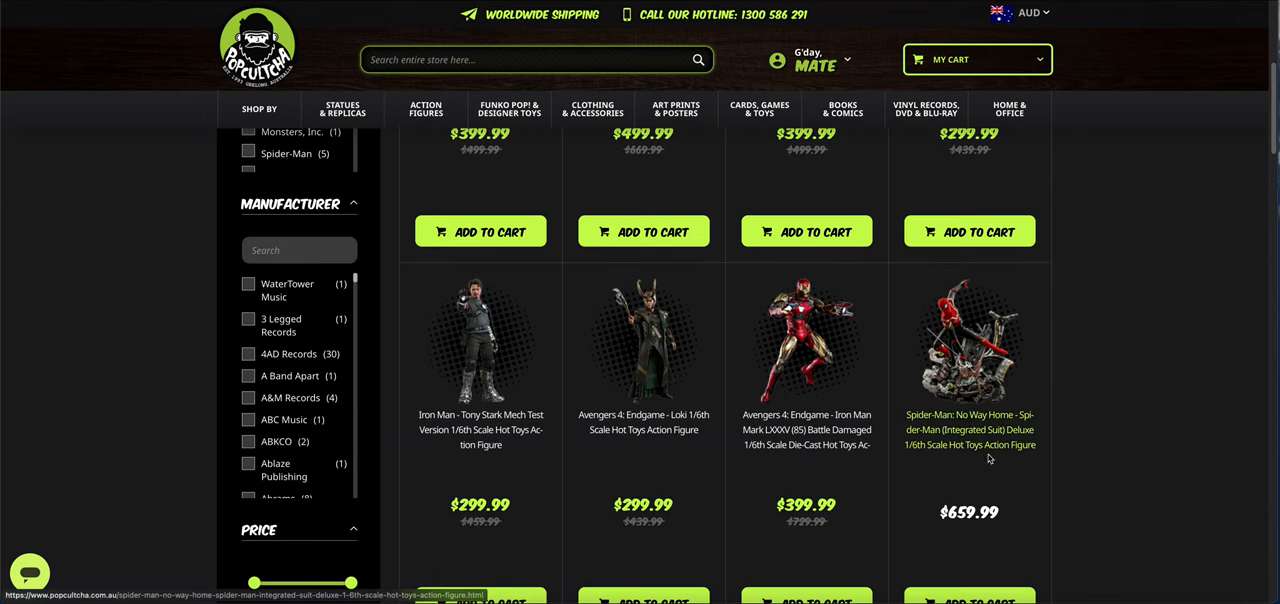
{"action": "scroll", "scroll_direction": "down", "scroll_amount": 3}
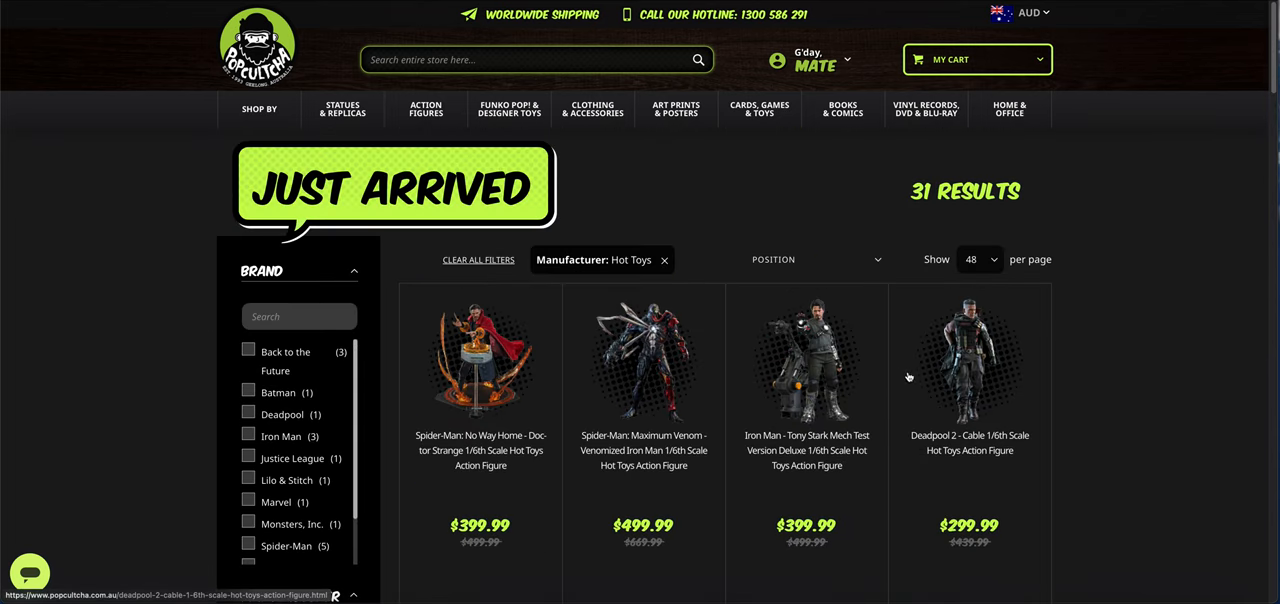
{"action": "mouse_move", "coordinate": [894, 373]}
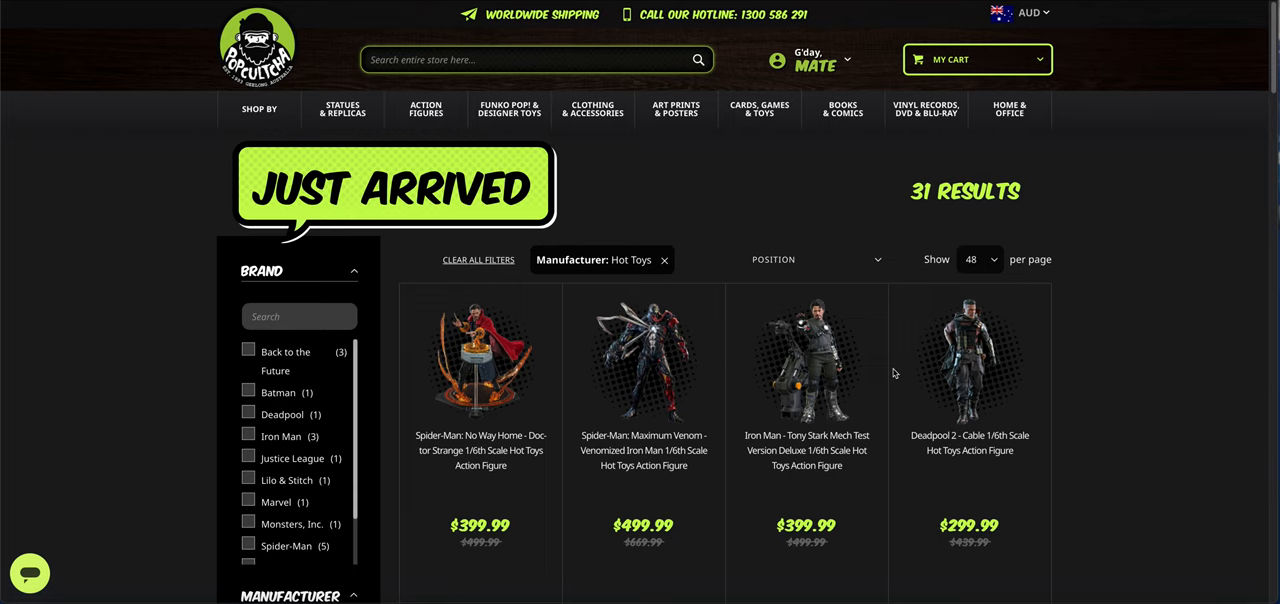
{"action": "mouse_move", "coordinate": [510, 136]}
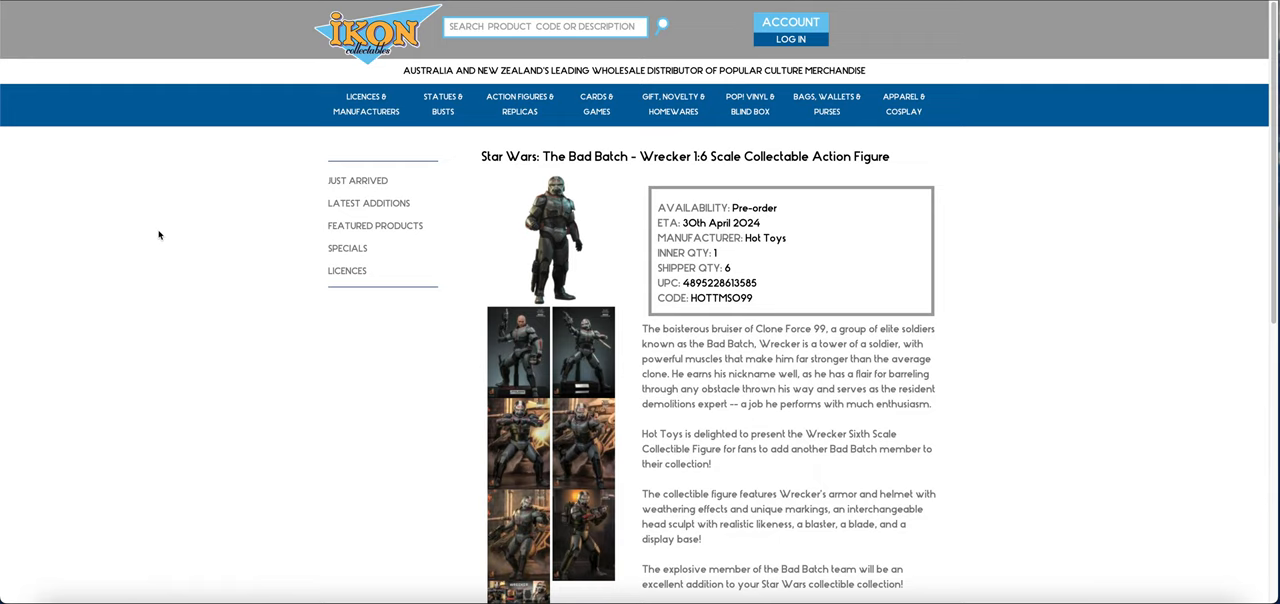
{"action": "mouse_move", "coordinate": [211, 257]}
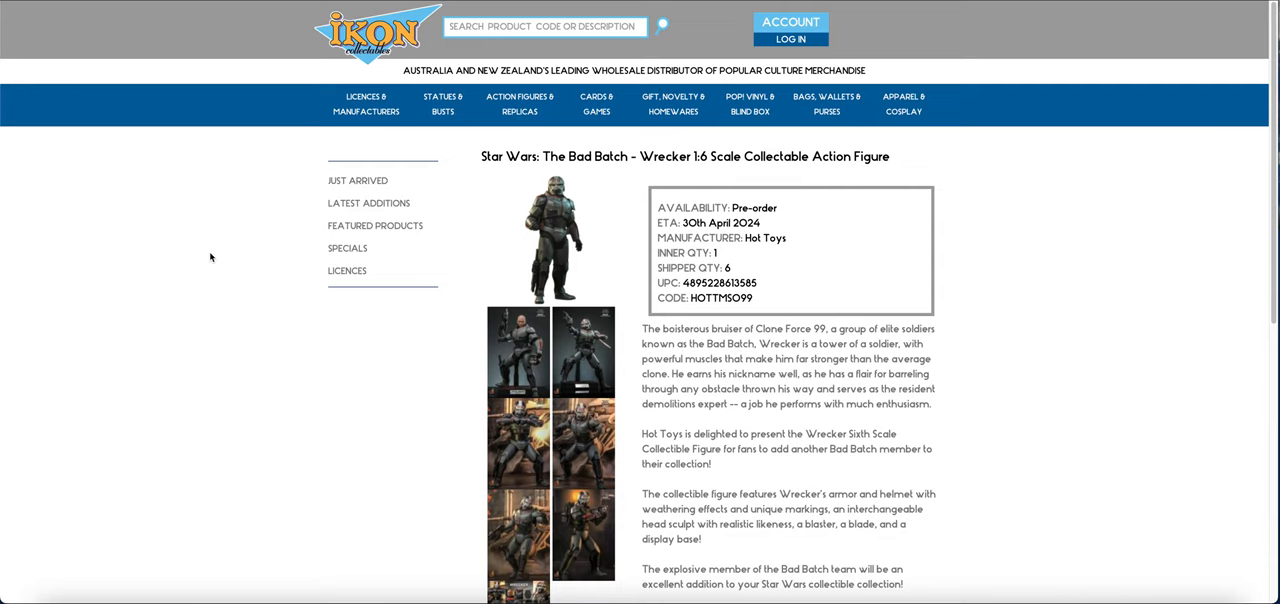
{"action": "mouse_move", "coordinate": [247, 81]}
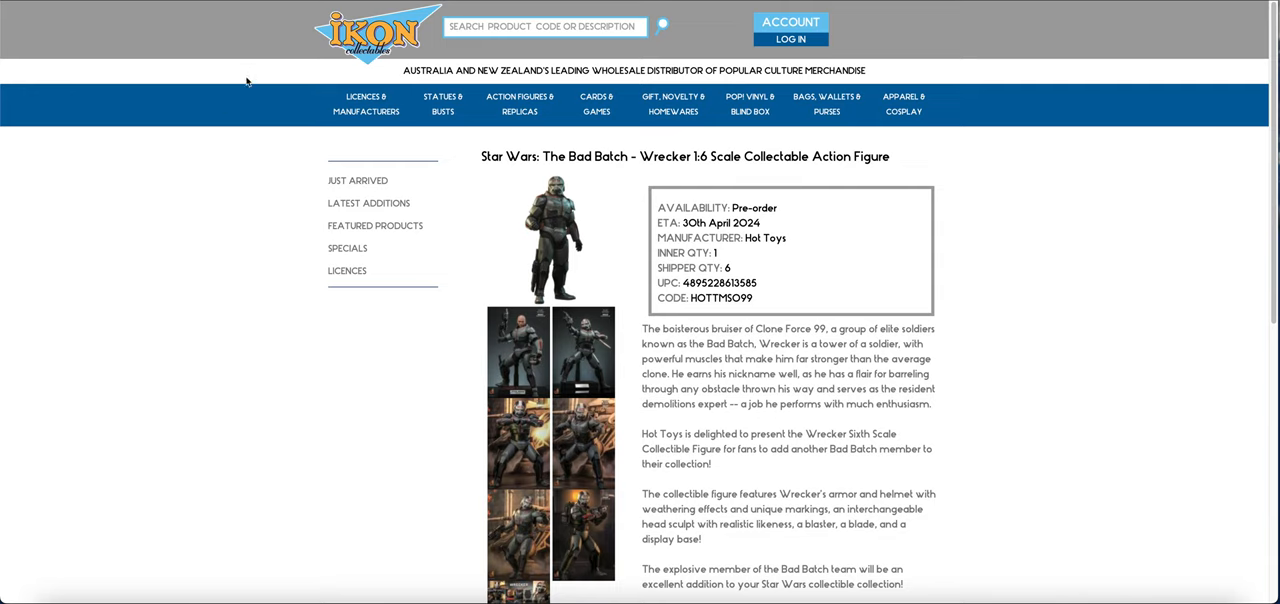
{"action": "mouse_move", "coordinate": [217, 108]}
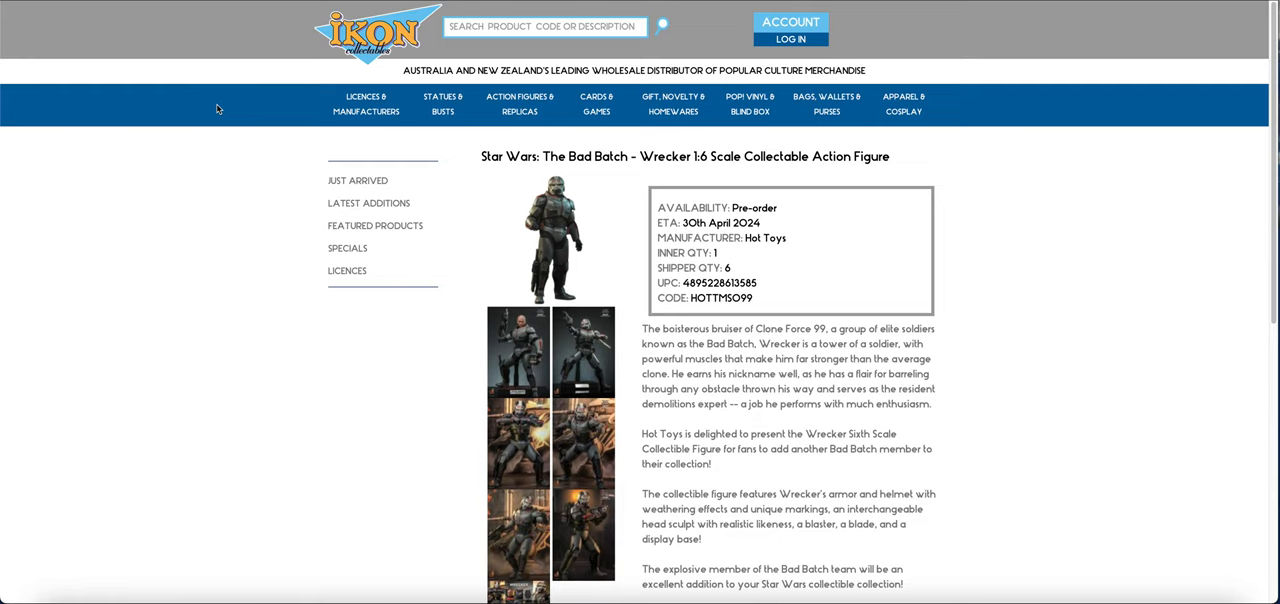